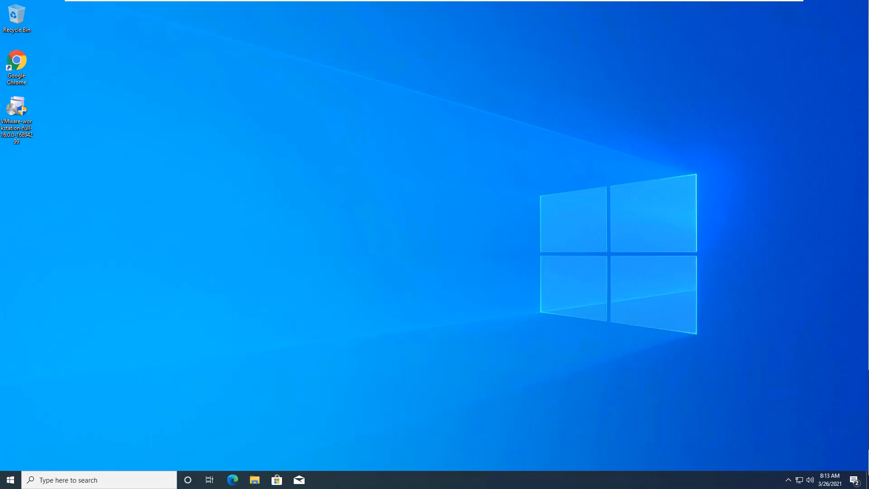
mouse_move(35, 142)
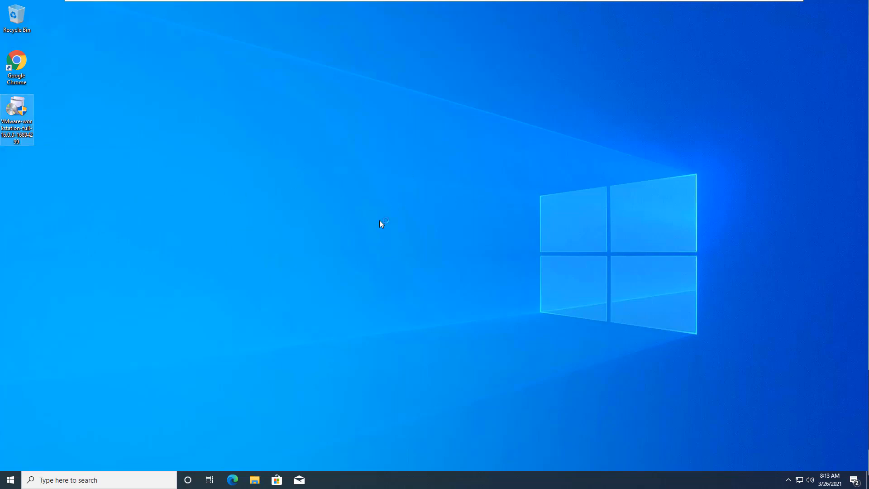
Install VMware Workstation Pro 16 with default location, features and shortcuts, accepting the license
double_click(16, 108)
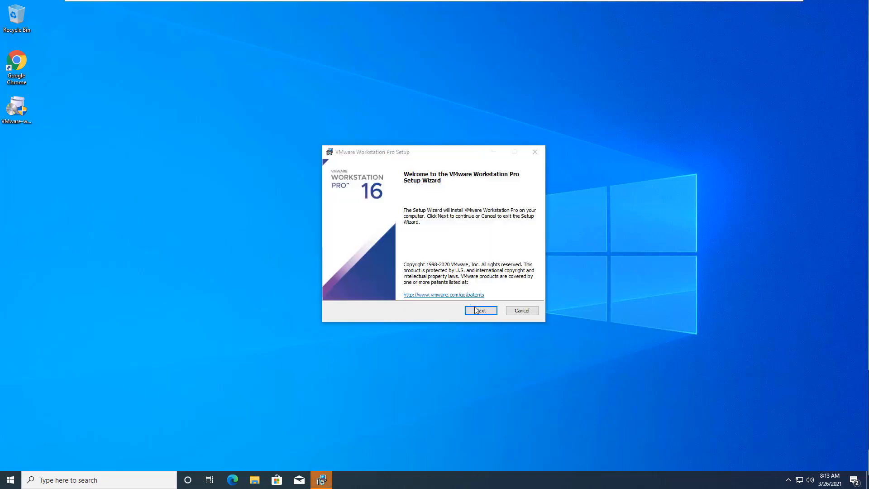
left_click(481, 310)
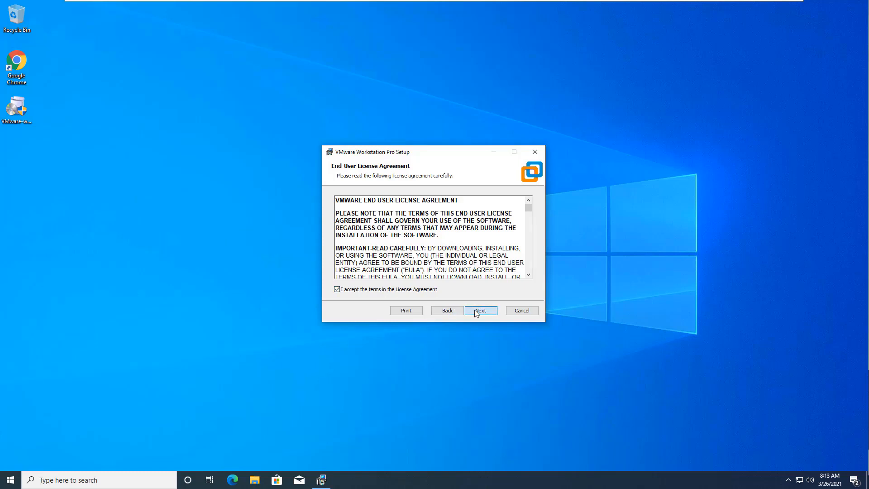
left_click(481, 310)
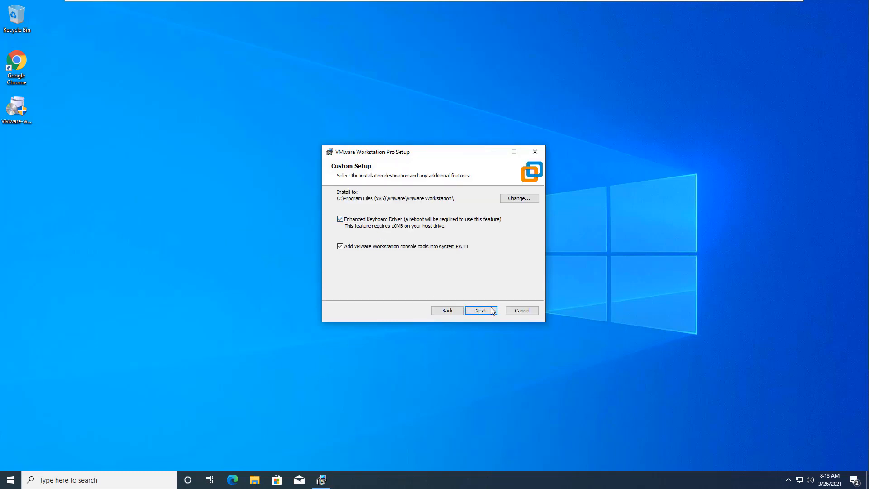
left_click(480, 310)
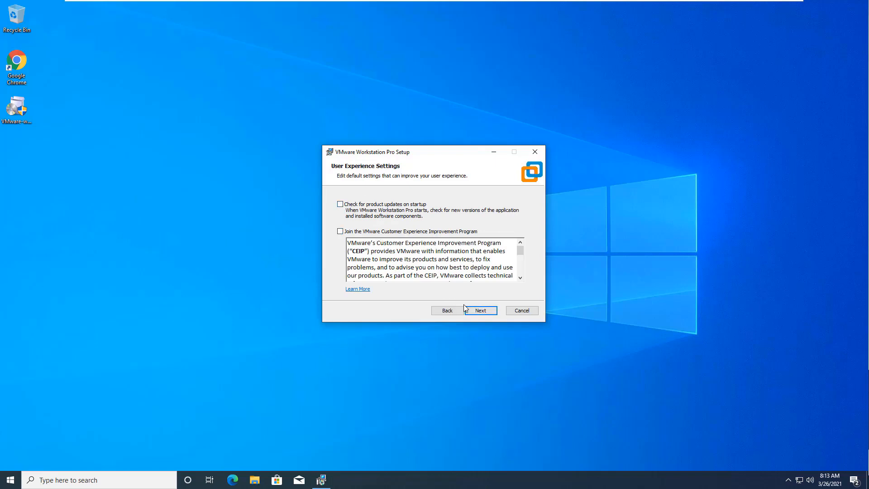
left_click(481, 310)
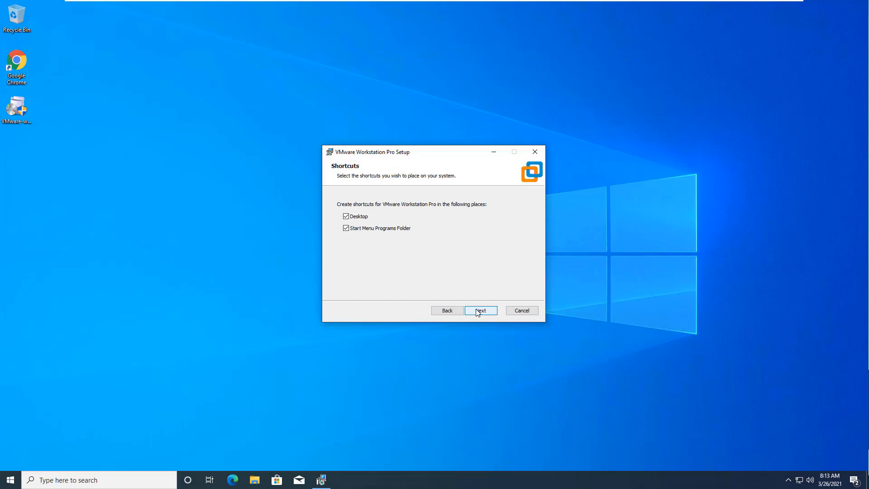
left_click(481, 311)
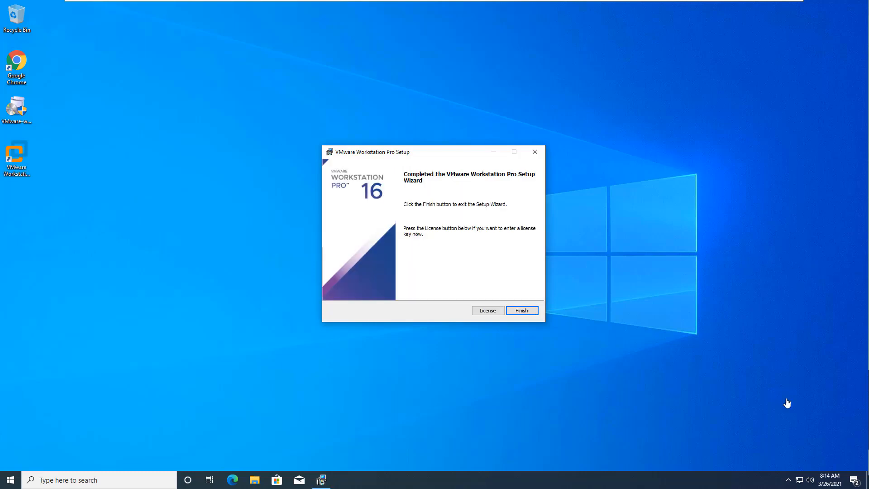
mouse_move(530, 306)
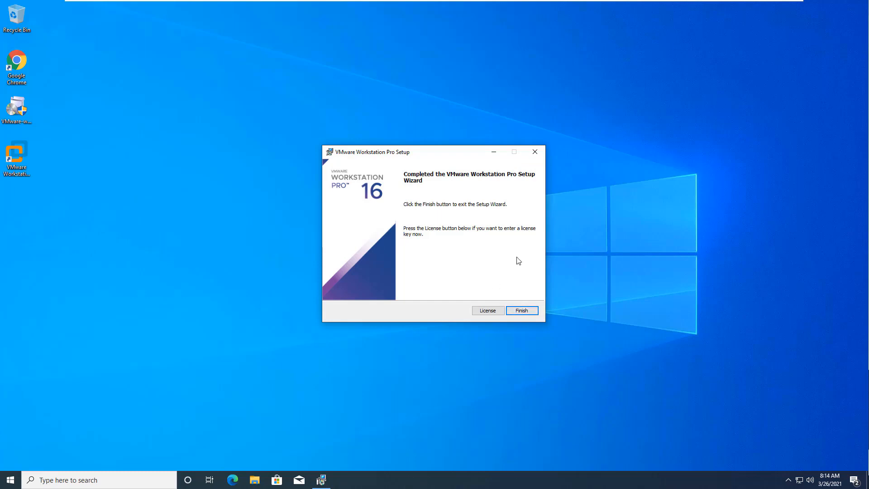
left_click(521, 310)
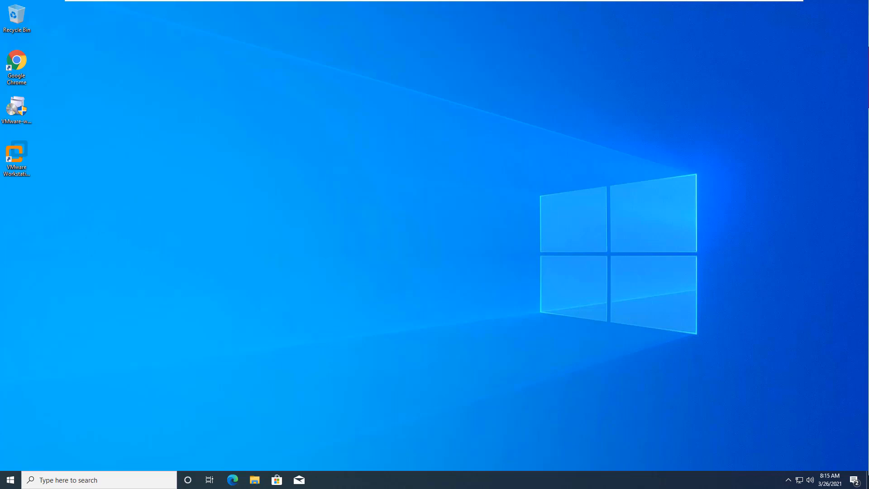
Launch VMware Workstation 16, choose the 30-day trial instead of a key, then close it
left_click(16, 153)
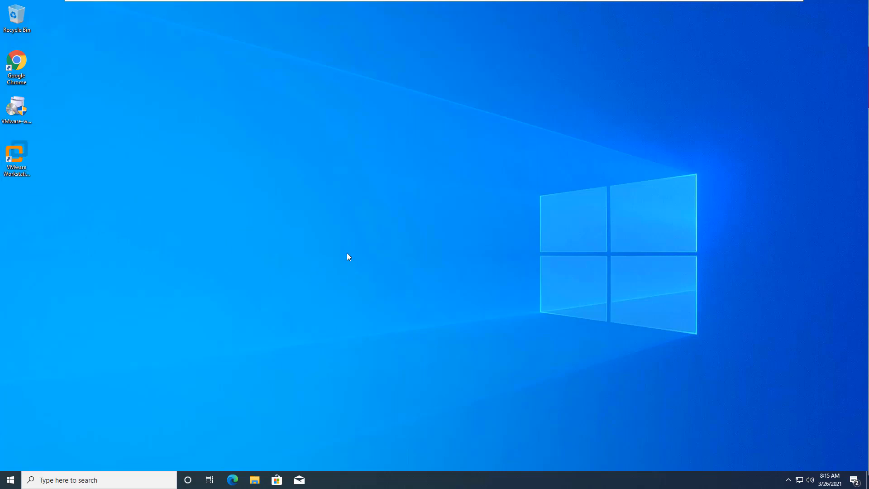
double_click(17, 152)
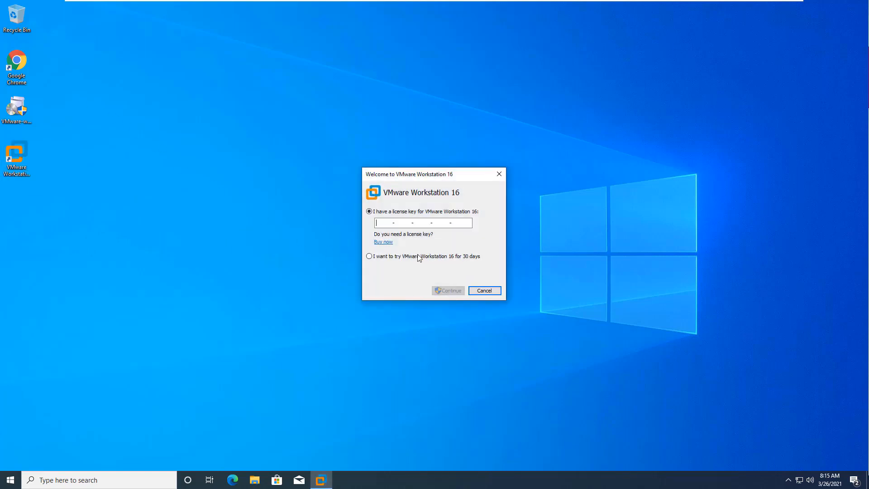
left_click(369, 257)
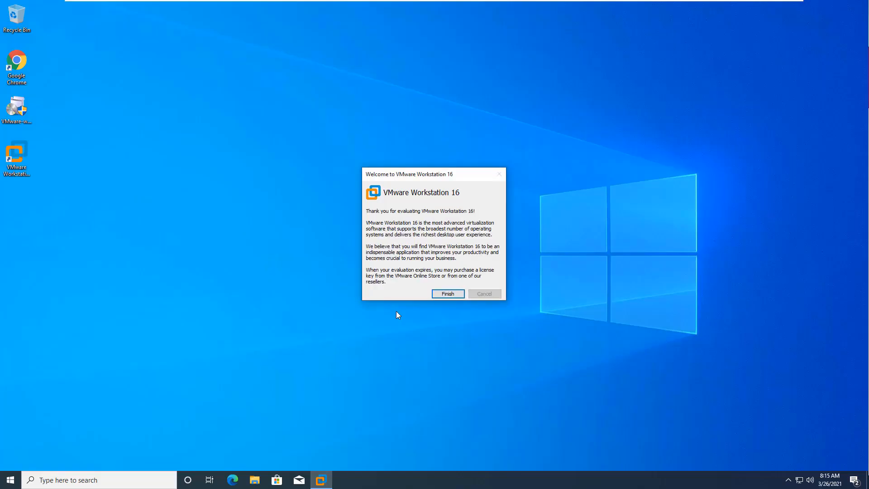
left_click(448, 293)
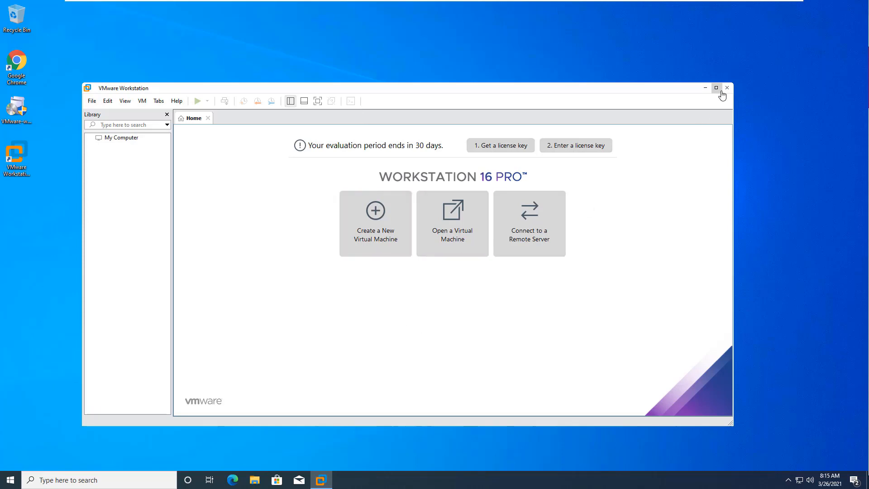
left_click(727, 87)
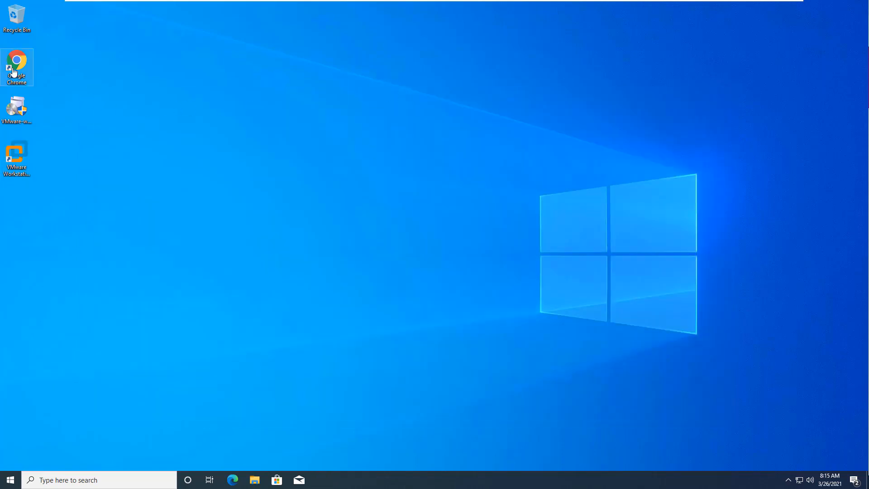
Open Chrome and search Google for 'offensive security kali'
double_click(17, 61)
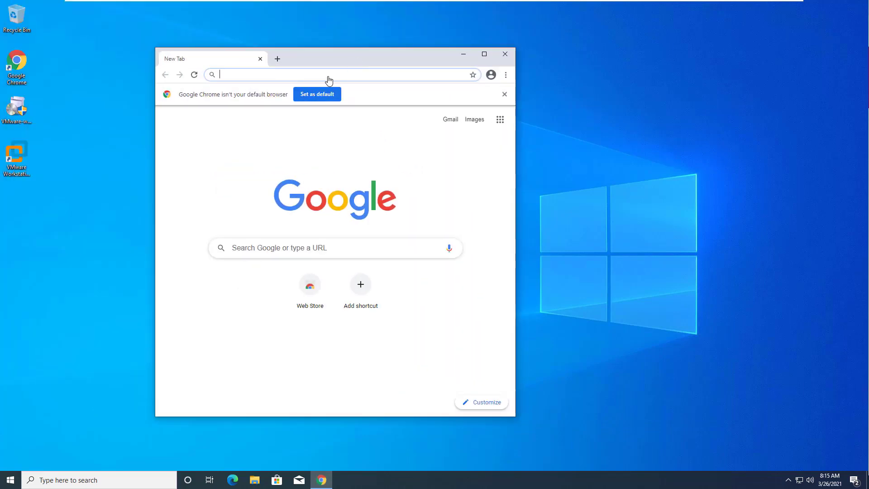
type("offensive security")
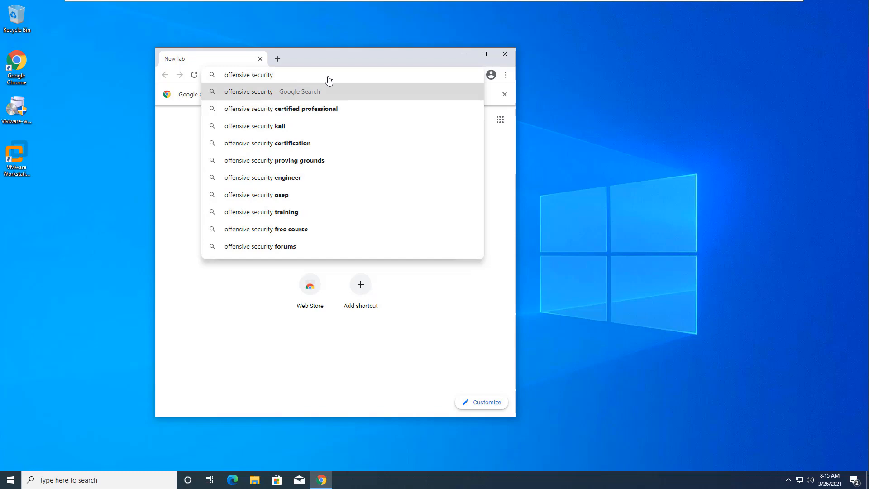
left_click(254, 126)
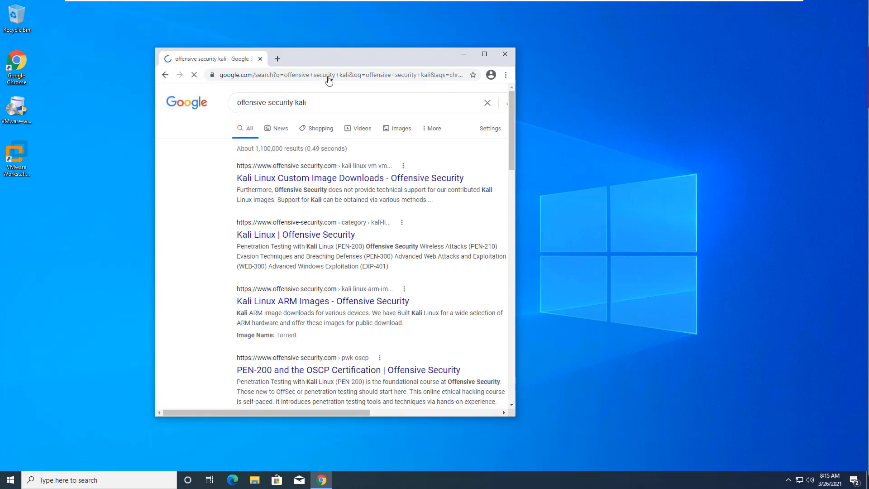
Download the Kali Linux 2021.1 VMware 64-Bit image from the custom image downloads page
left_click(350, 178)
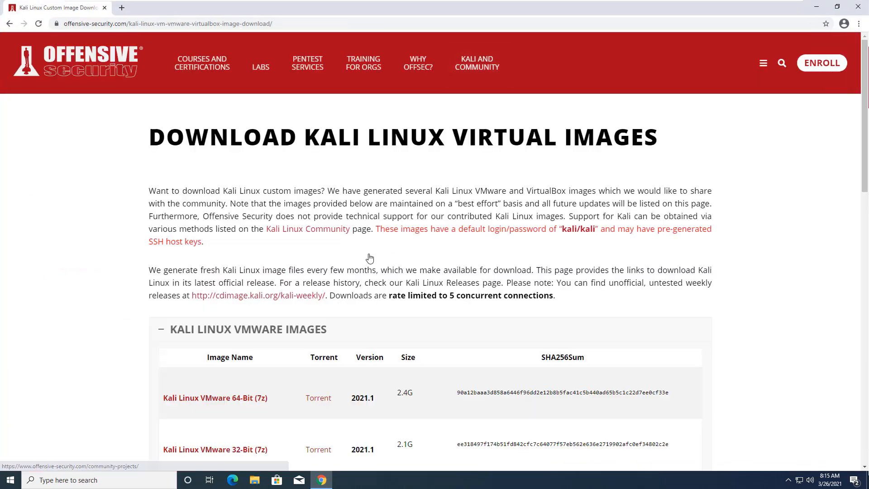
scroll("down", 3)
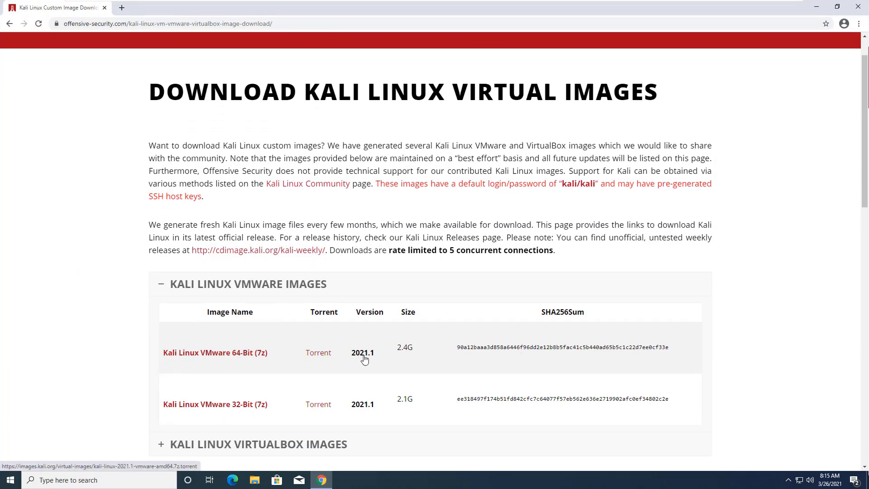
double_click(362, 353)
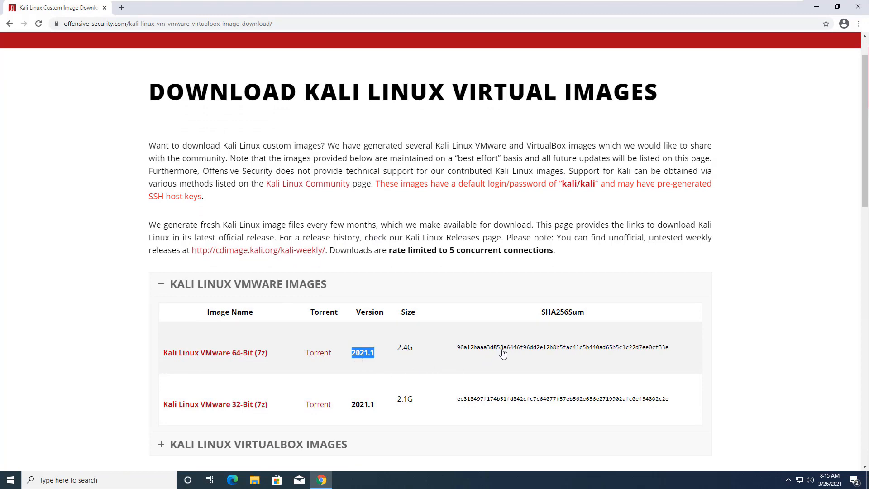
left_click(215, 353)
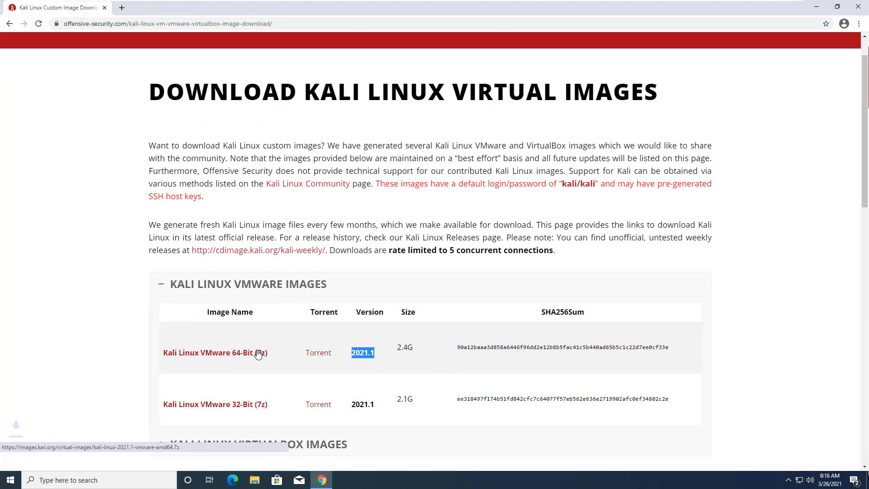
left_click(209, 353)
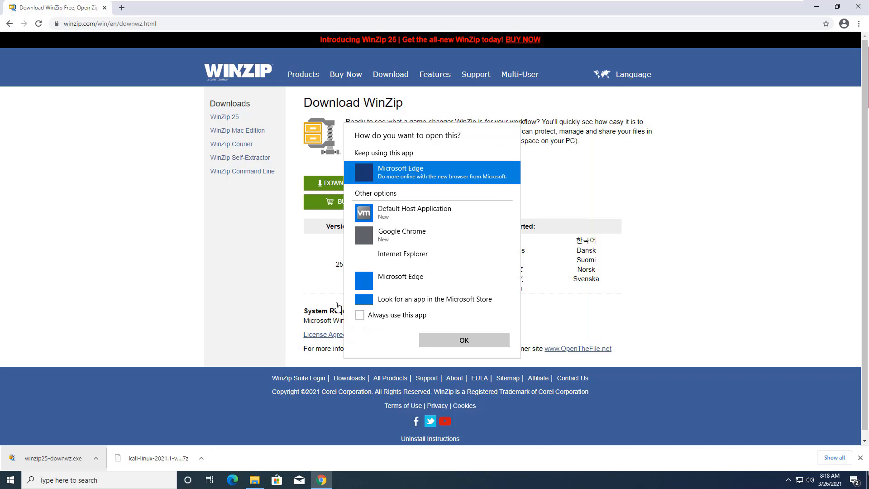
Dismiss WinZip's registration reminder and welcome screen, then close the empty WinZip window
left_click(464, 340)
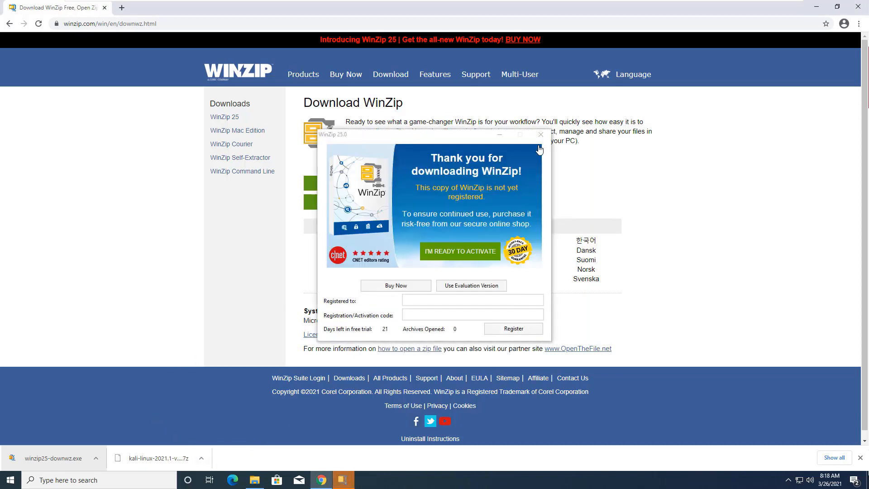
left_click(541, 135)
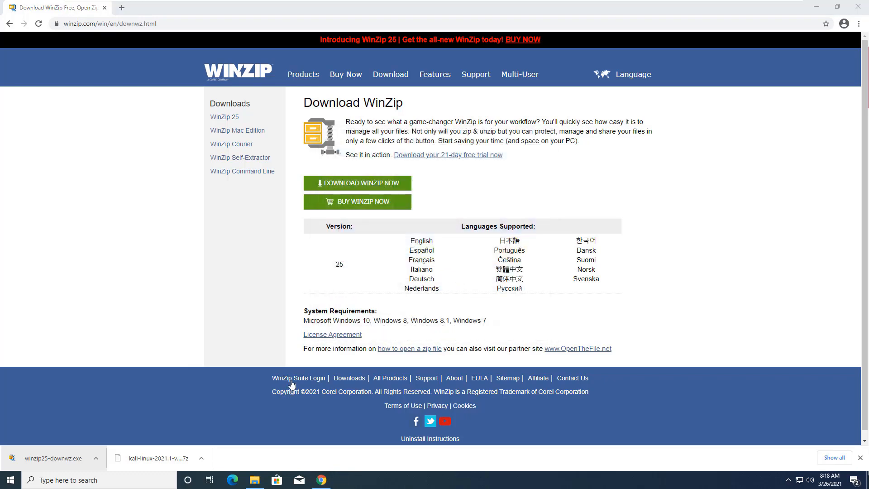
left_click(255, 479)
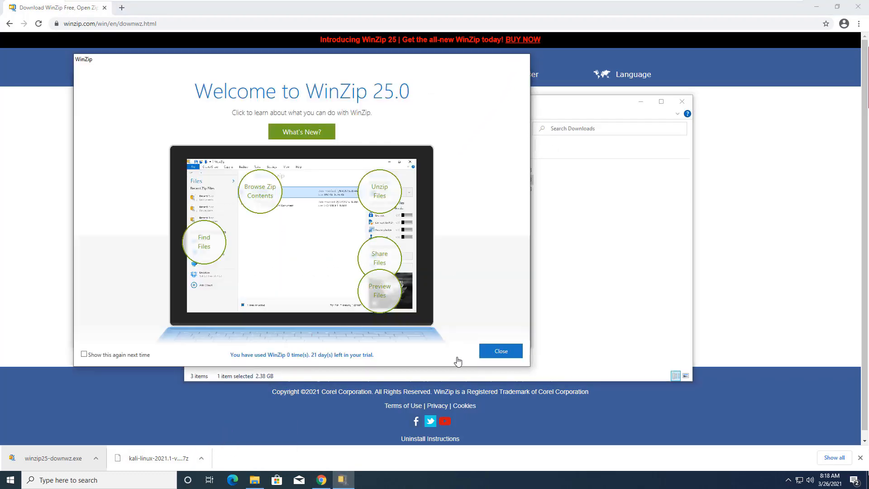
left_click(500, 351)
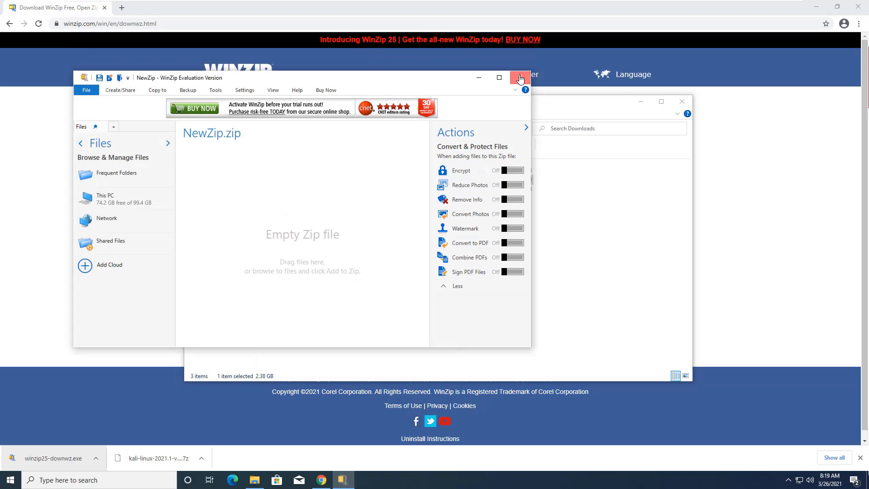
left_click(520, 77)
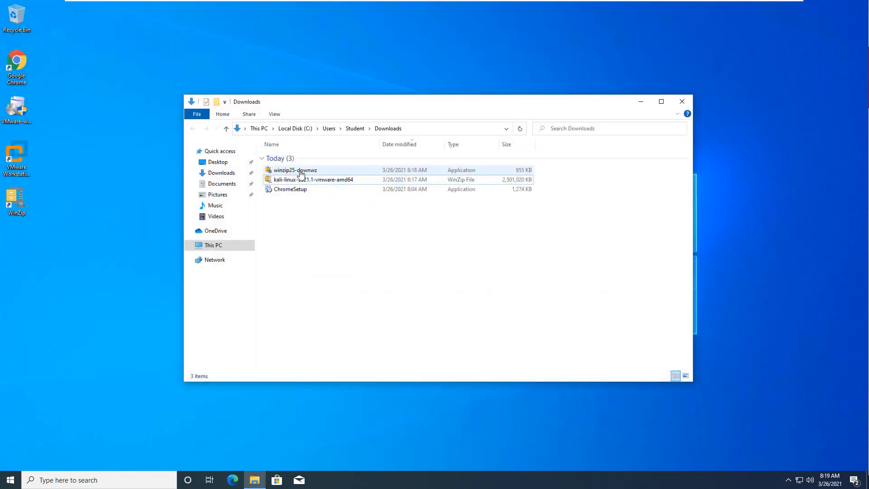
Open the Kali 2021.1 .7z archive, approving the security warning and using WinZip's evaluation version
right_click(295, 179)
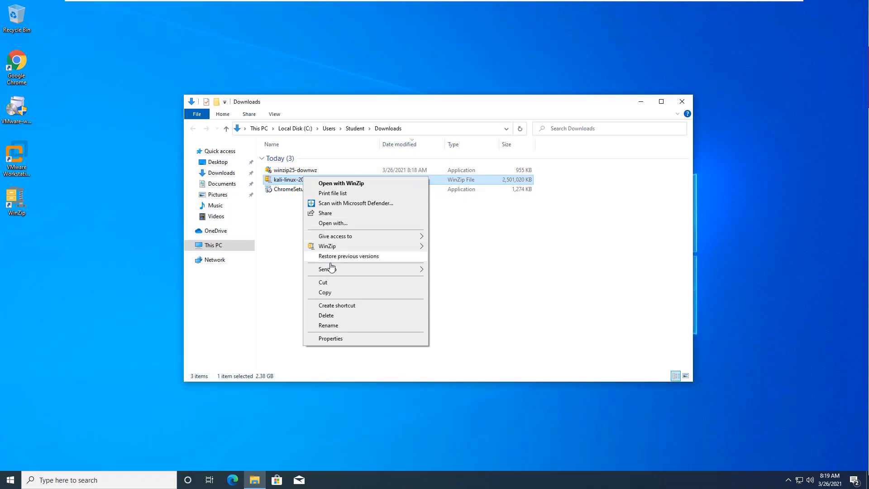
mouse_move(277, 214)
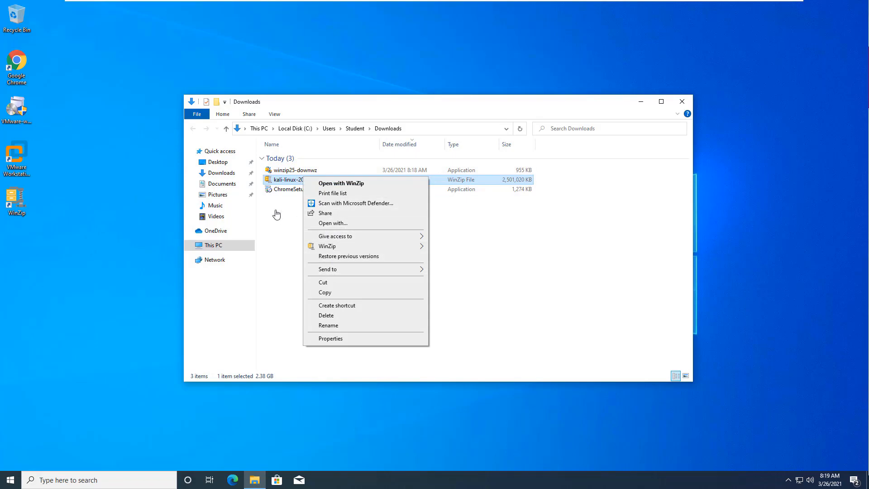
left_click(341, 184)
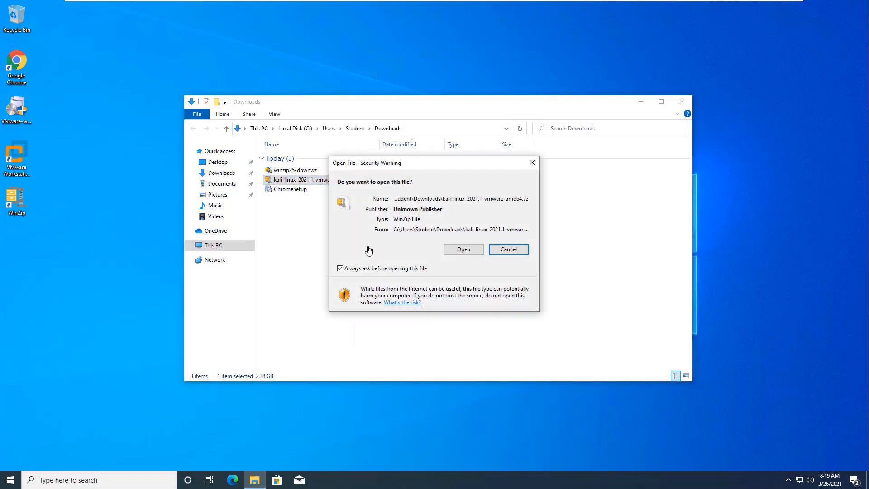
left_click(463, 249)
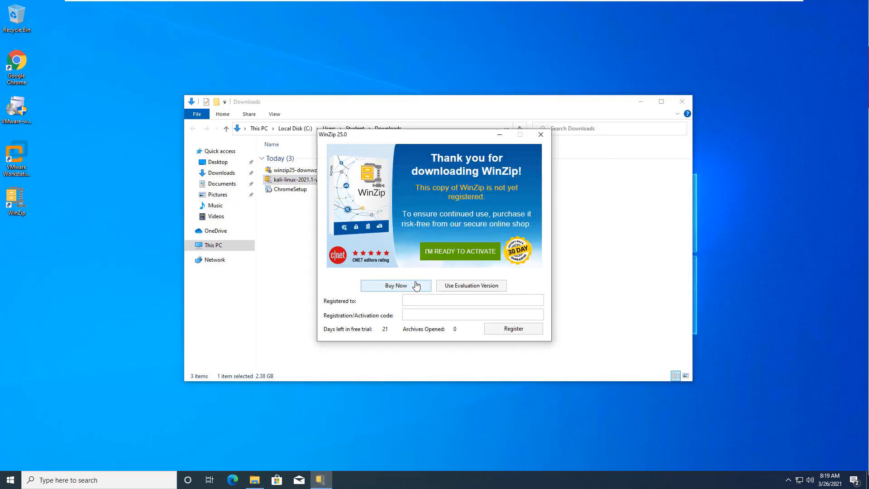
left_click(471, 285)
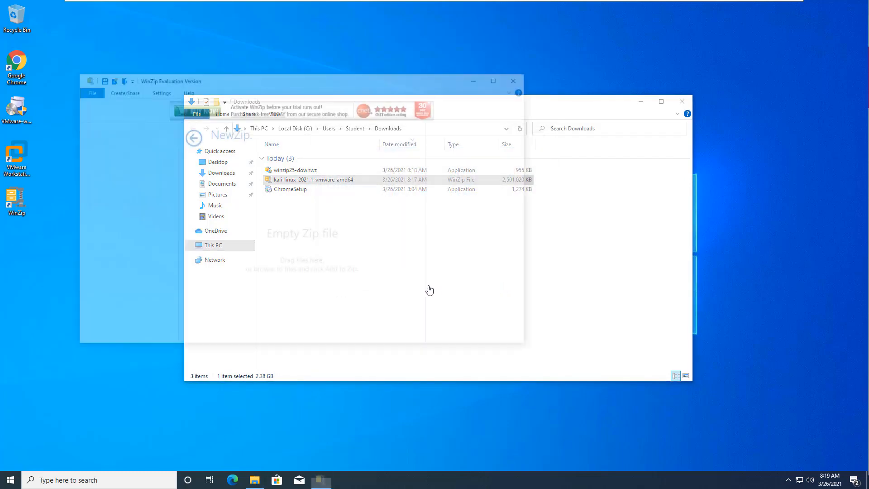
Unzip the Kali Linux archive's files into the Downloads folder
double_click(314, 179)
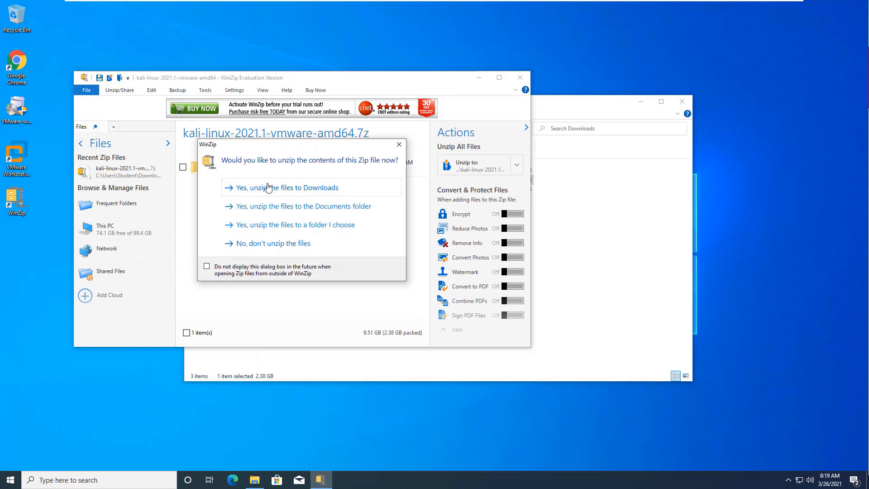
left_click(268, 188)
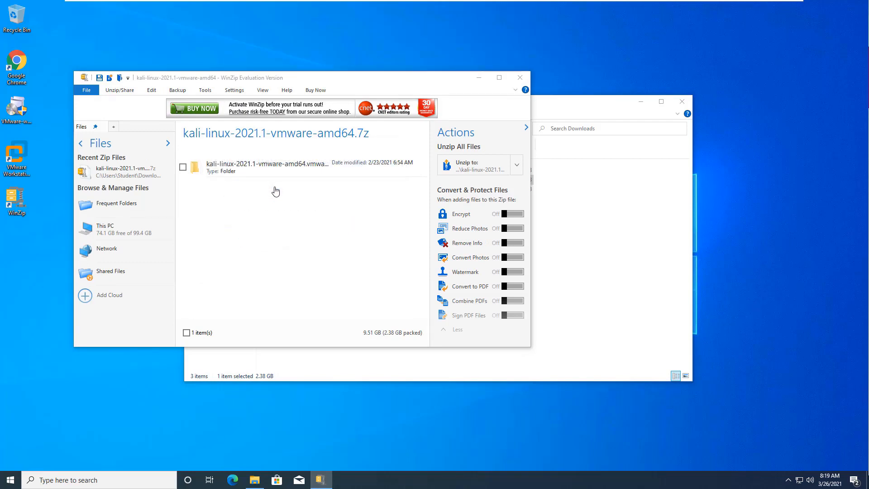
left_click(474, 164)
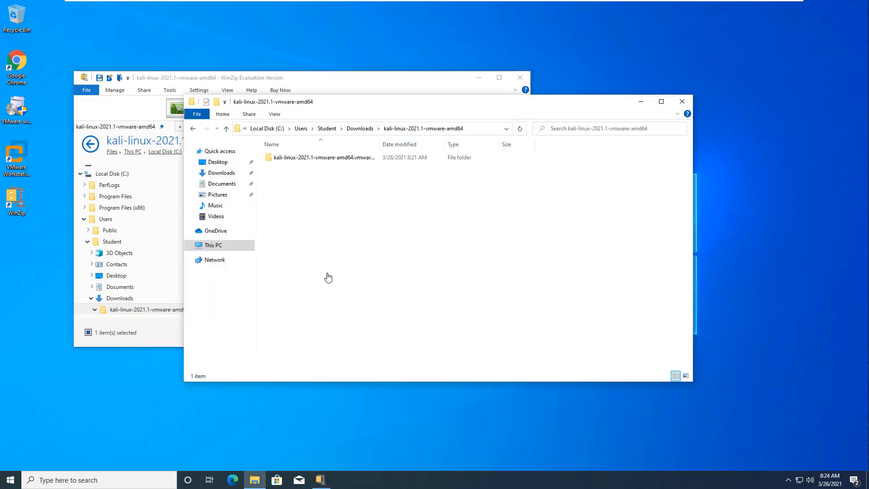
Move the extracted Kali VM folder into a new C:\VMs folder, shorten its name, and close the windows
double_click(323, 157)
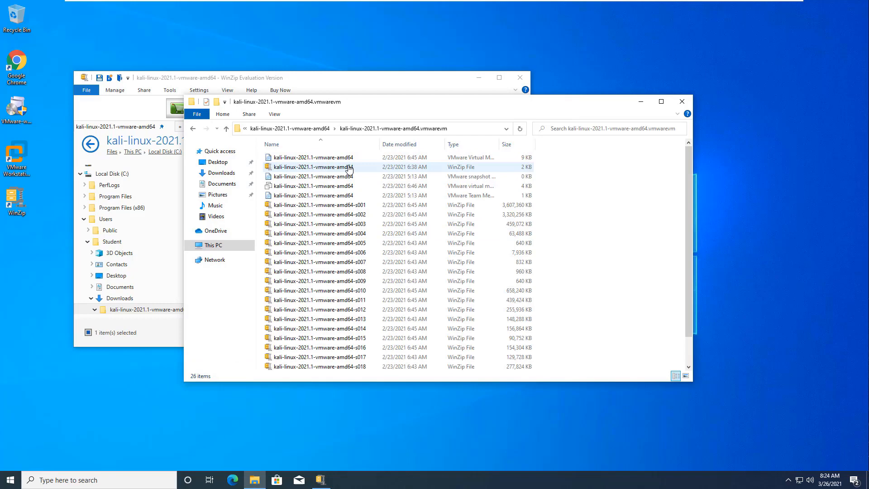
scroll("down", 3)
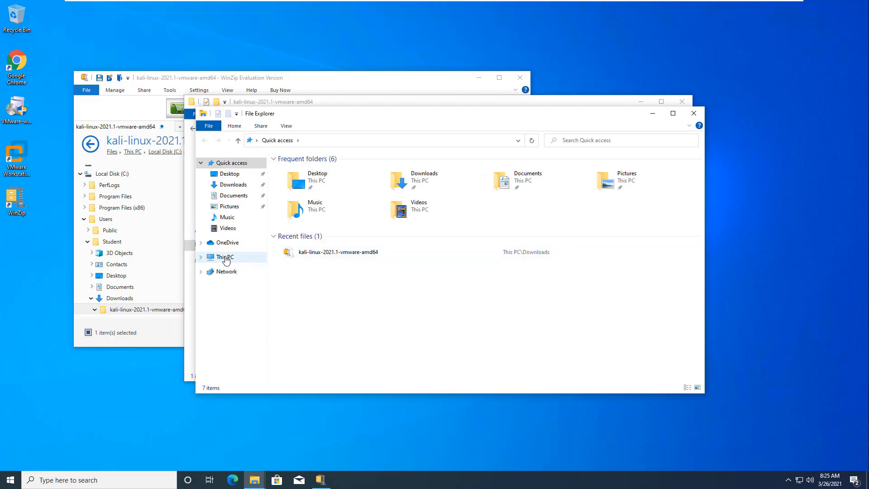
left_click(224, 257)
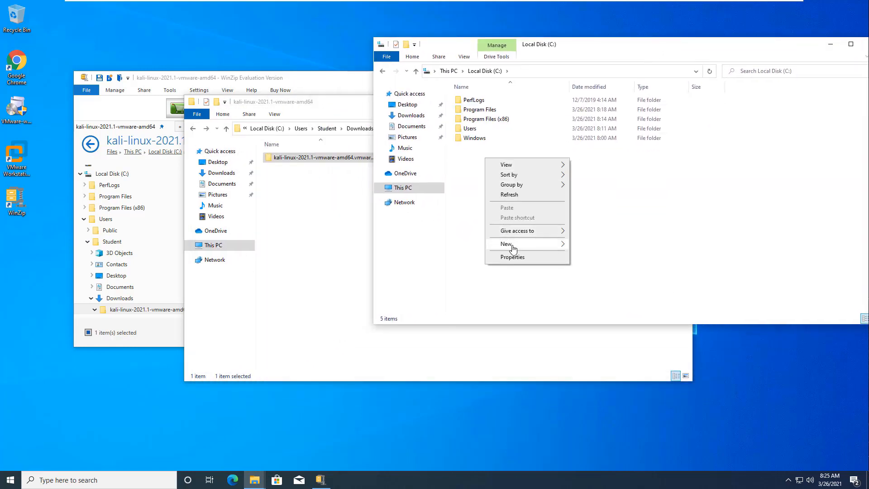
left_click(507, 244)
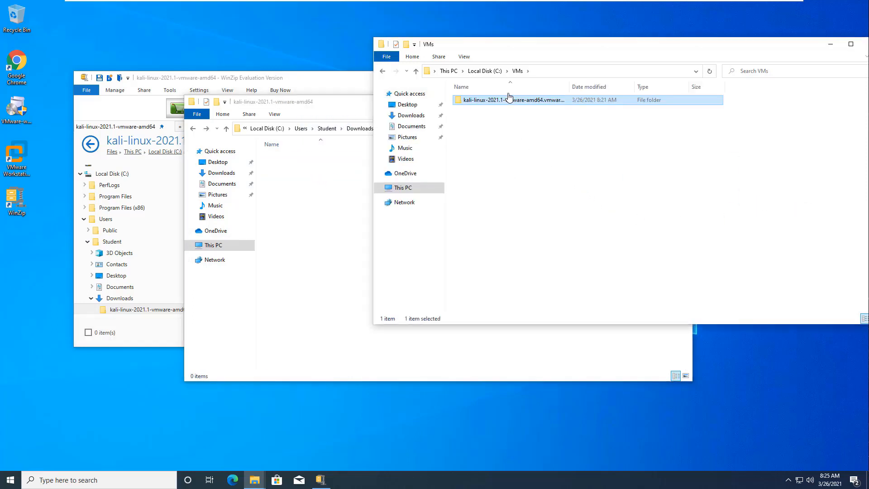
key("F2")
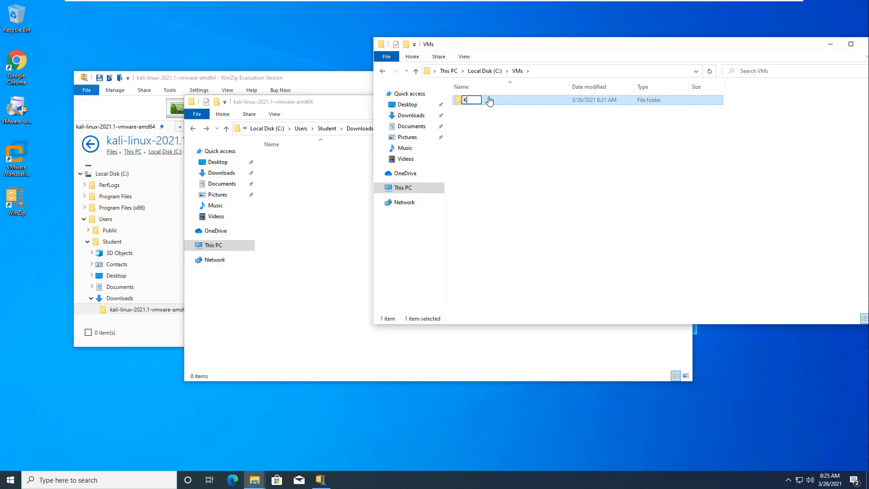
type("ali")
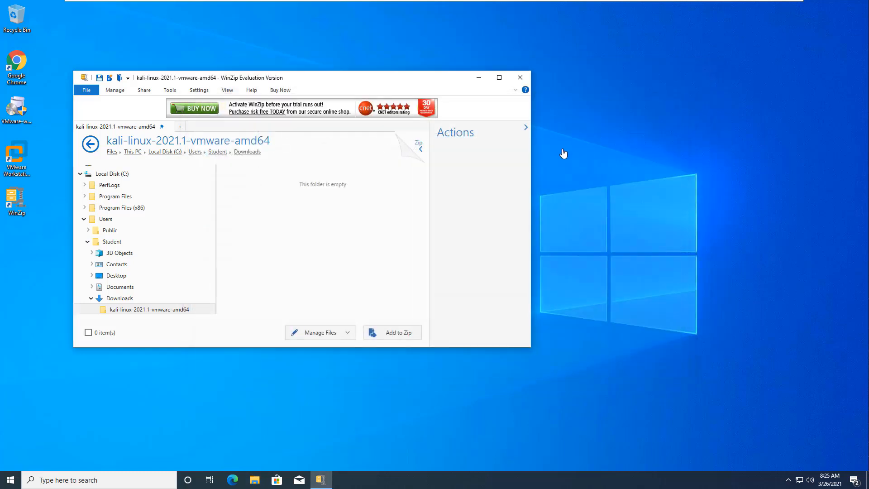
left_click(520, 78)
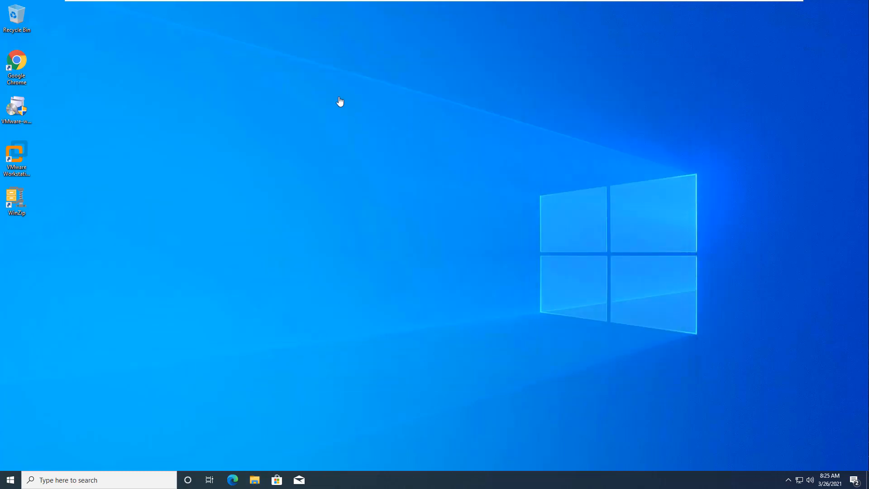
Search Chrome for 'windows 10' and open Microsoft's Windows 10 download page
left_click(17, 197)
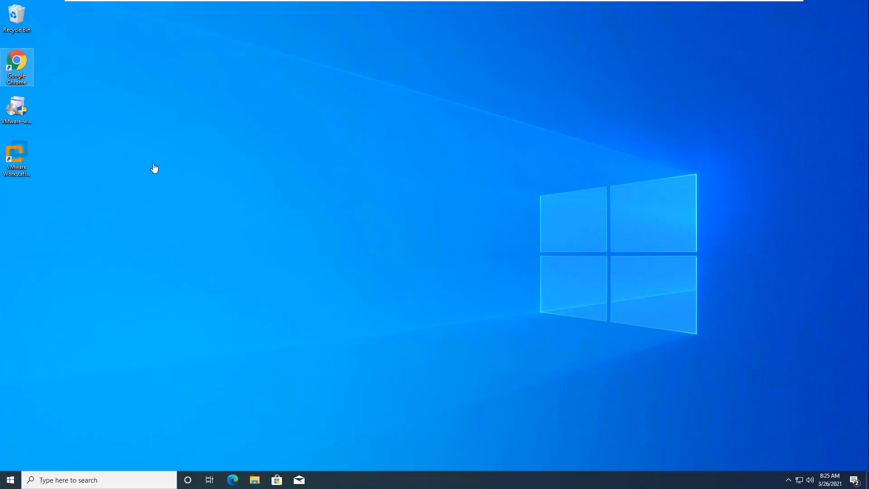
double_click(16, 60)
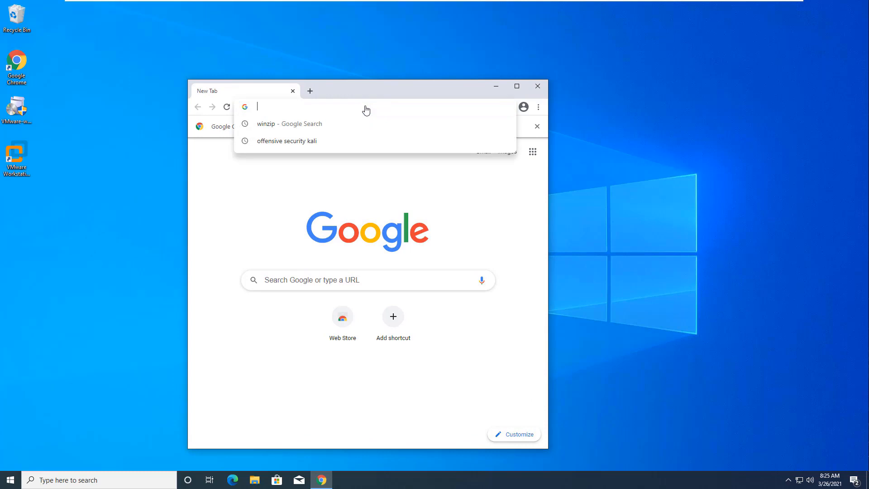
type("windows 1")
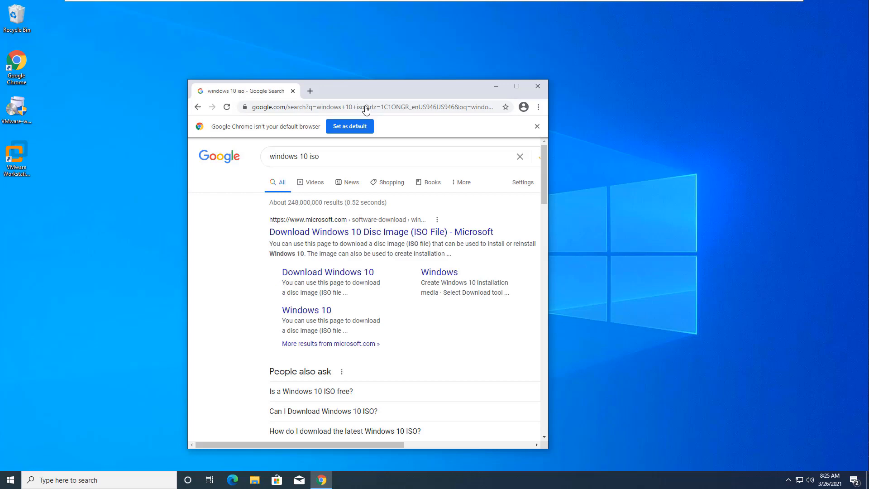
left_click(381, 232)
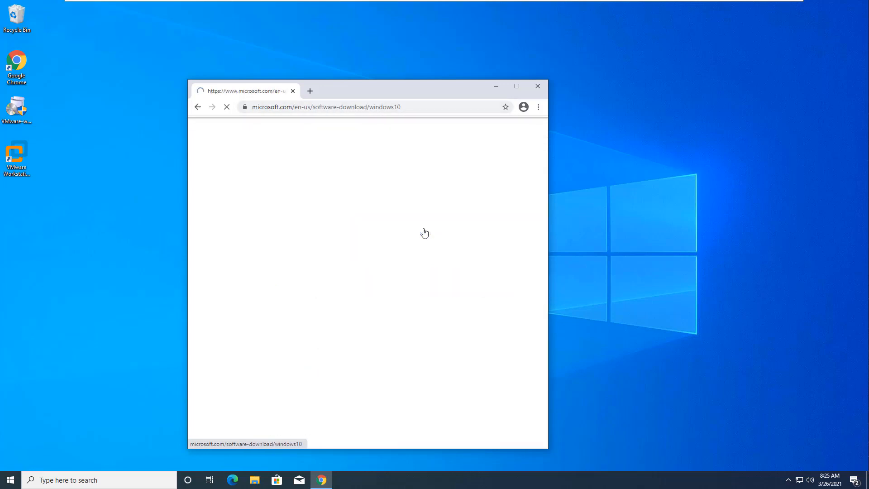
Download the Windows 10 Media Creation Tool and run it from the download bar
left_click(517, 86)
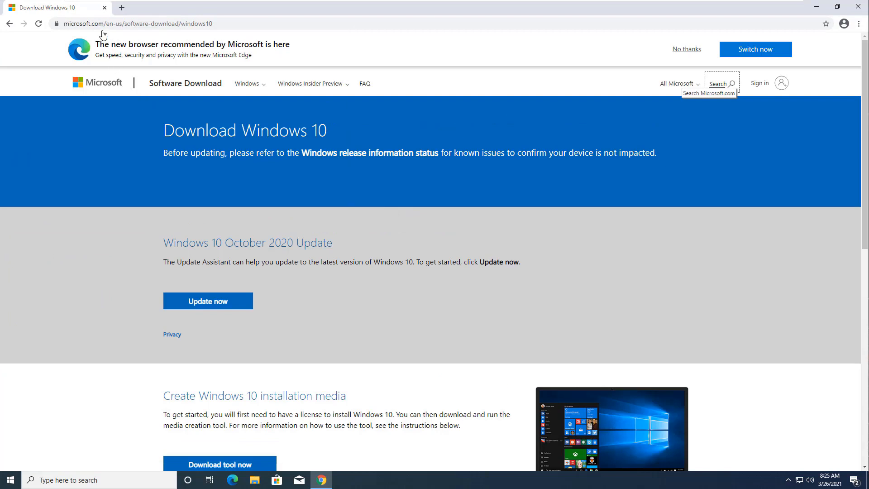
mouse_move(203, 287)
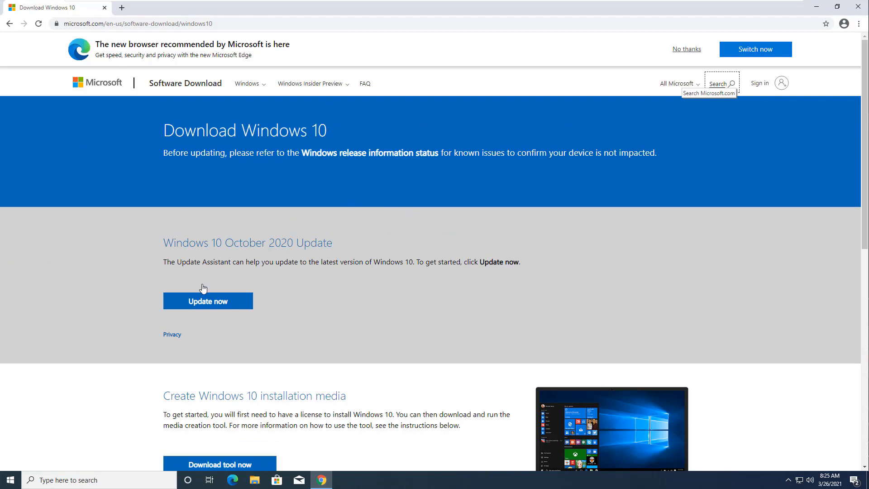
scroll("down", 3)
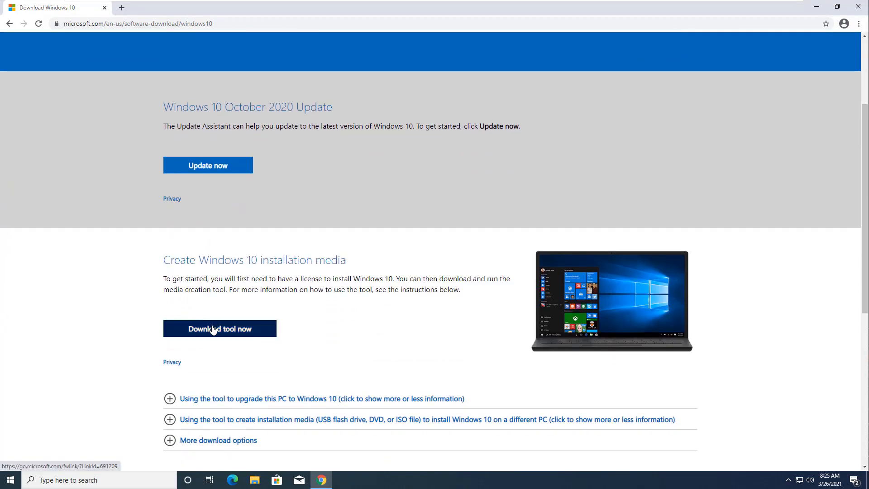
left_click(219, 329)
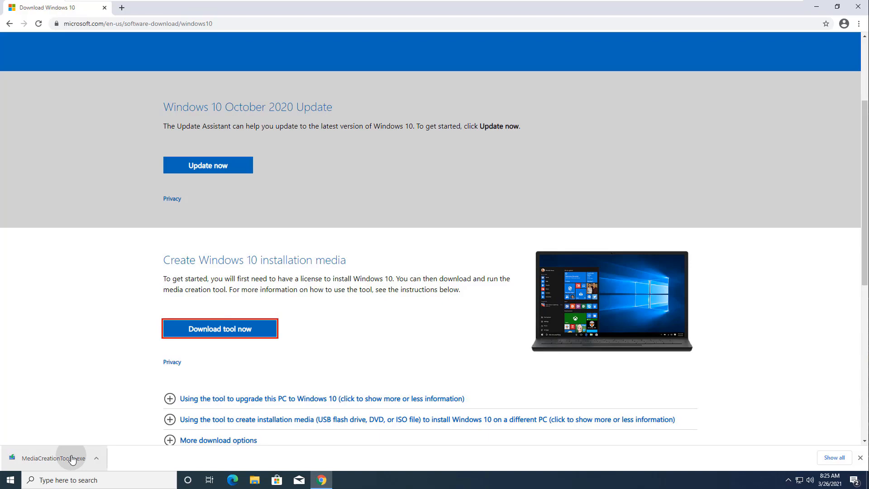
left_click(73, 458)
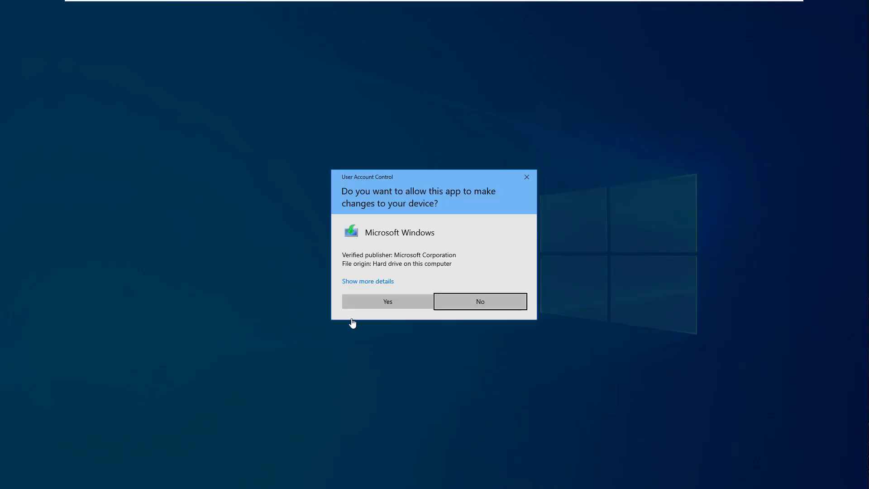
Allow the Media Creation Tool to make changes, close Chrome, and accept the license terms
left_click(388, 301)
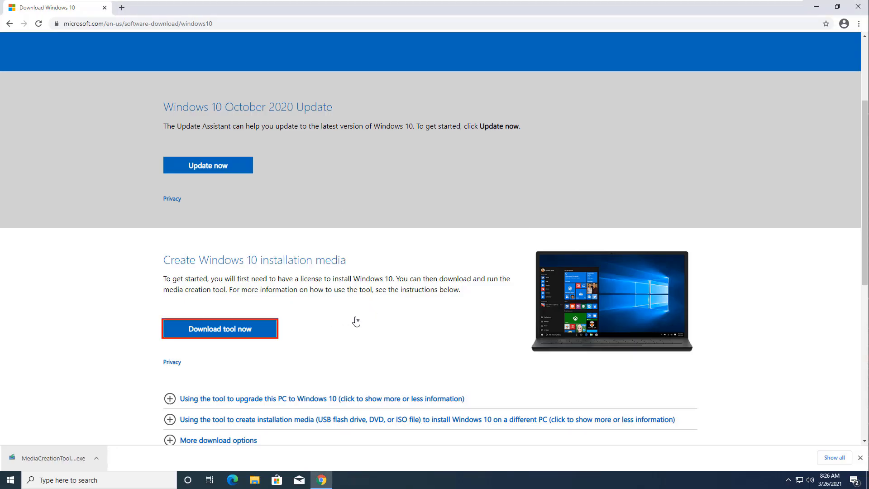
left_click(50, 459)
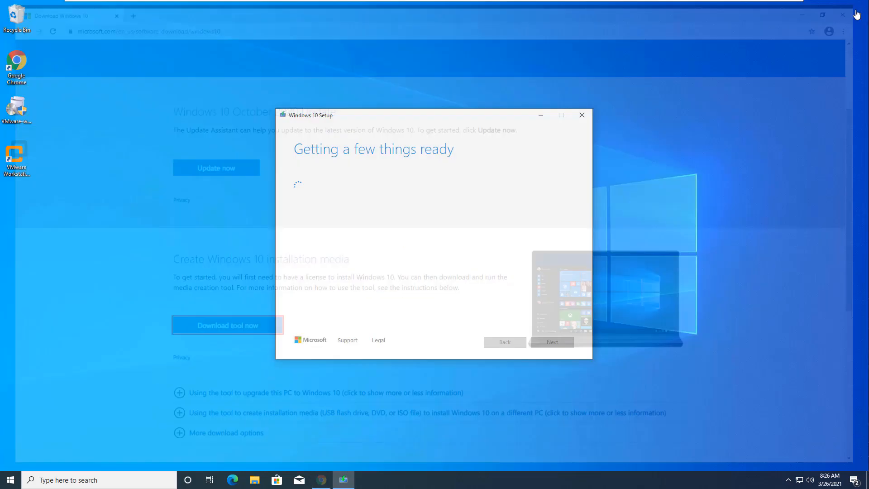
left_click(841, 15)
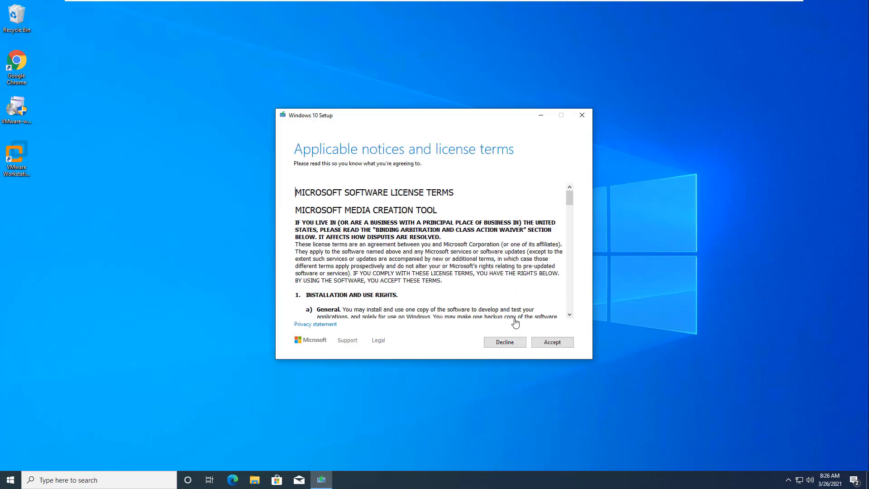
scroll("down", 3)
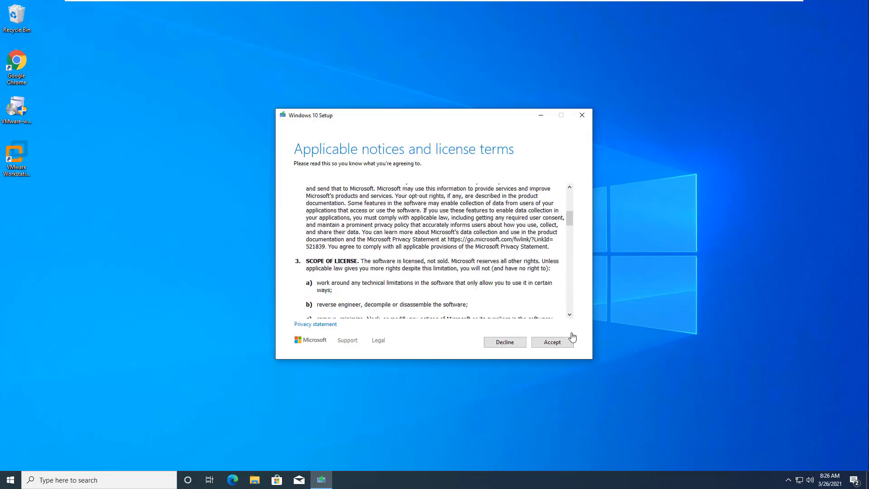
left_click(552, 342)
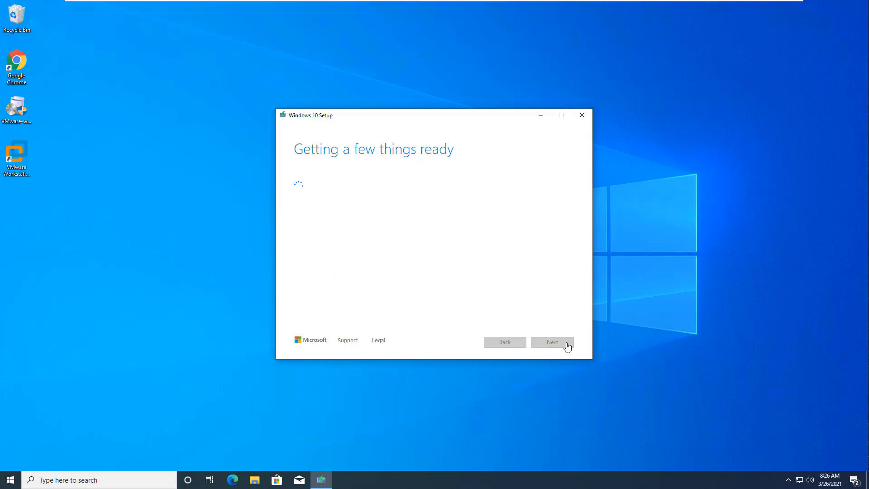
mouse_move(758, 355)
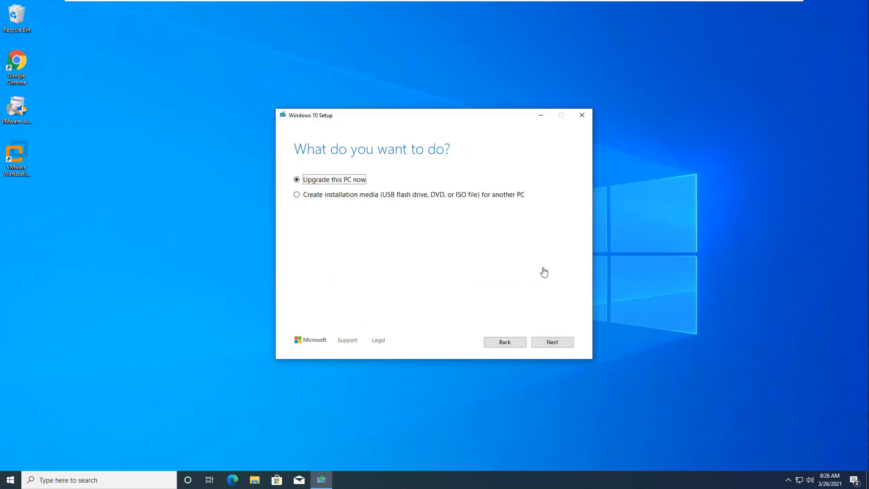
mouse_move(372, 231)
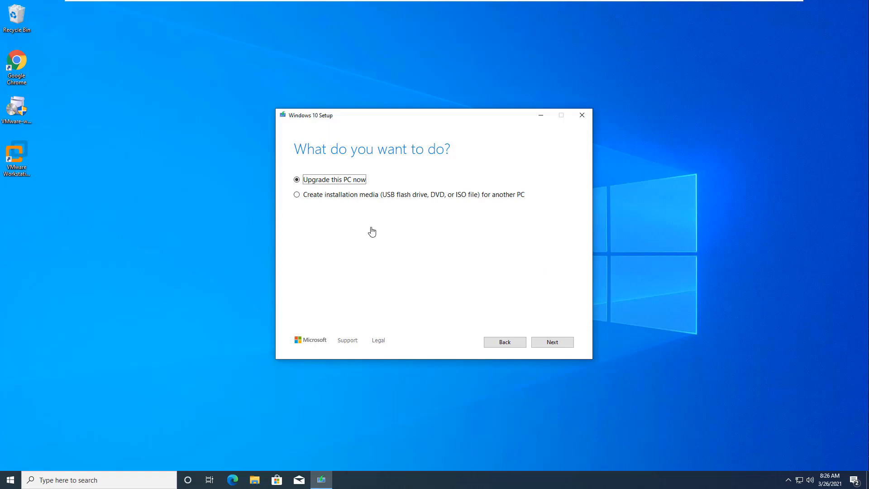
mouse_move(440, 205)
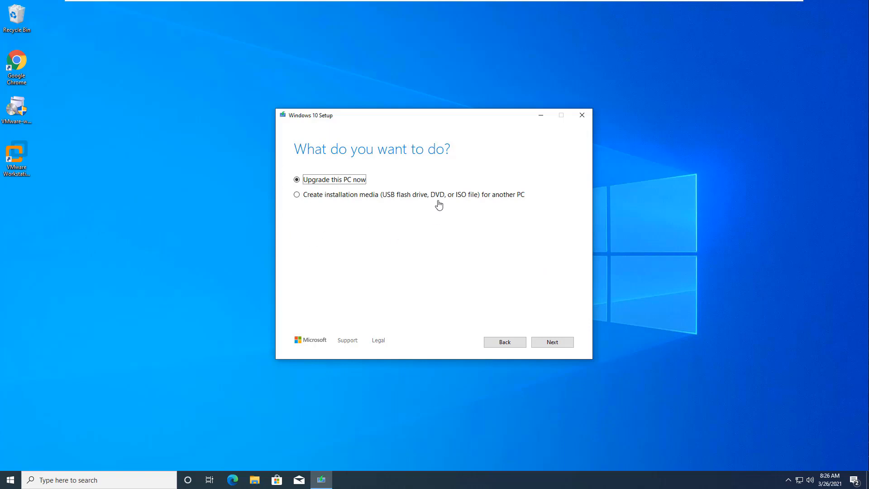
mouse_move(323, 205)
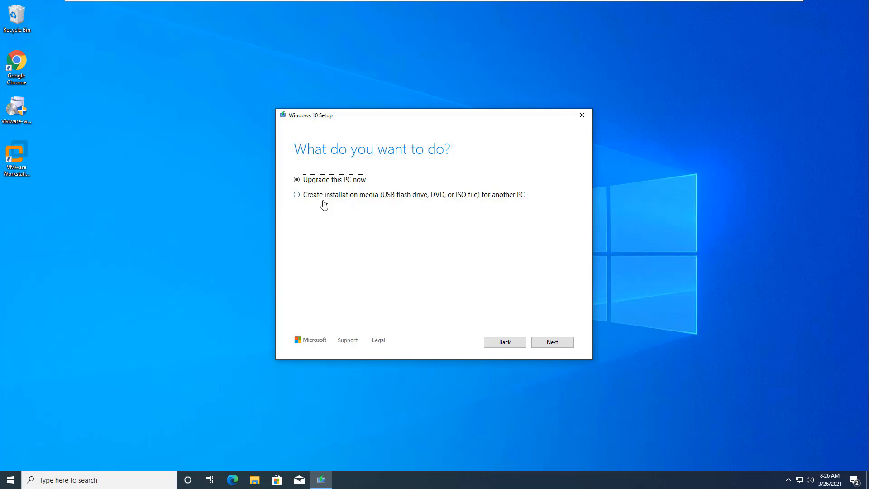
Choose installation media for another PC, untick recommended options, and select ISO file
left_click(296, 194)
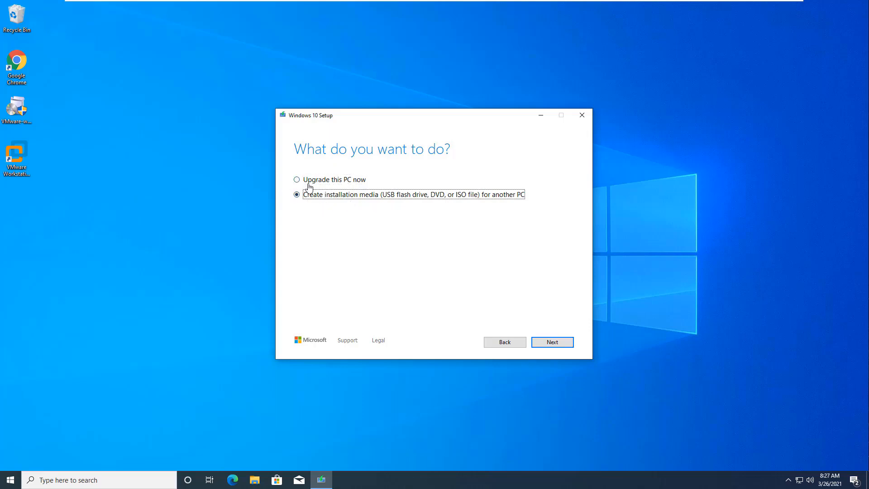
left_click(552, 341)
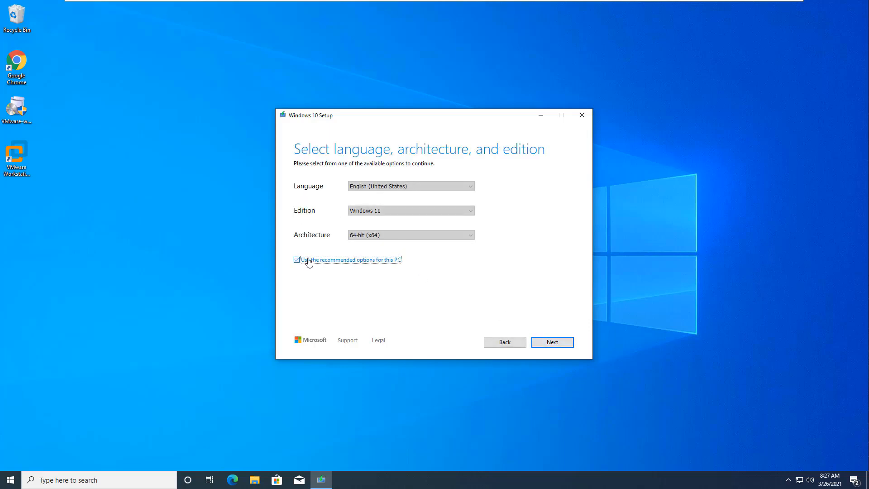
left_click(297, 259)
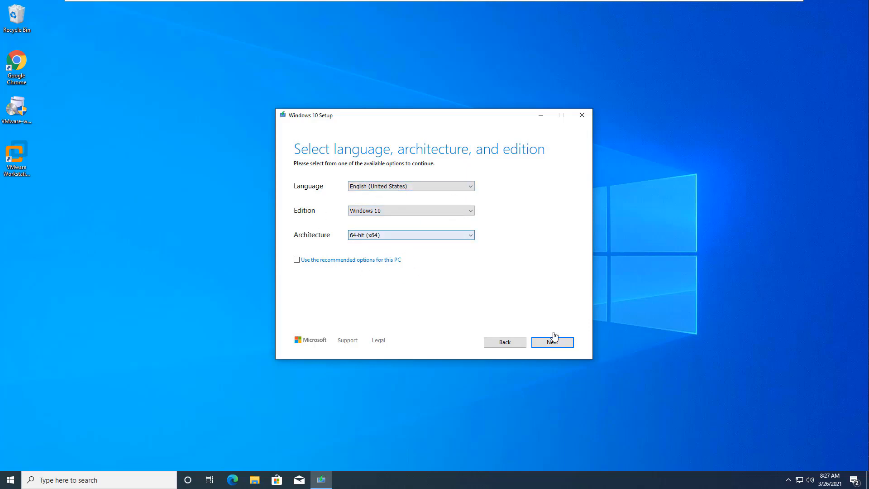
left_click(552, 342)
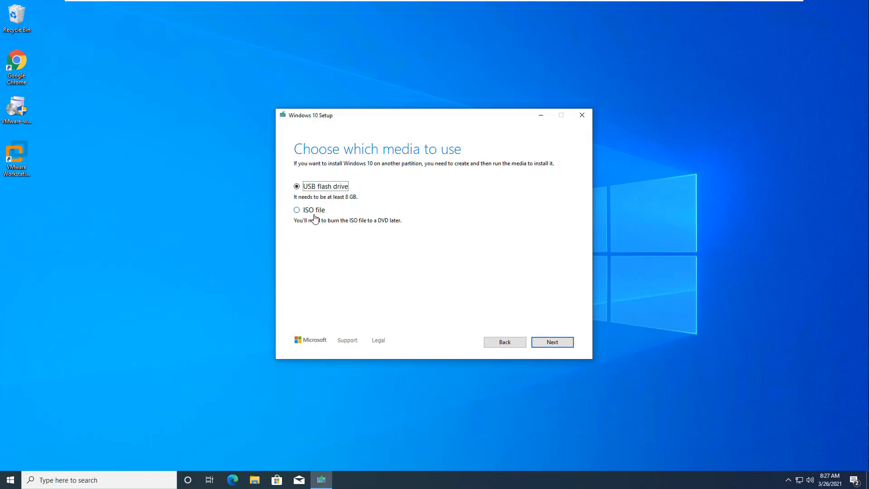
left_click(296, 209)
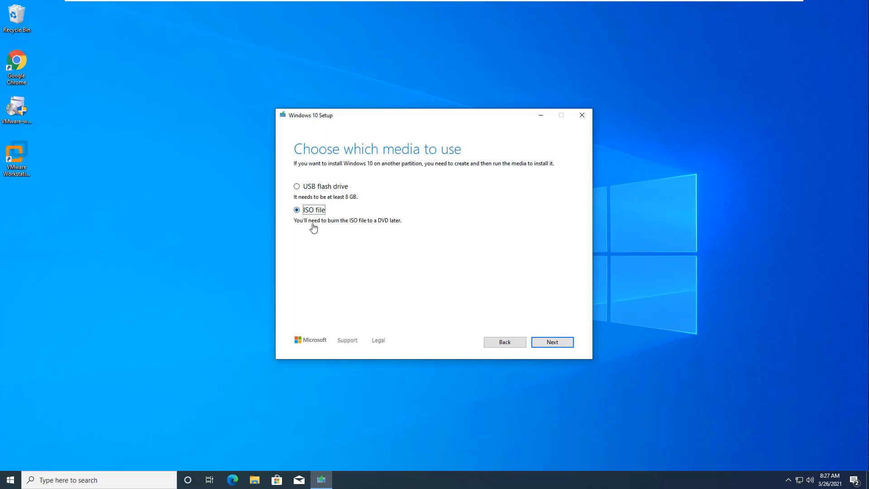
left_click(552, 342)
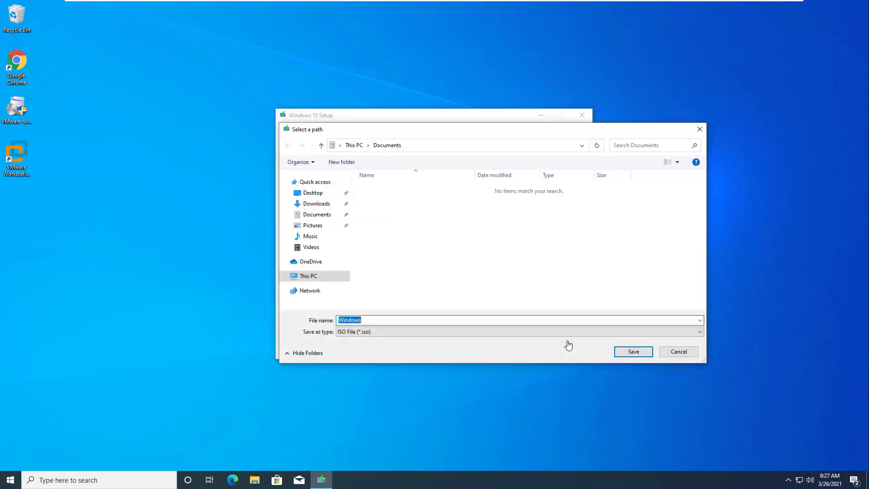
Save the ISO as Windows_10 in Downloads, then finish setup once it's ready
left_click(316, 204)
type("_")
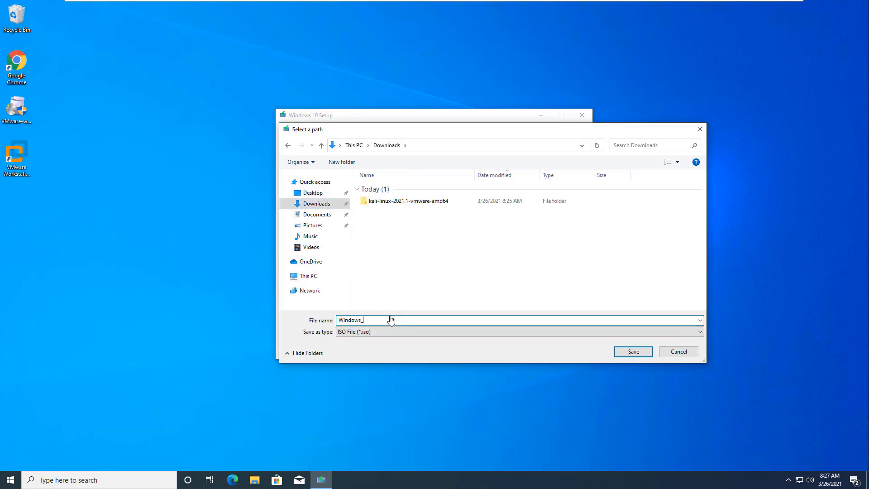
left_click(634, 351)
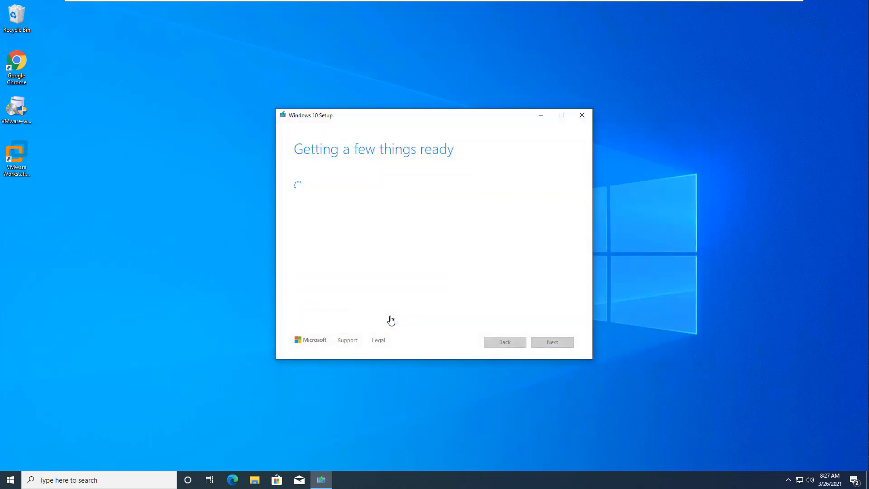
mouse_move(392, 314)
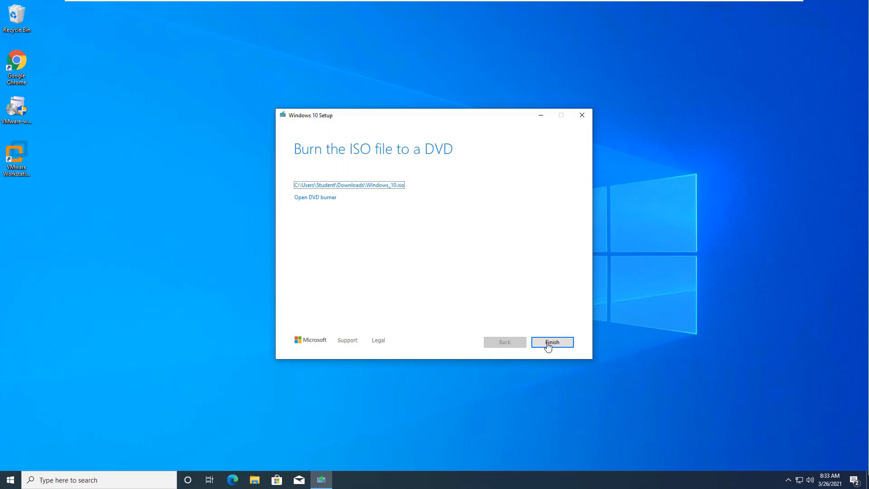
left_click(553, 342)
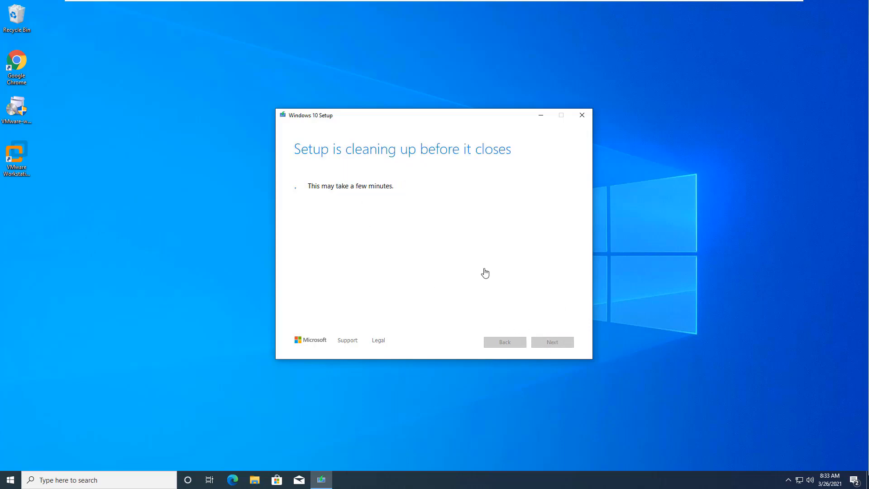
mouse_move(195, 414)
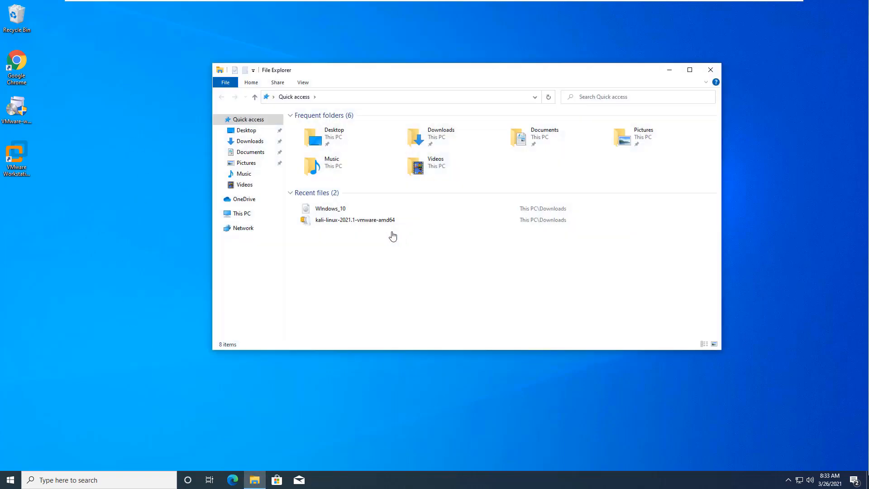
Confirm the 4.7 GB Windows_10 image is in Downloads and launch VMware Workstation Pro
left_click(249, 142)
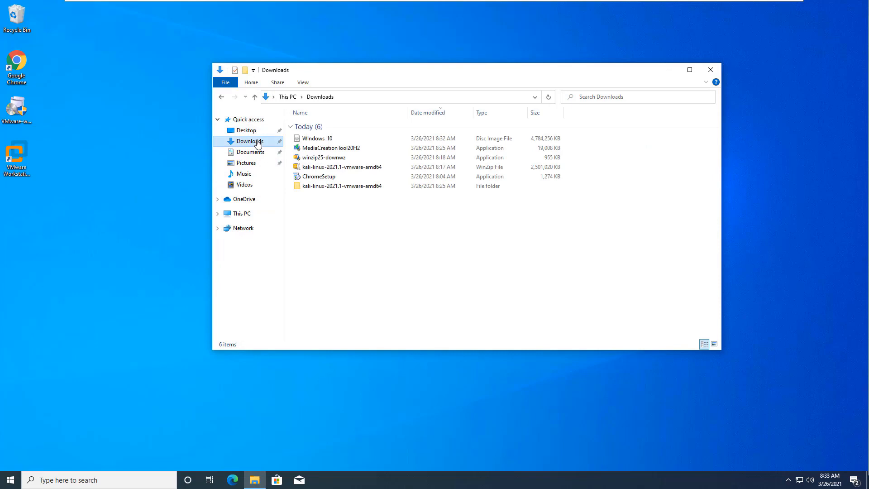
left_click(317, 138)
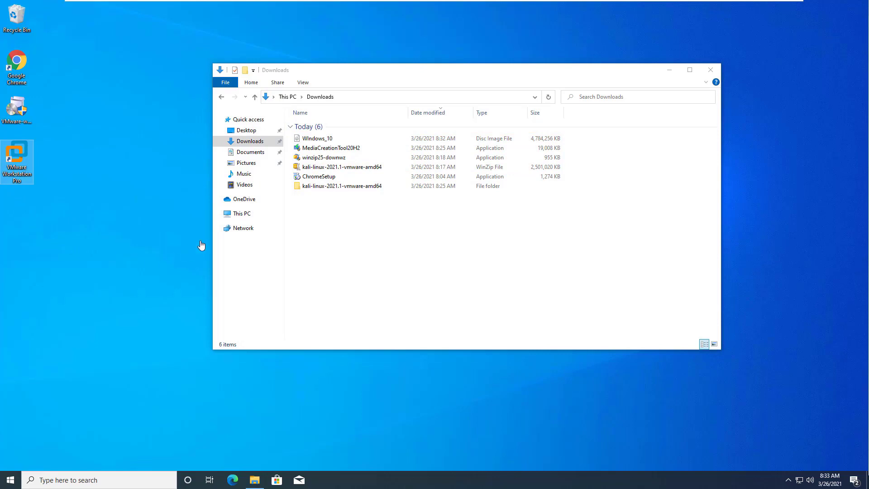
mouse_move(211, 241)
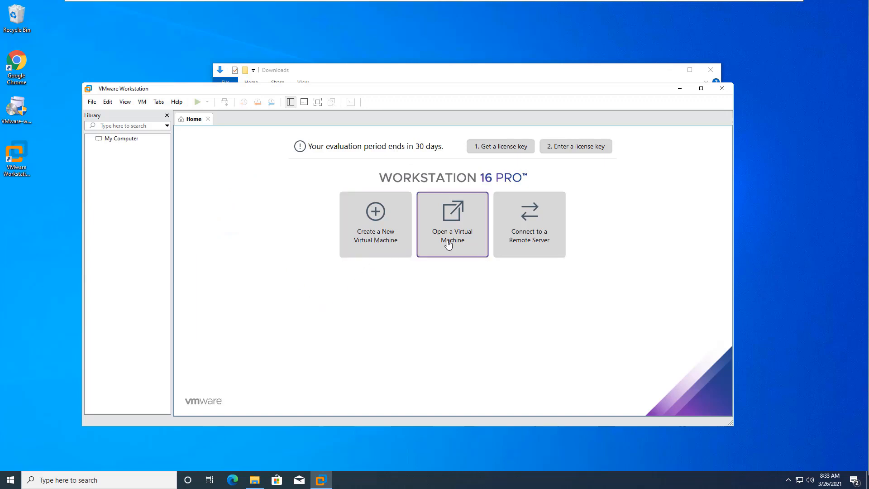
Open the kali-linux-2021.1-vmware-amd64 machine from C:\VMs\Kali-2021.1
left_click(453, 224)
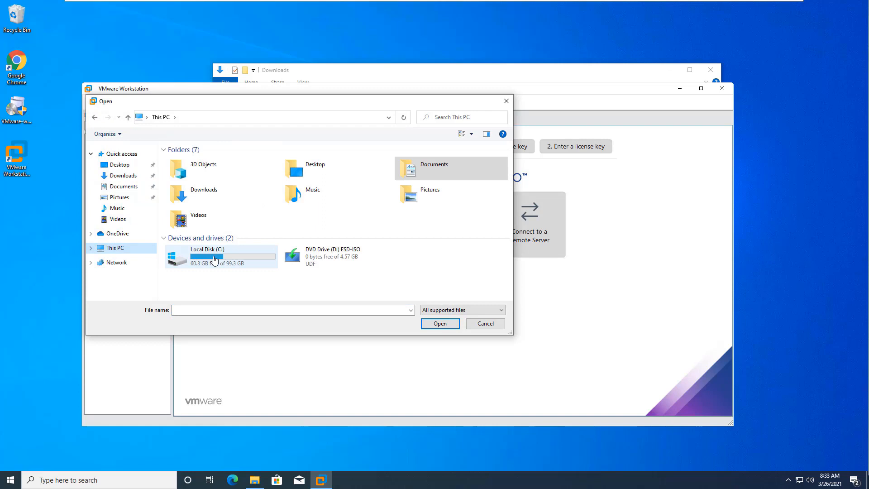
double_click(214, 256)
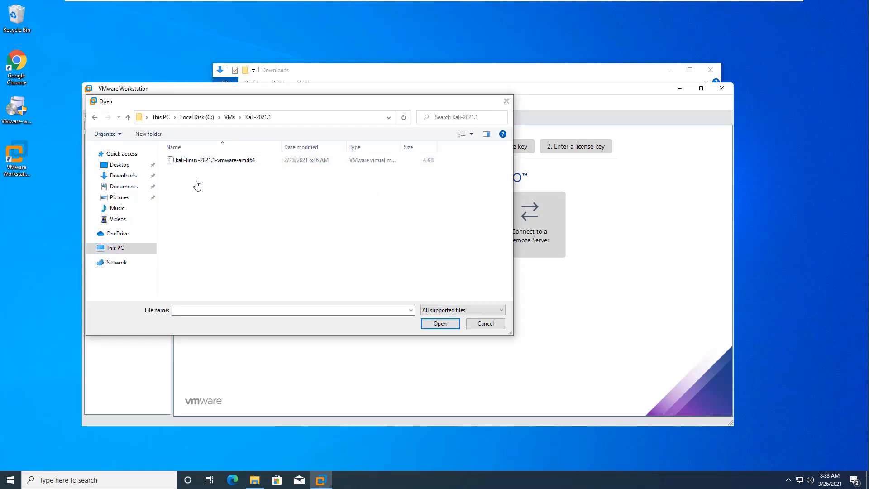
left_click(485, 323)
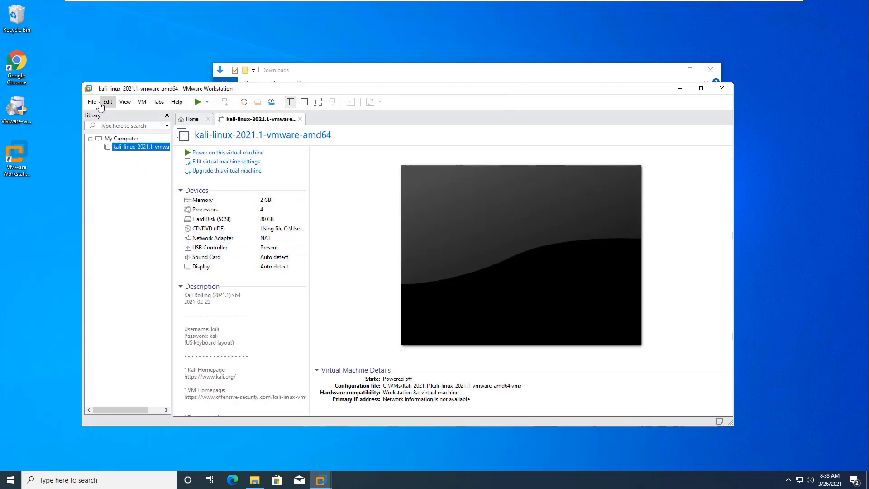
Start a Typical new virtual machine installing from the Windows 10 ISO in Downloads
left_click(92, 102)
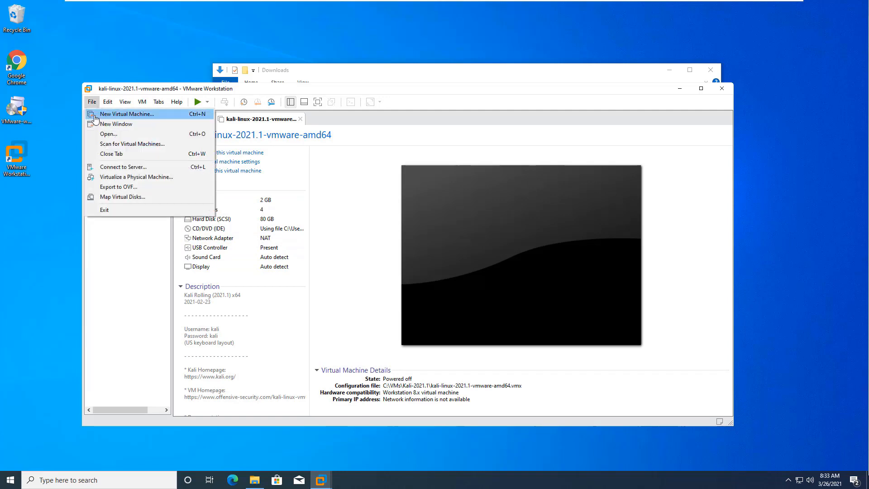
left_click(128, 113)
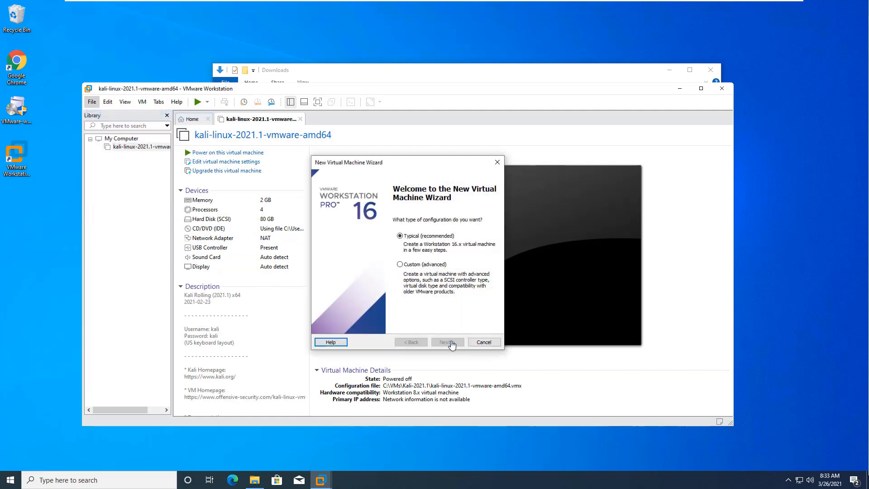
left_click(448, 342)
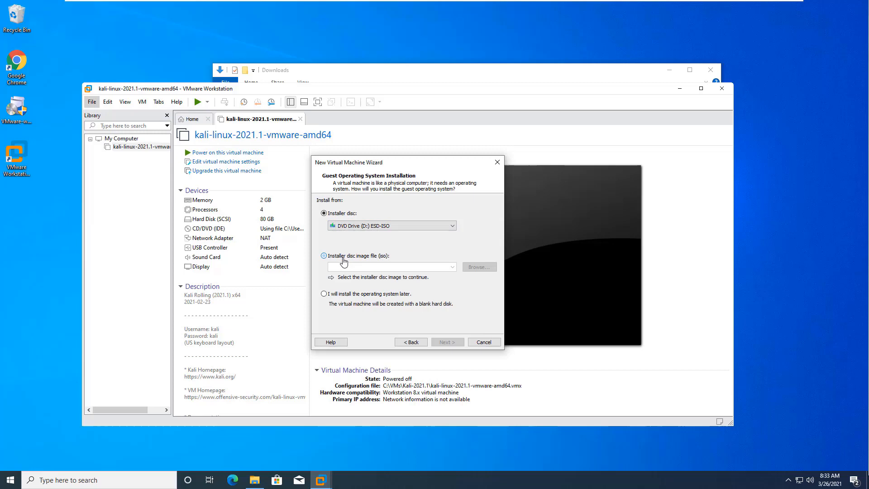
left_click(479, 266)
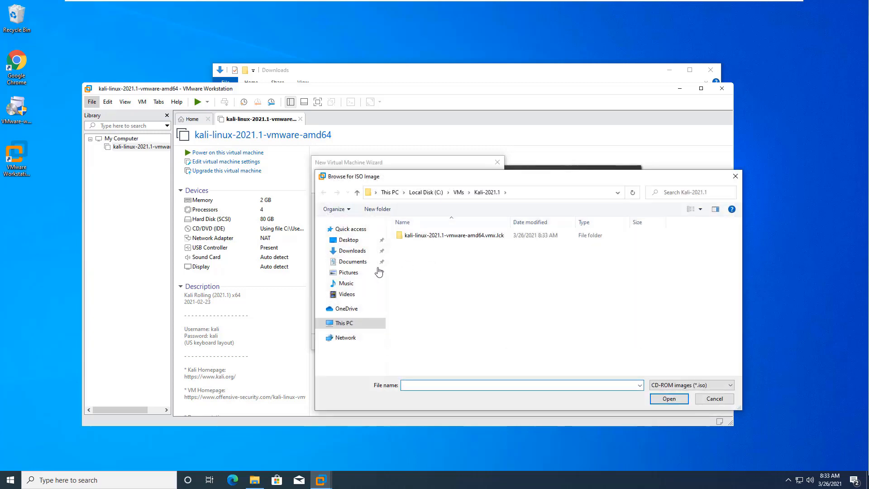
left_click(351, 251)
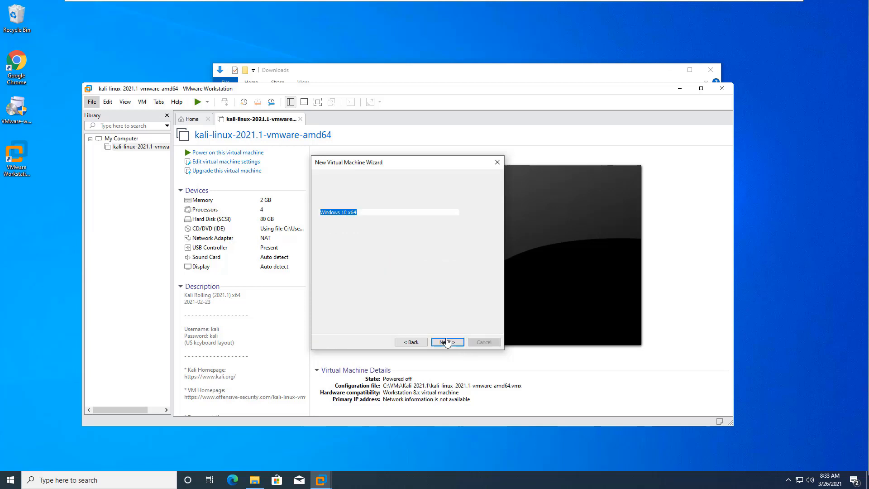
left_click(447, 342)
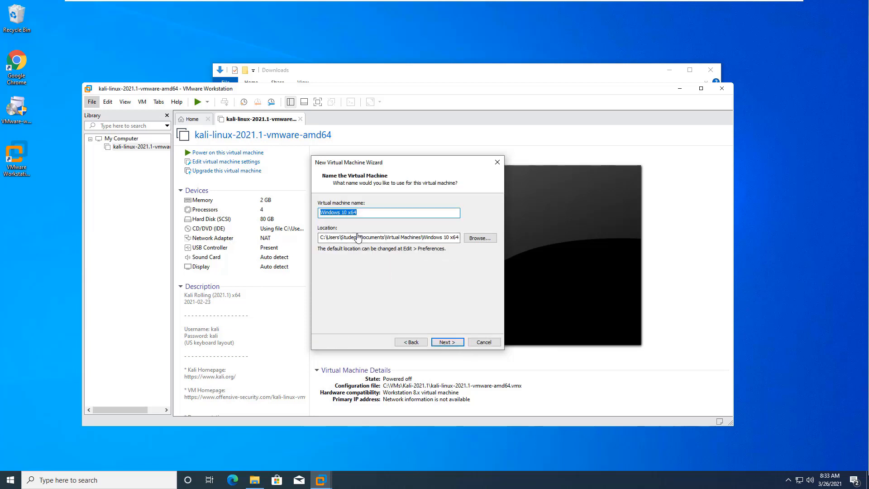
Name the machine Windows_10 and store it at C:\VMs\Windows_10
type("Windows-")
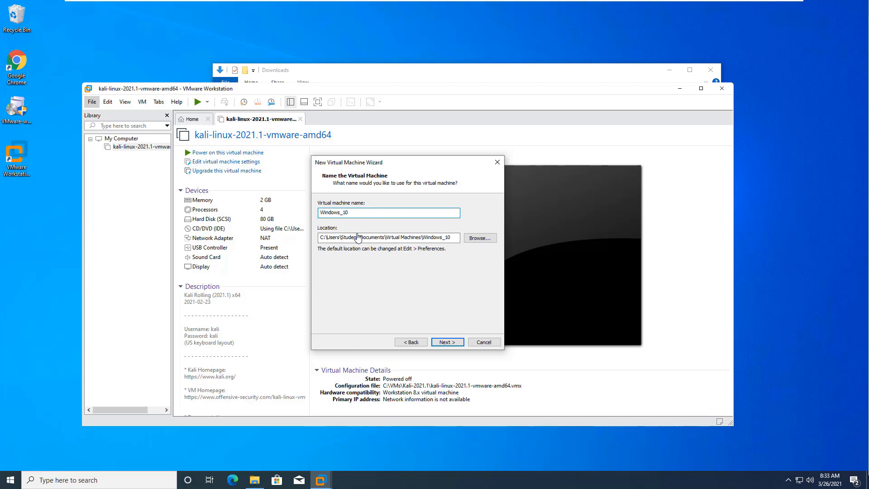
left_click(480, 238)
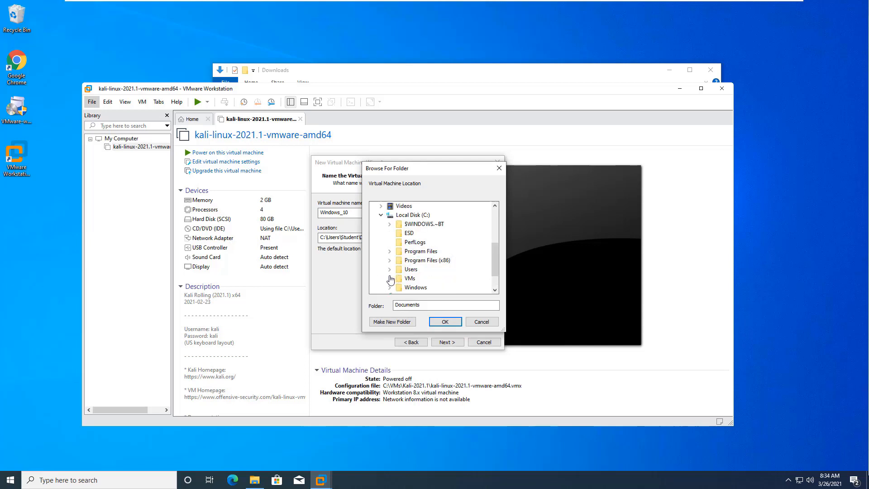
left_click(390, 278)
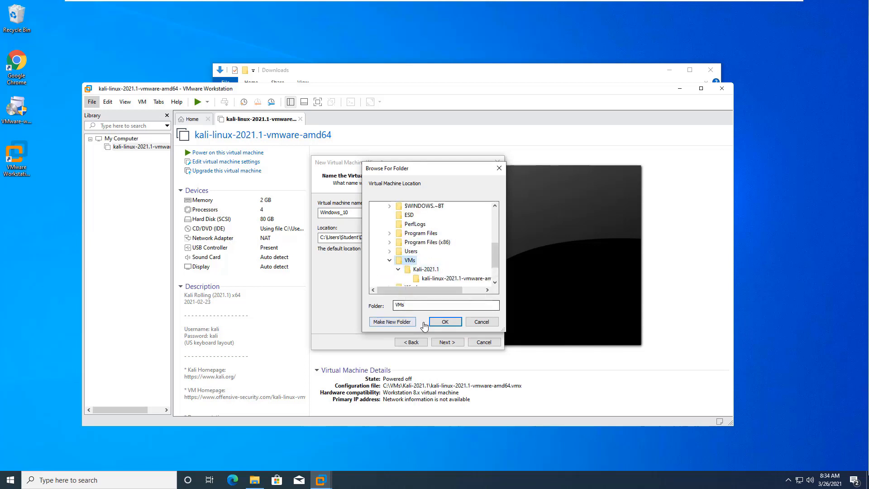
left_click(445, 321)
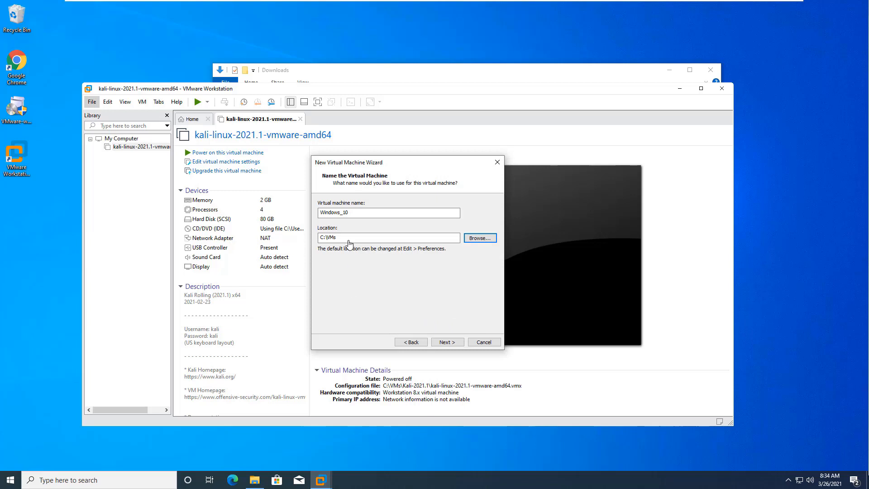
type("Wi")
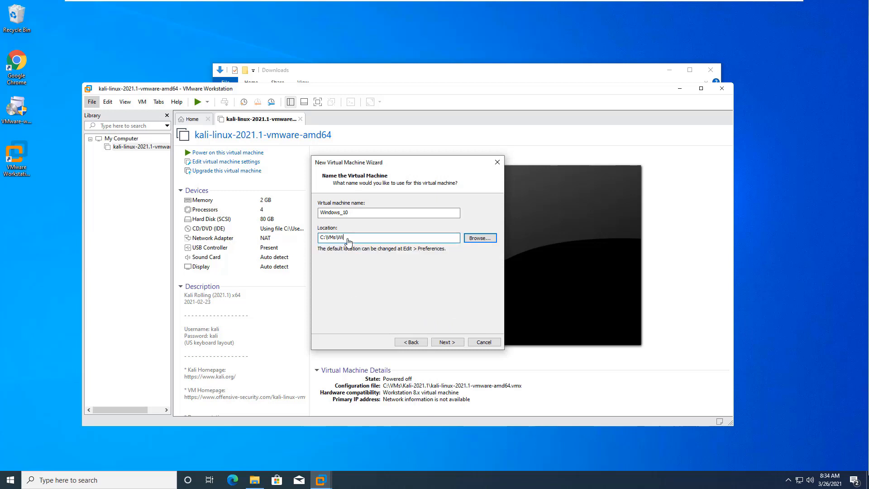
type("Windows_10")
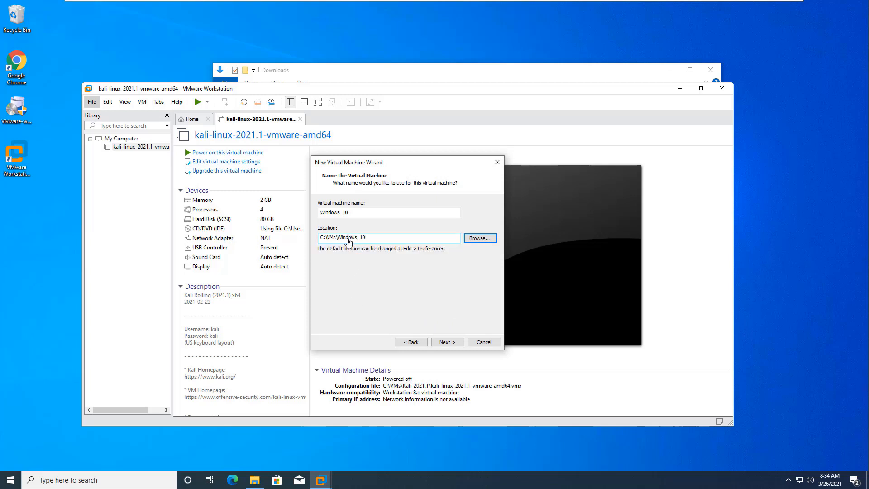
left_click(448, 342)
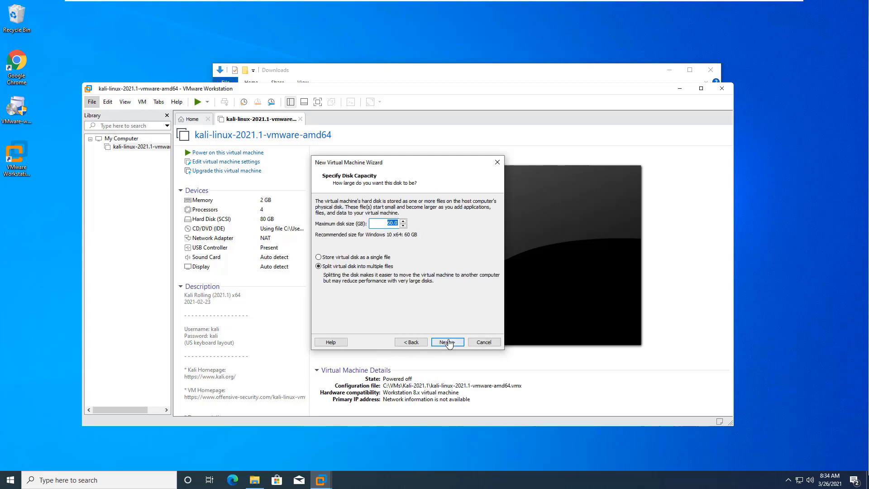
Accept the 60 GB split disk, review the summary, and finish to power on Windows_10
left_click(447, 341)
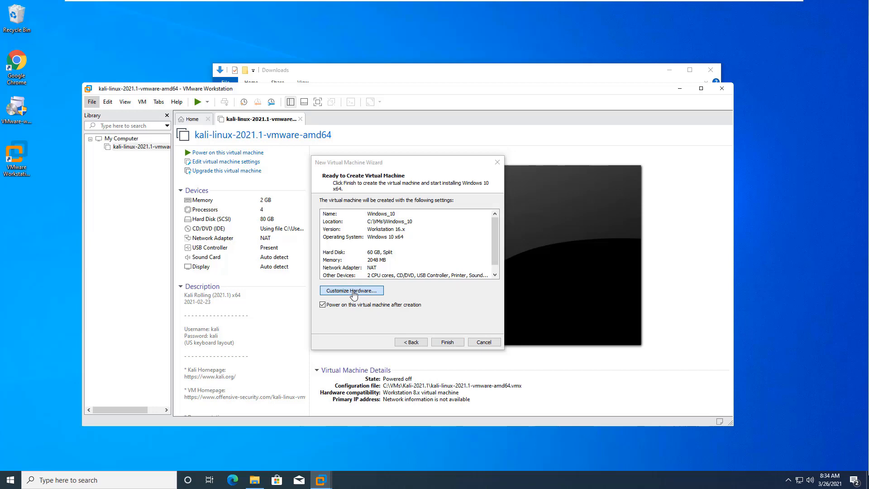
left_click(351, 291)
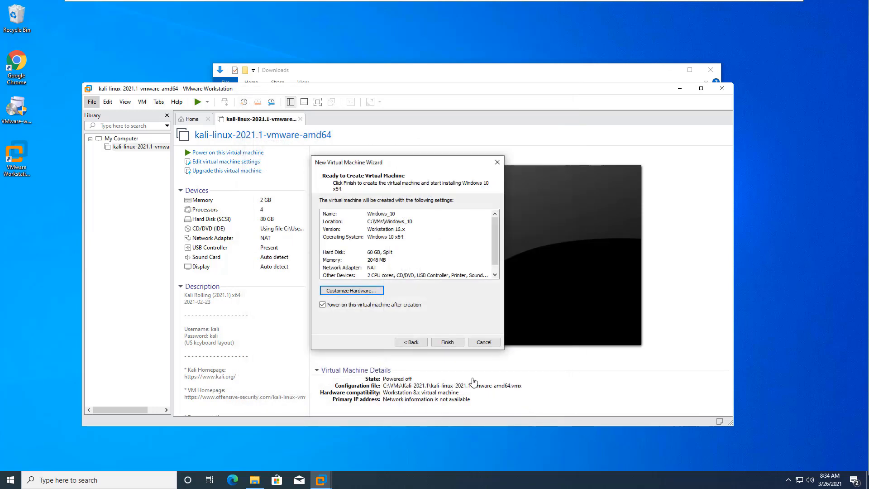
left_click(447, 342)
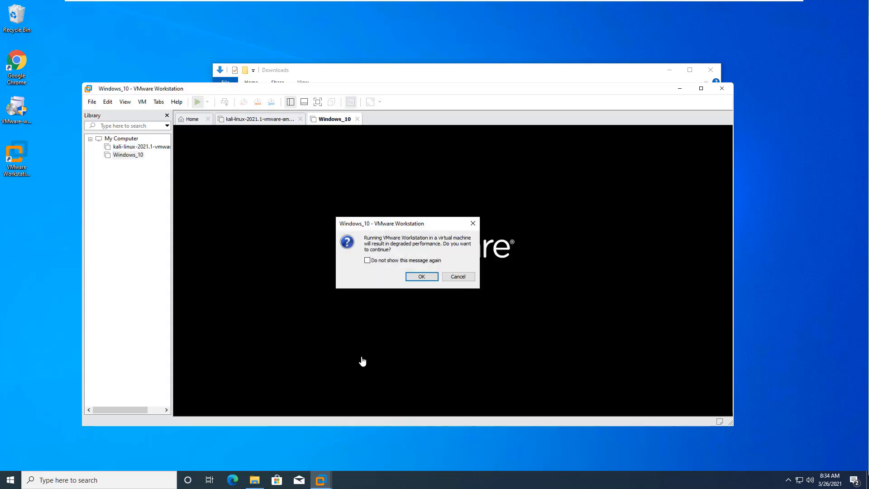
Dismiss the degraded-performance warning and accept English (United States) setup preferences
left_click(422, 276)
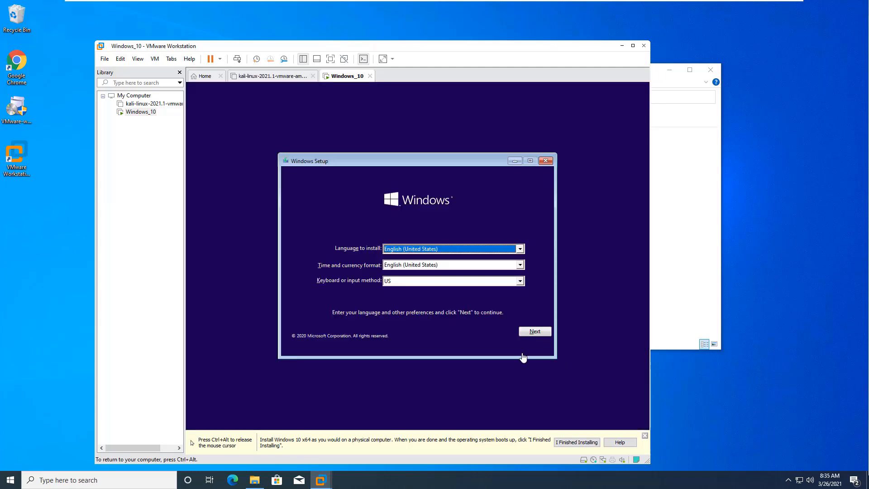
mouse_move(524, 325)
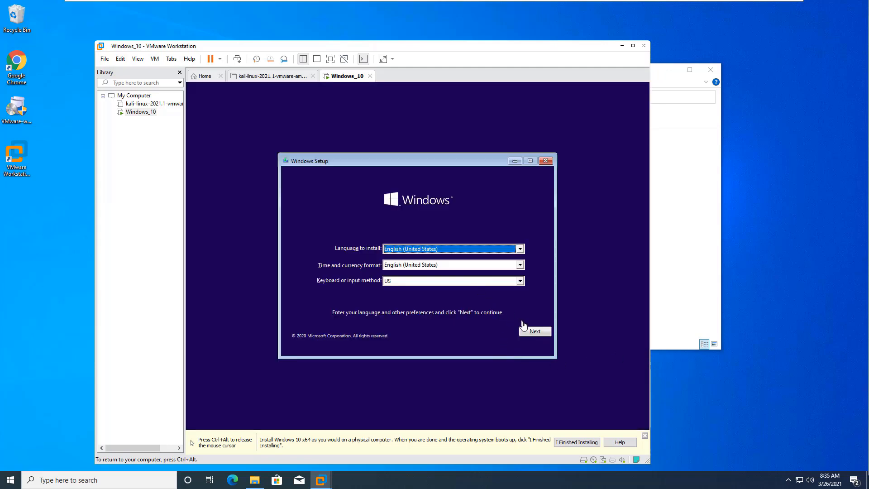
left_click(534, 332)
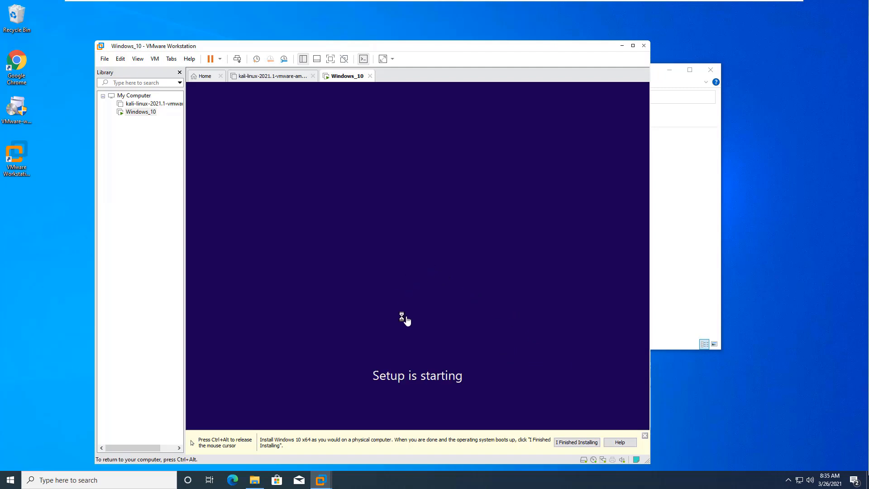
mouse_move(410, 314)
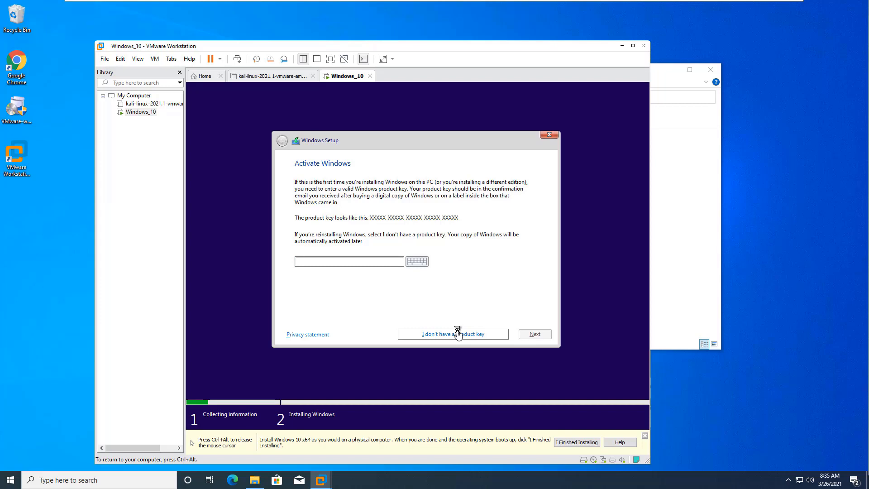
Install Windows 10 Pro without a key, custom install onto Drive 0 unallocated space
left_click(452, 334)
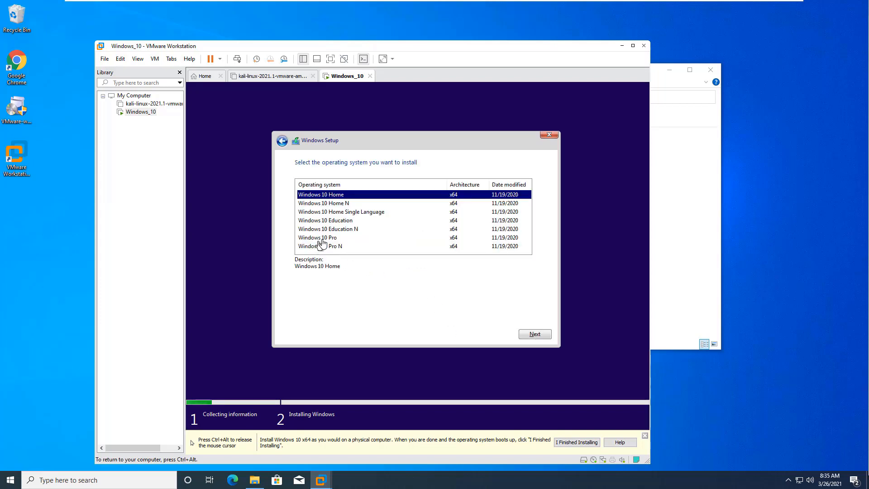
left_click(317, 237)
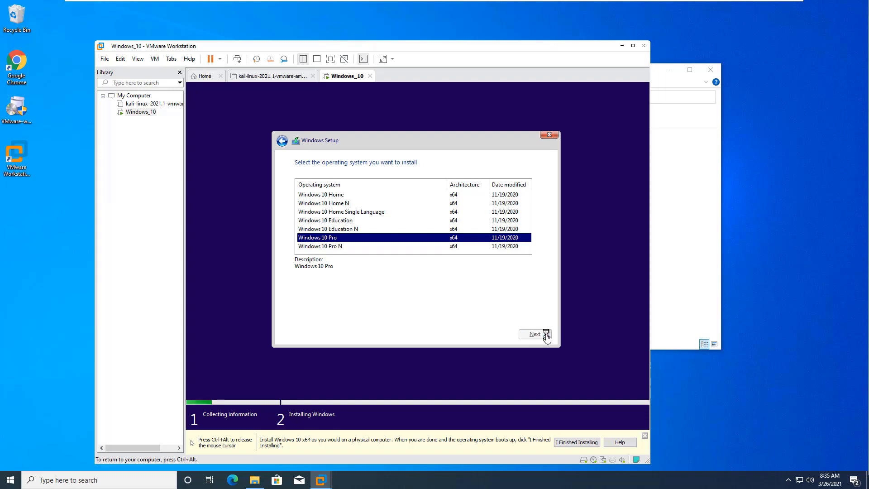
left_click(534, 333)
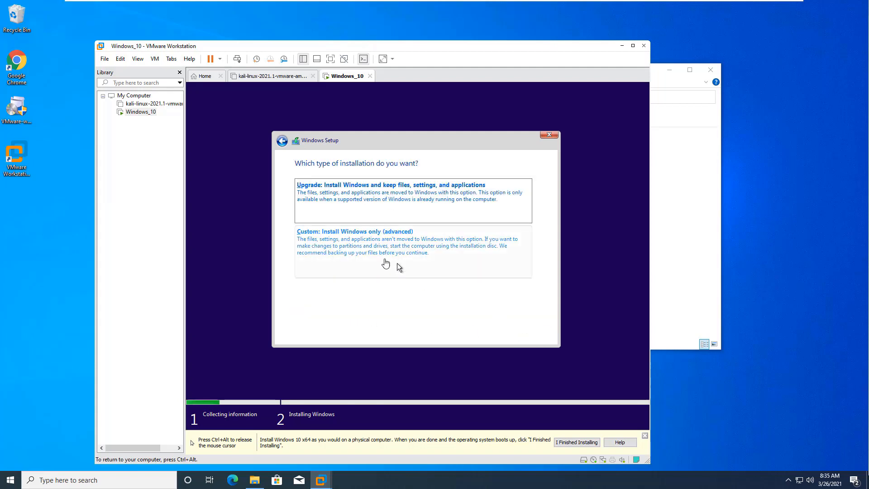
left_click(373, 246)
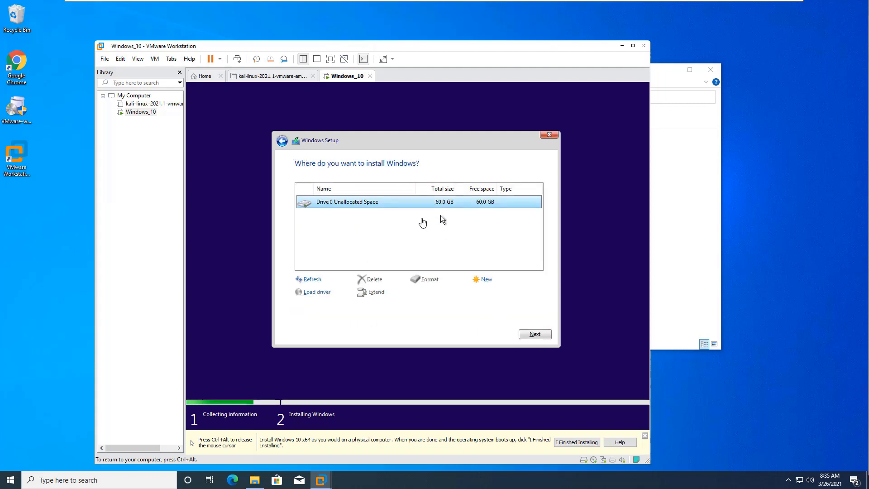
left_click(534, 334)
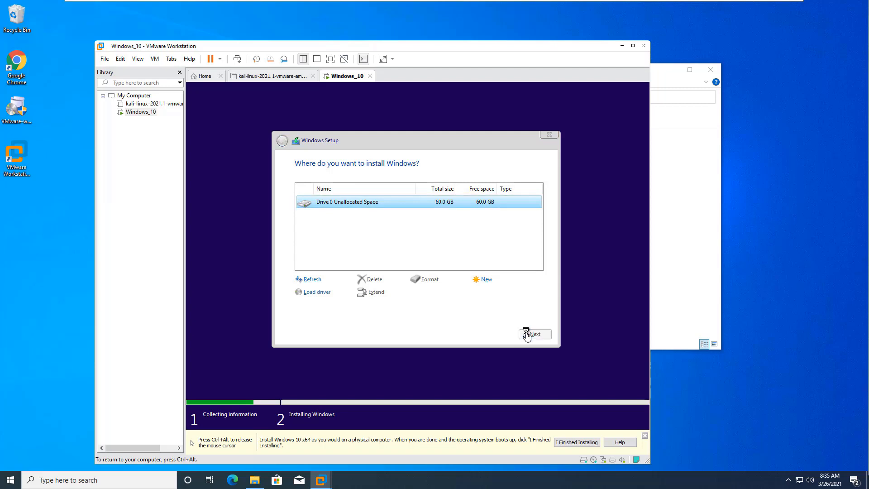
left_click(534, 334)
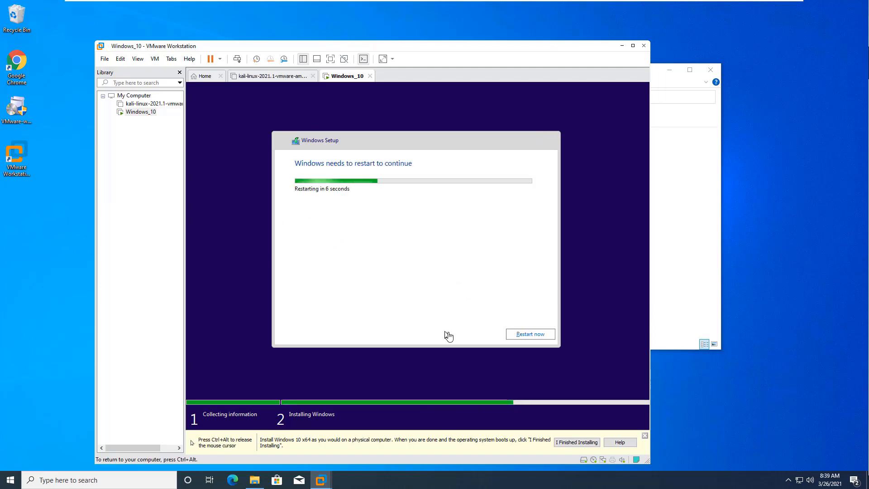
Restart the Windows_10 VM now to complete the install phase
left_click(530, 334)
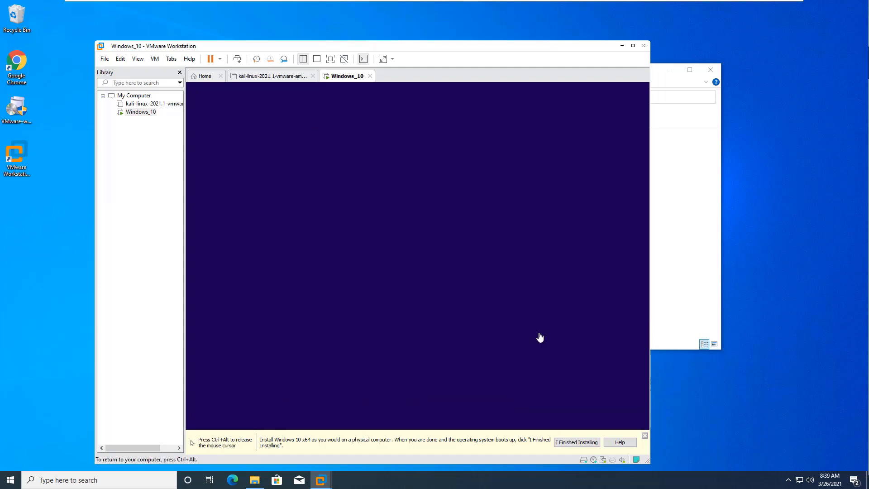
mouse_move(612, 307)
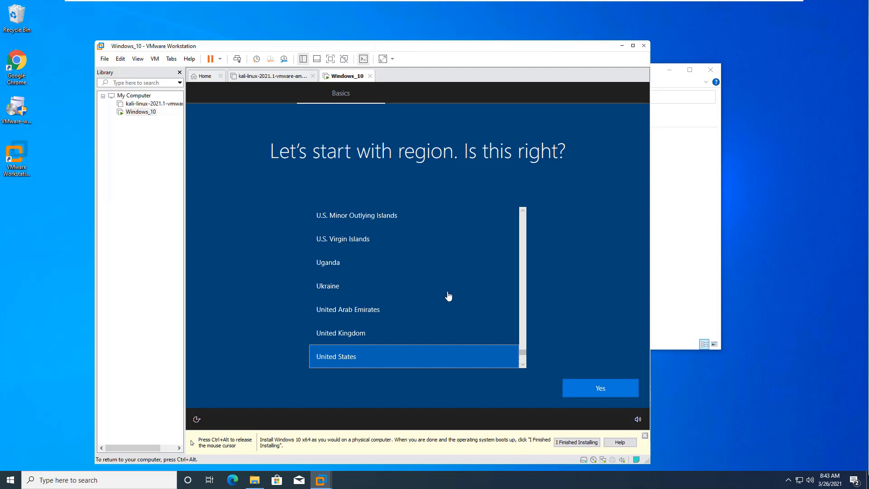
mouse_move(596, 374)
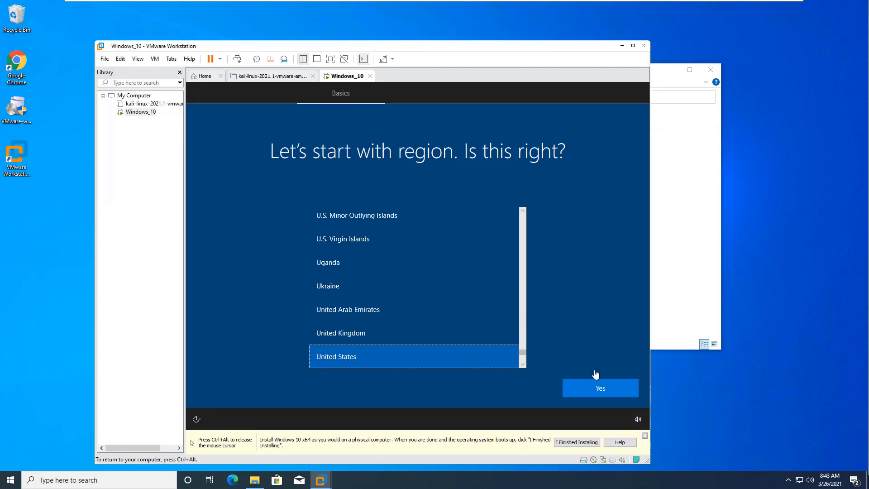
Accept United States as region and US as keyboard layout
left_click(600, 388)
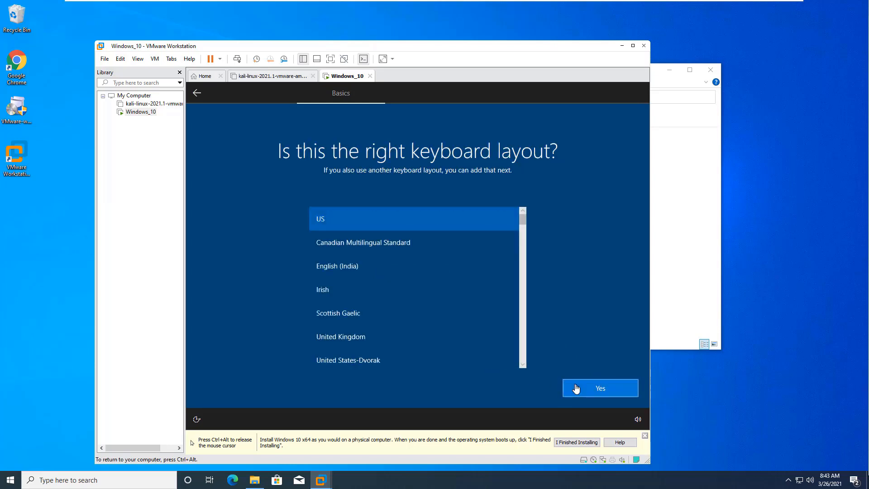
left_click(600, 388)
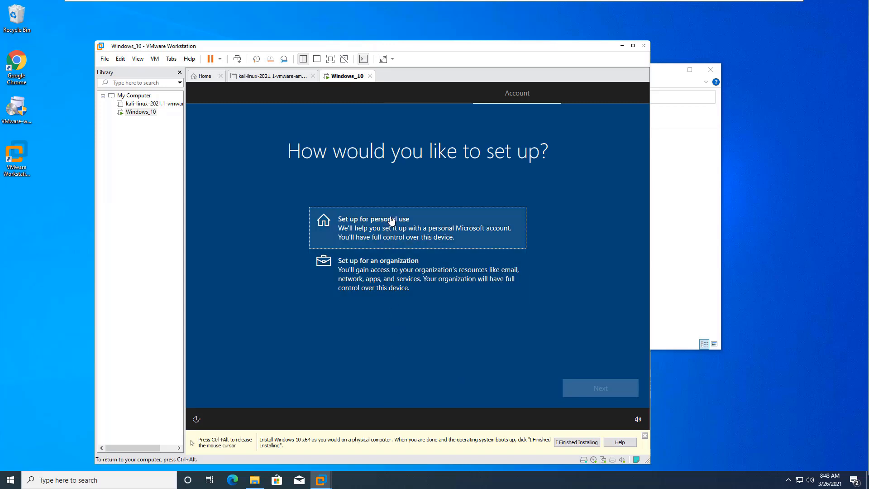
Choose personal use and create the offline account Student with a blank password
left_click(391, 227)
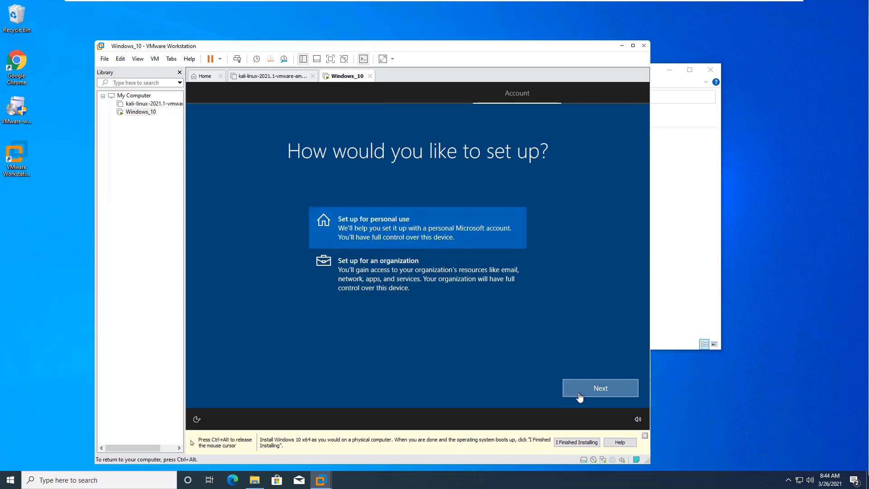
left_click(601, 388)
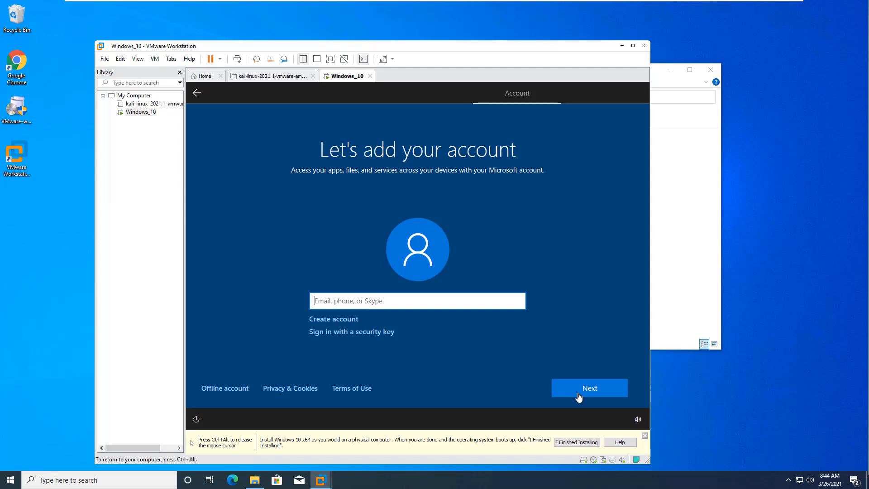
left_click(589, 388)
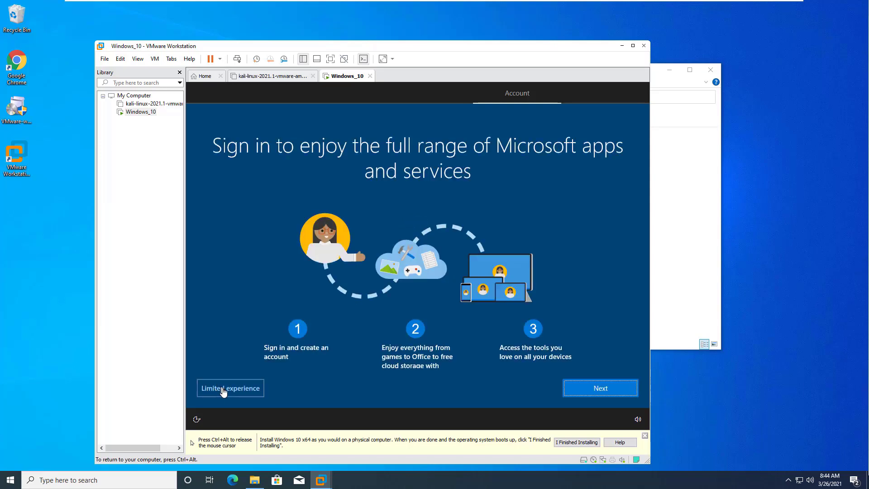
left_click(229, 388)
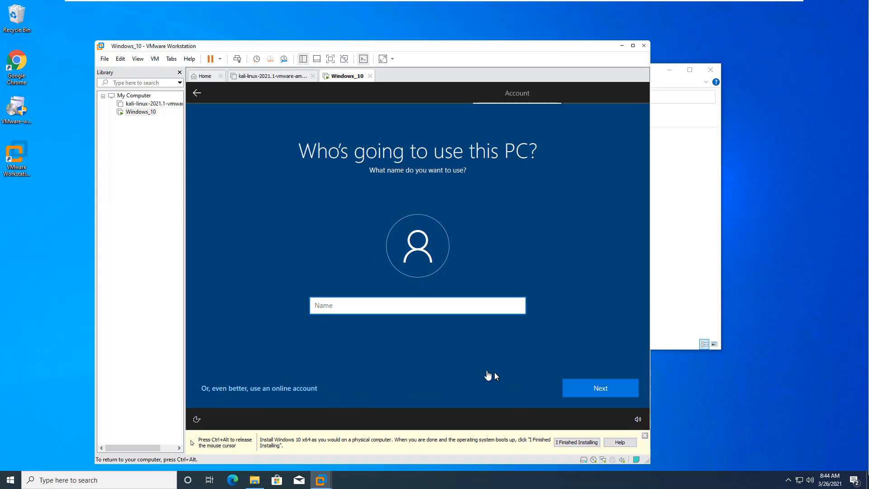
type("Student")
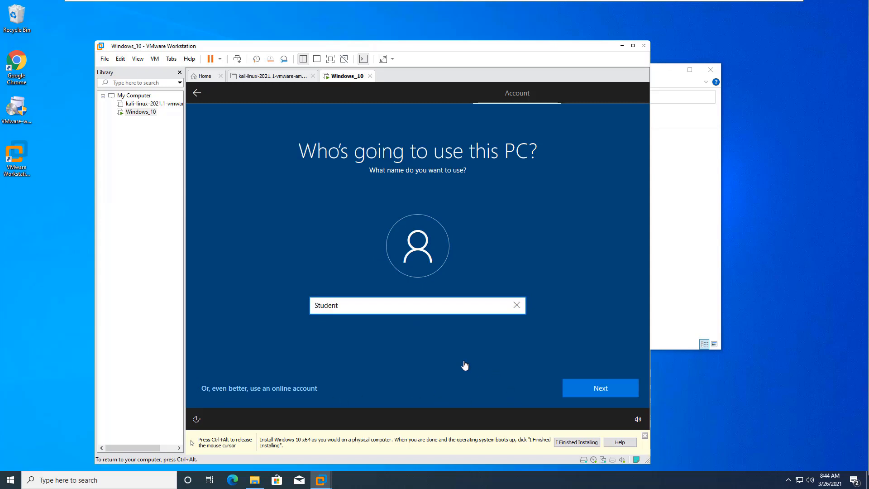
left_click(601, 387)
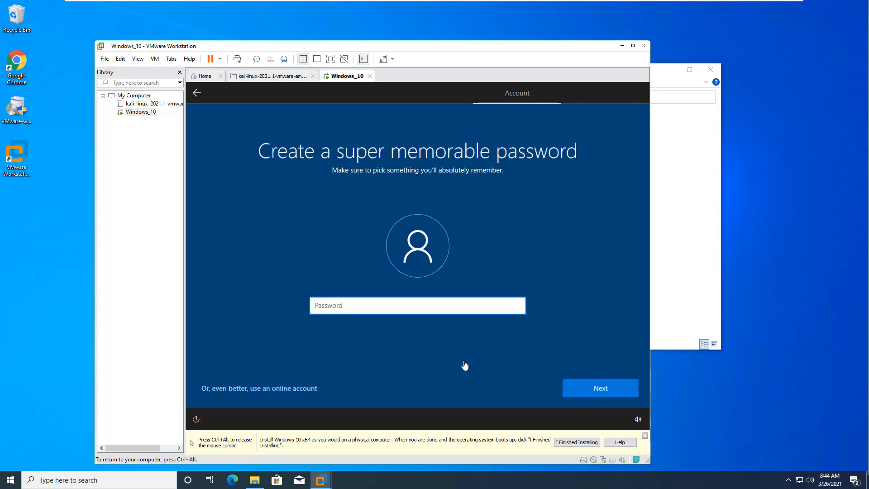
left_click(600, 387)
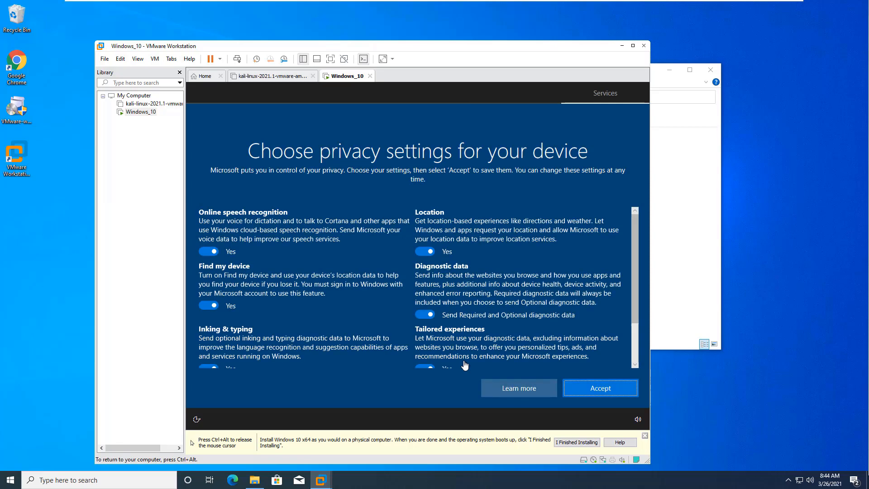
Accept the default privacy settings and get past the Cortana prompt to reach the desktop
left_click(601, 387)
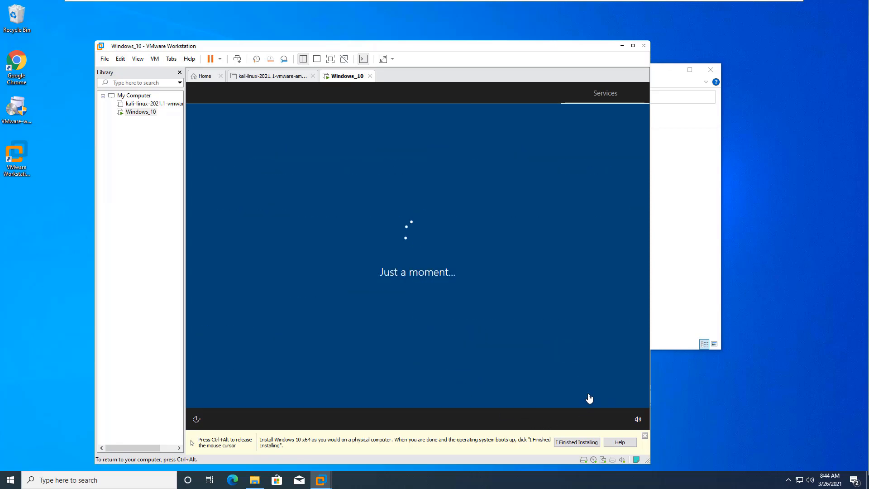
mouse_move(450, 314)
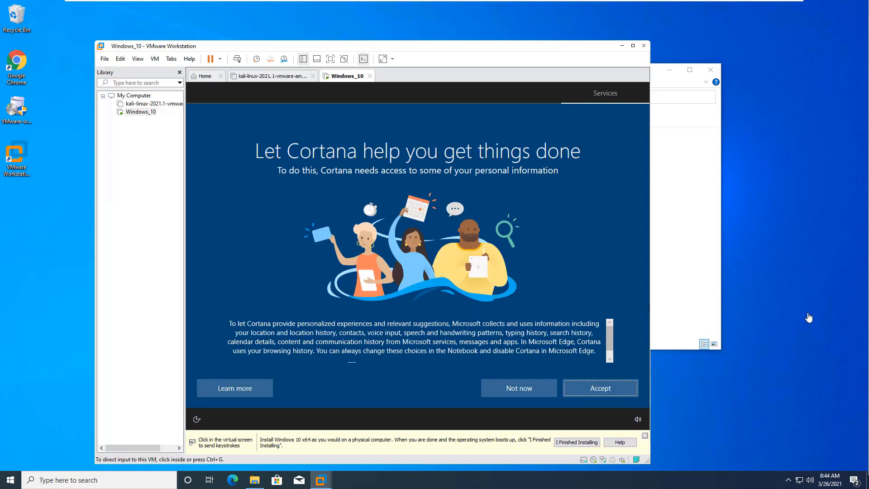
left_click(600, 388)
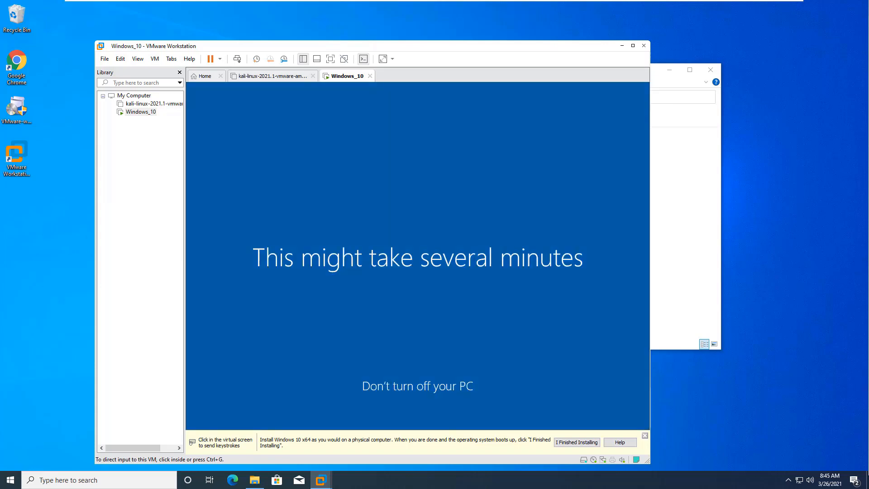
mouse_move(406, 281)
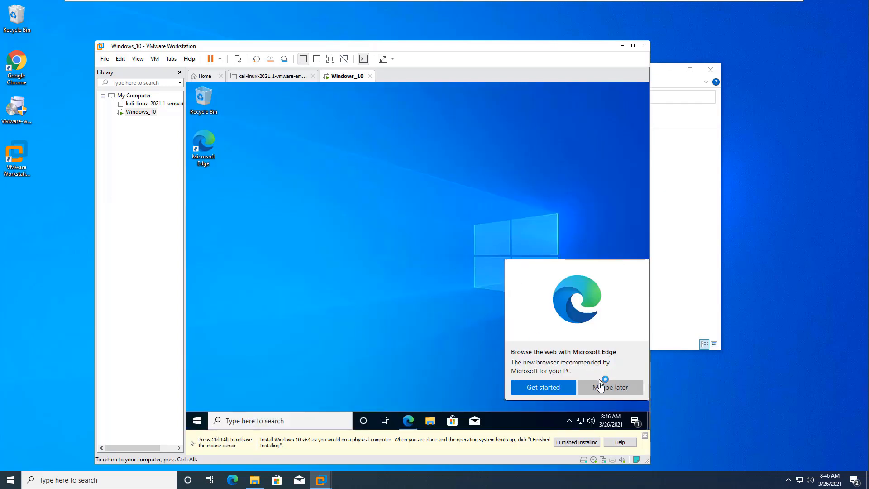
Shut down the Windows 10 guest from its Start menu power options
left_click(610, 387)
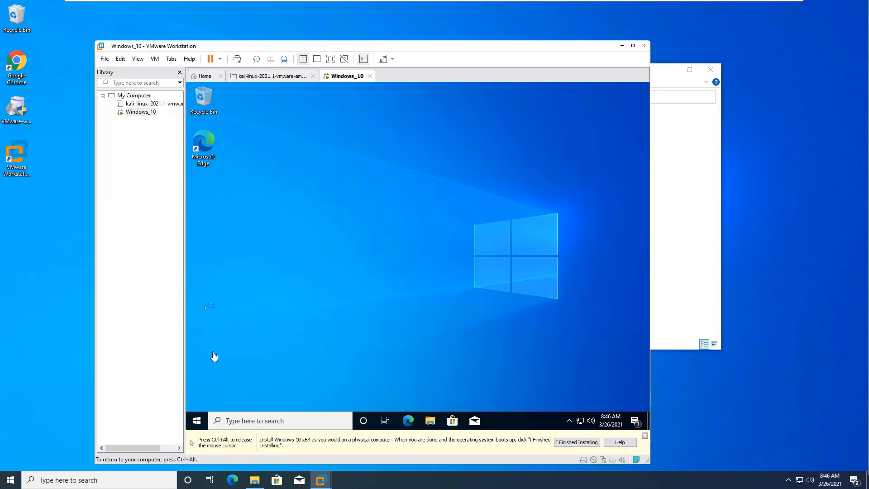
left_click(196, 421)
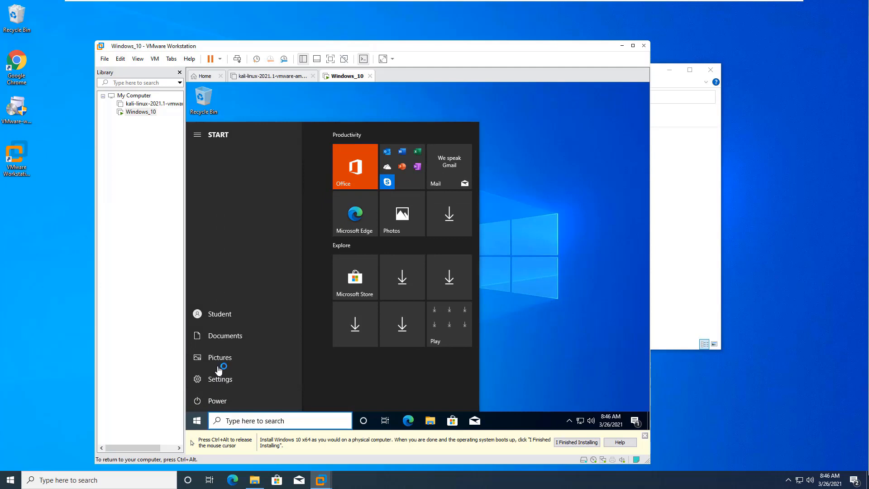
left_click(217, 401)
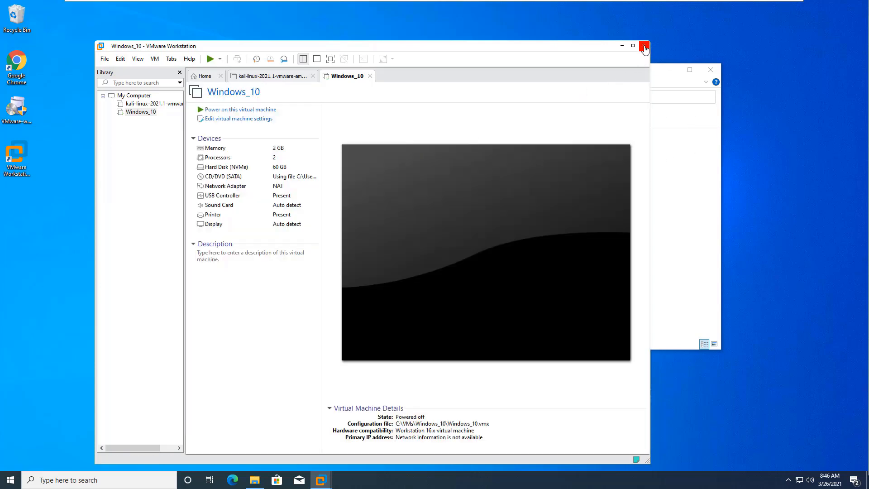
Close VMware Workstation and the Downloads folder, then launch Google Chrome
left_click(646, 47)
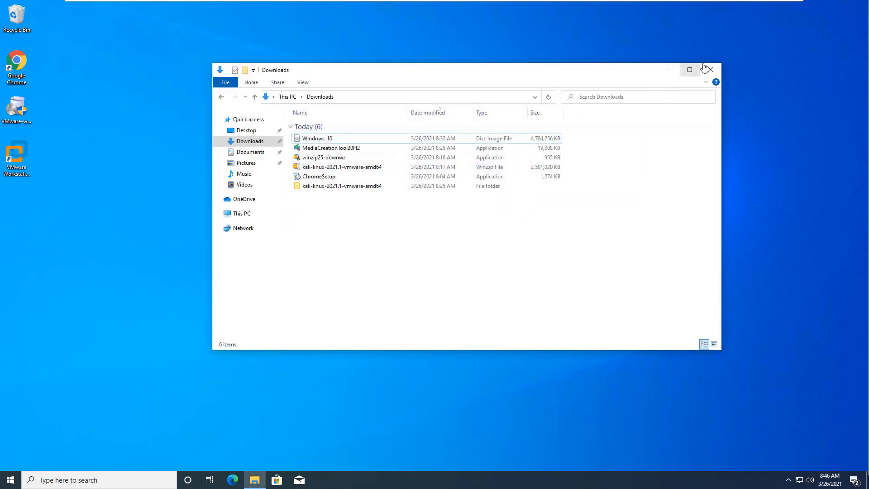
left_click(710, 69)
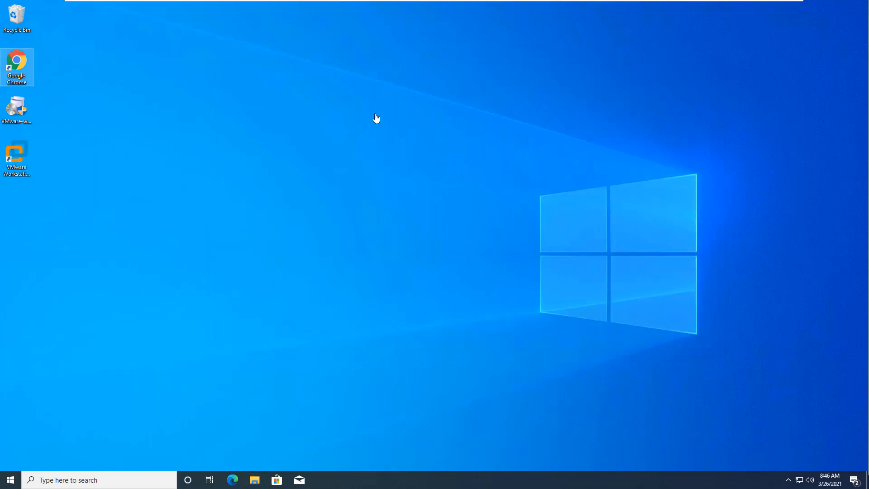
double_click(17, 60)
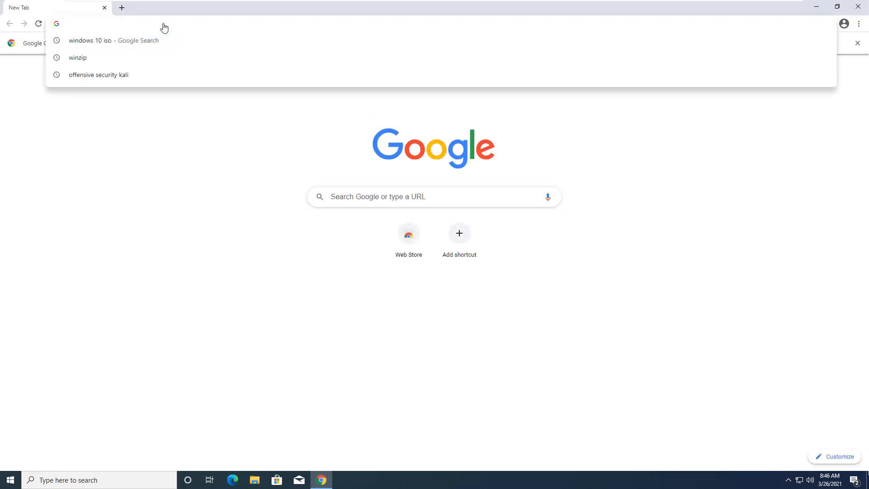
Search 'metasploitable3' in Chrome and open the rapid7/metasploitable3 GitHub repository
type("metasloi")
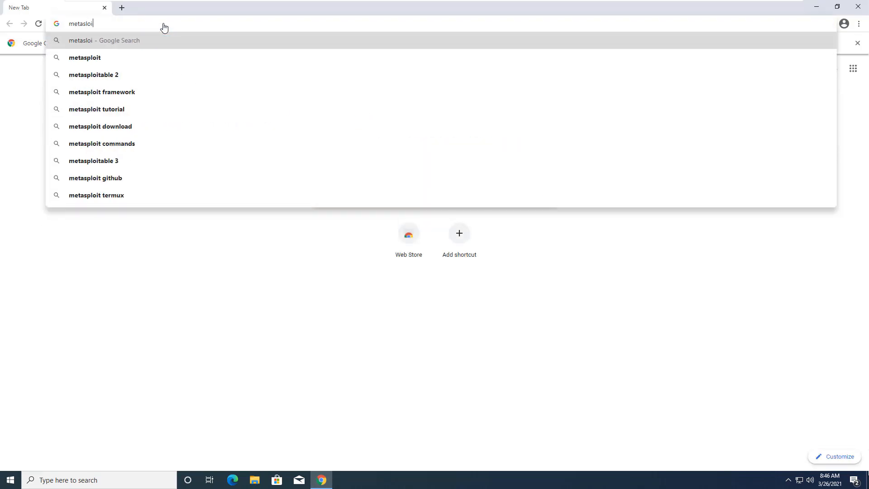
type("ptable3")
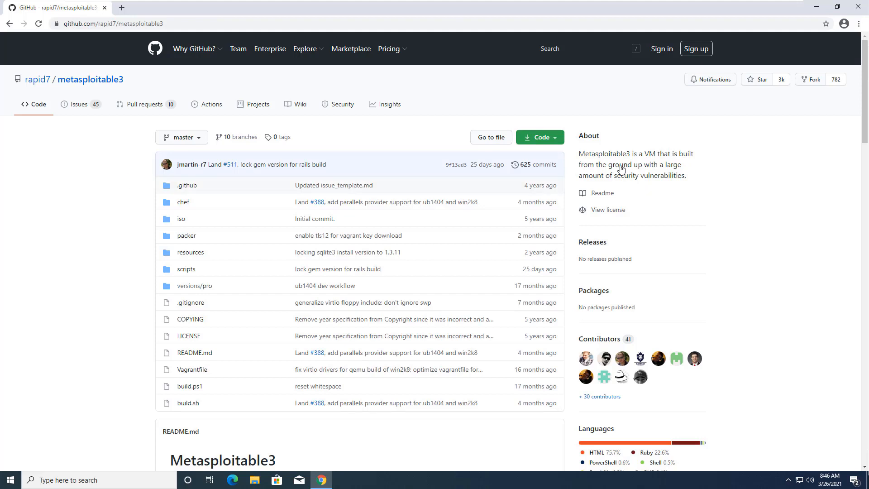
double_click(585, 154)
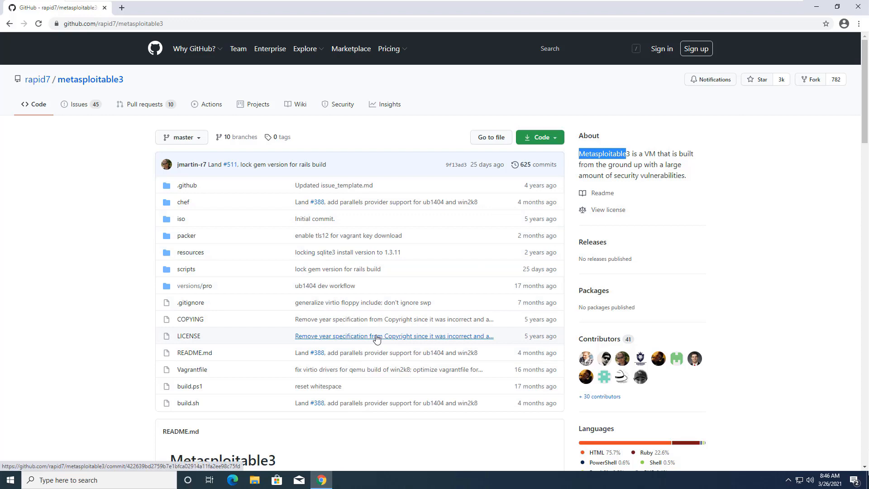
scroll("down", 3)
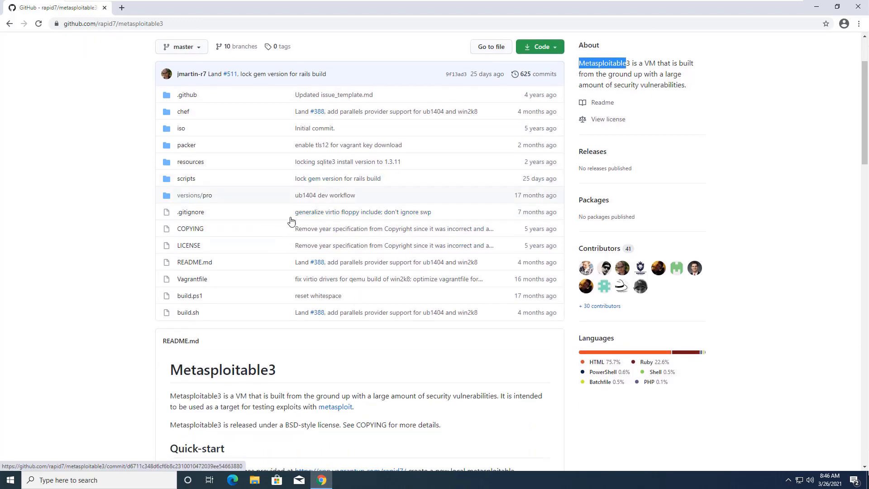
mouse_move(331, 287)
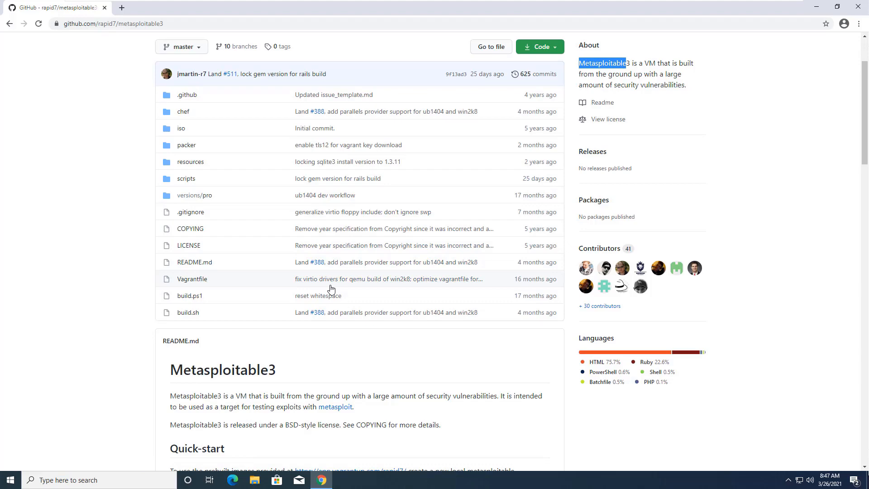
mouse_move(388, 279)
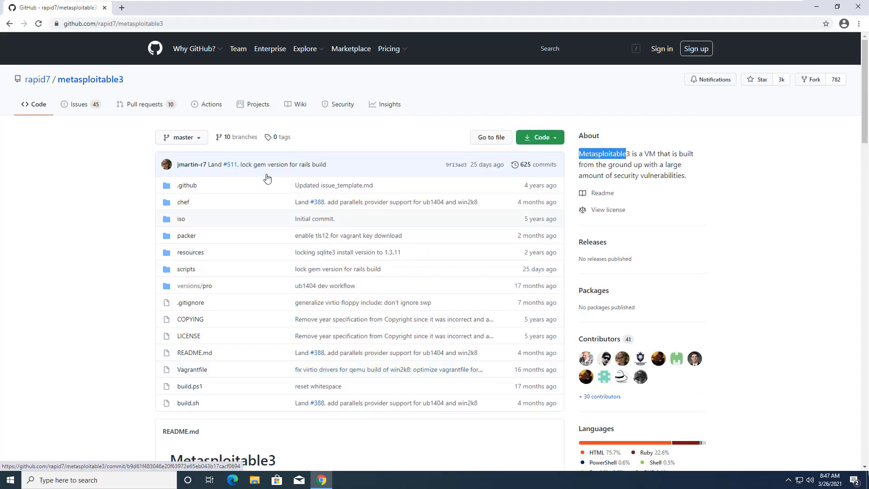
mouse_move(289, 222)
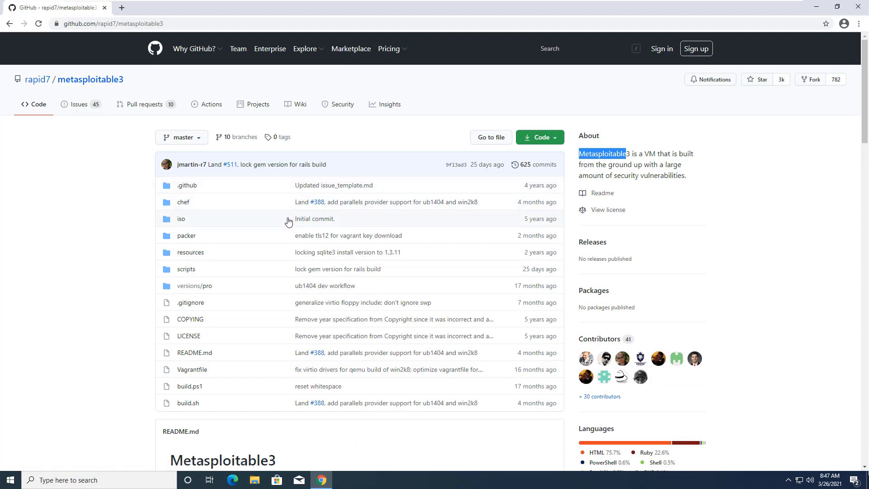
mouse_move(393, 217)
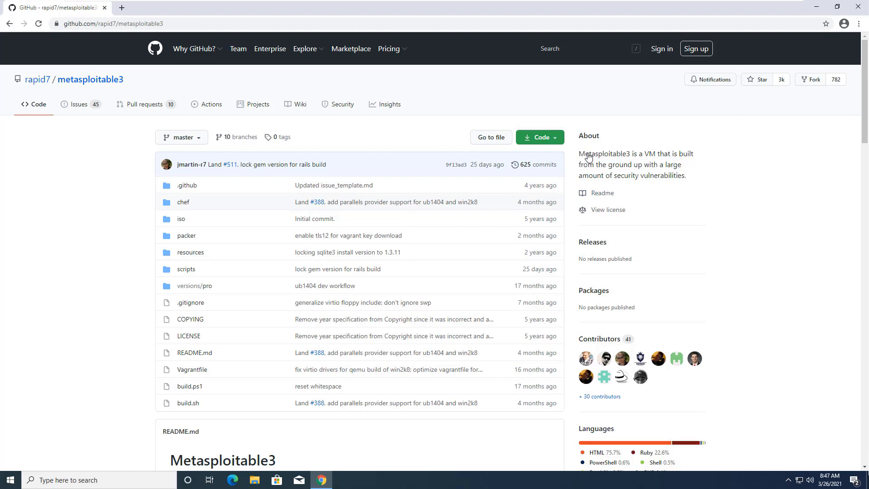
Scroll through the README to the quick-start and build requirements sections
left_click_drag(584, 153, 679, 154)
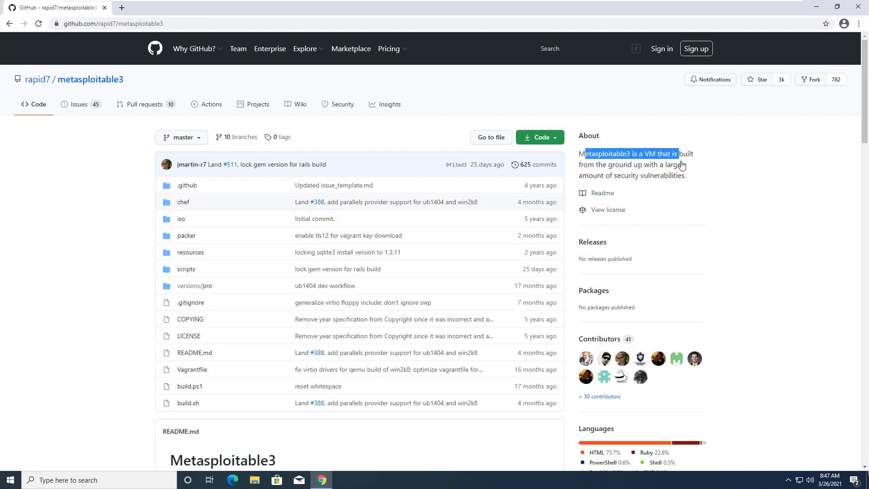
left_click(483, 205)
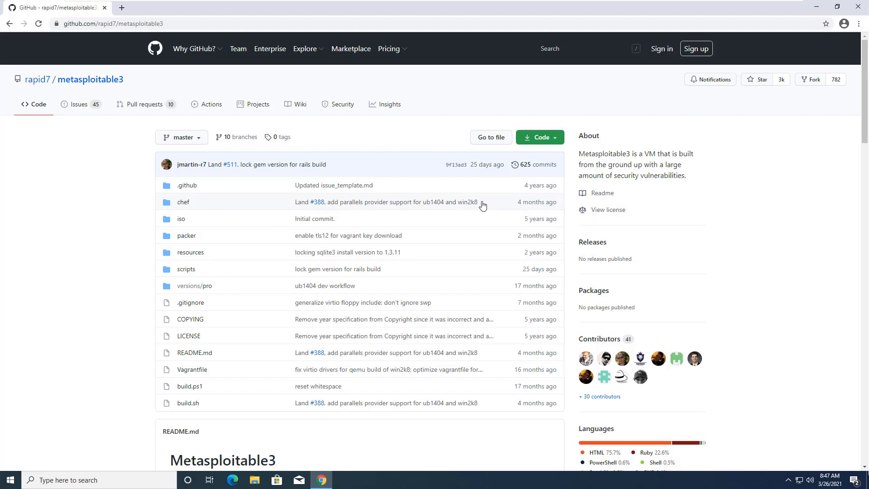
mouse_move(372, 379)
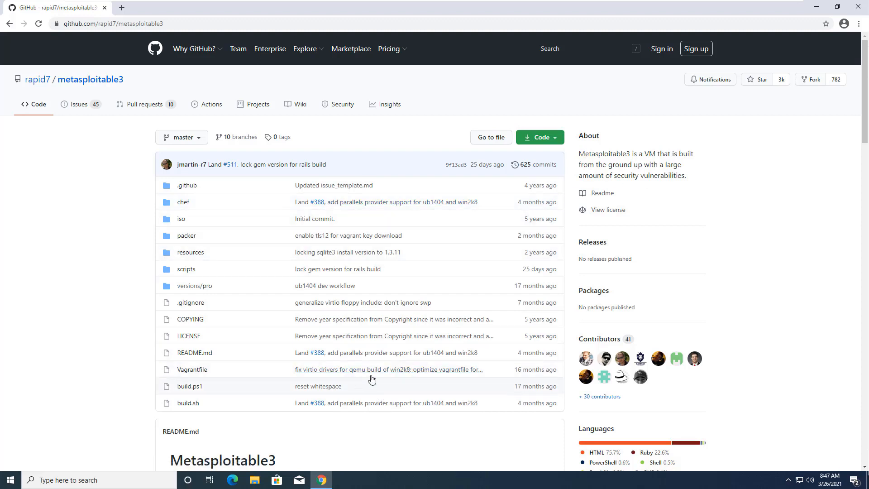
scroll("down", 3)
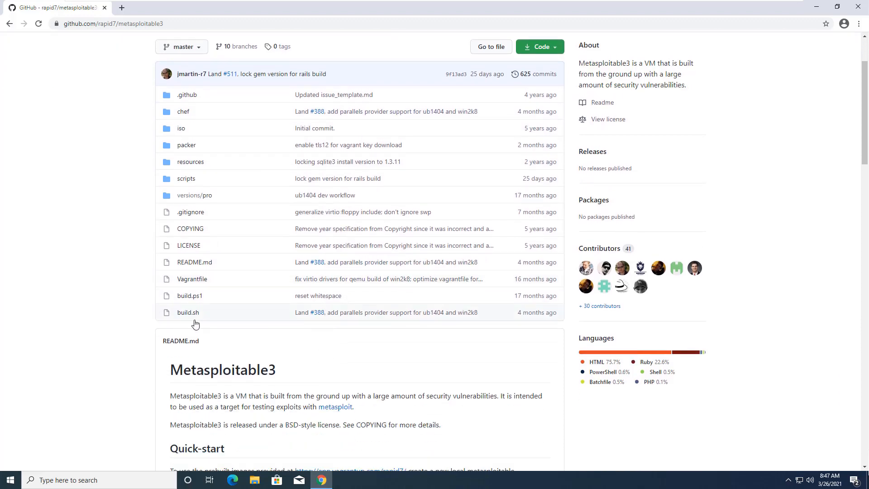
scroll("down", 3)
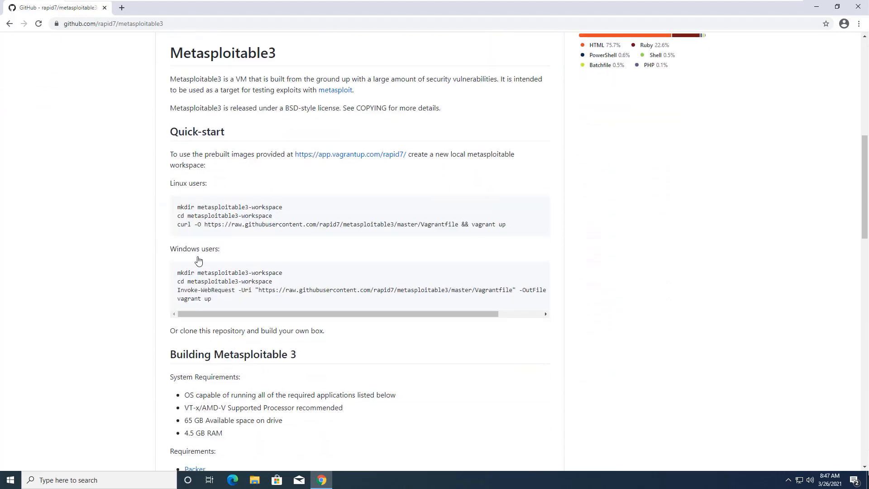
scroll("down", 3)
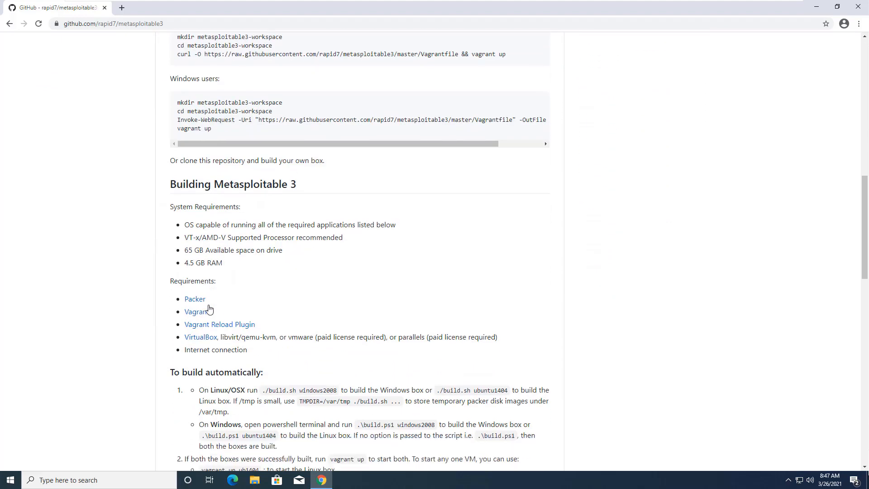
scroll("up", 3)
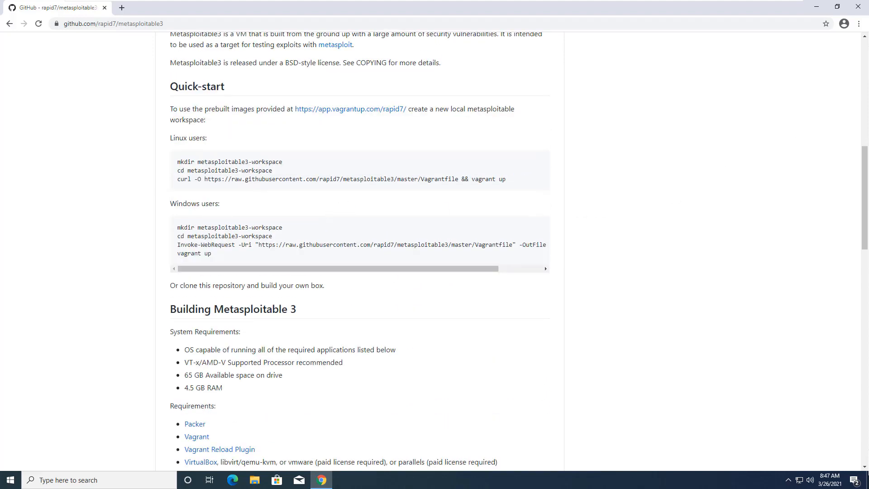
mouse_move(121, 9)
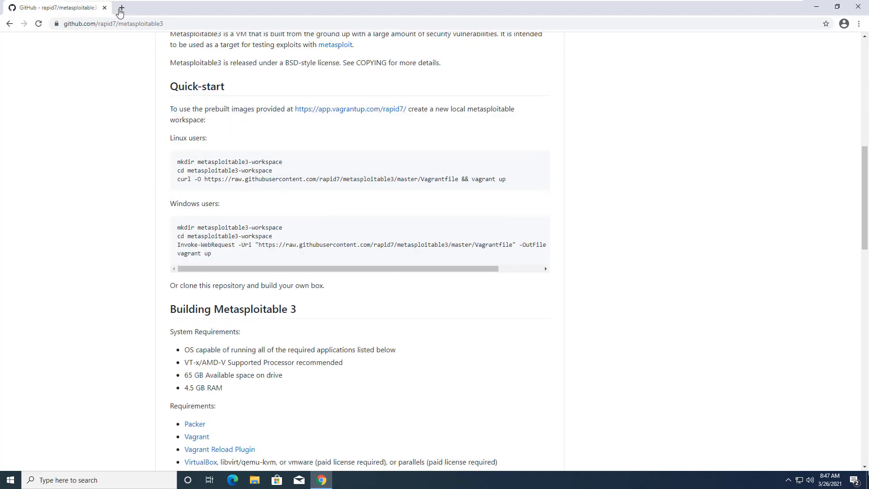
Download the 2.2 GB Metasploitable3.ova from Google Drive in a new tab, bypassing the virus-scan warning
left_click(121, 7)
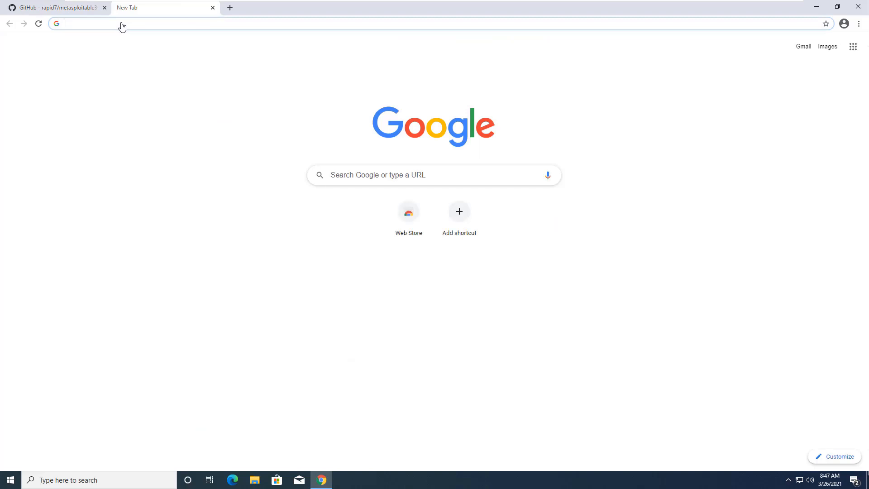
type("b")
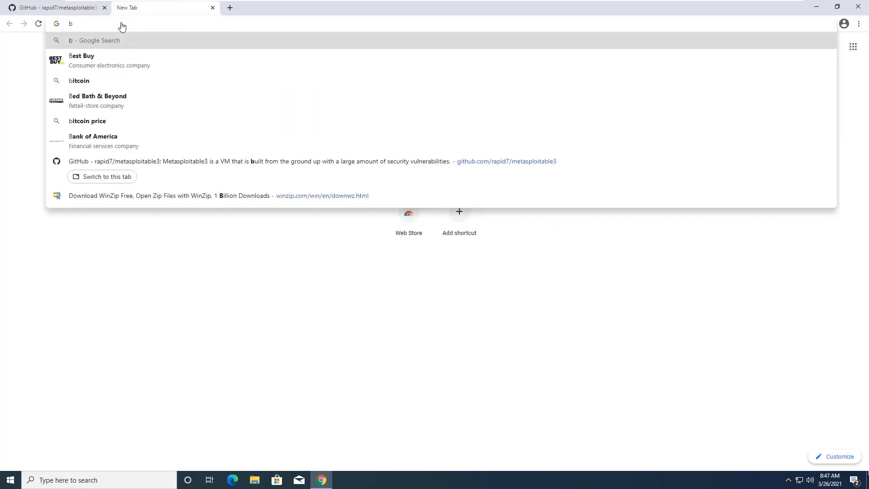
type("it.ly/")
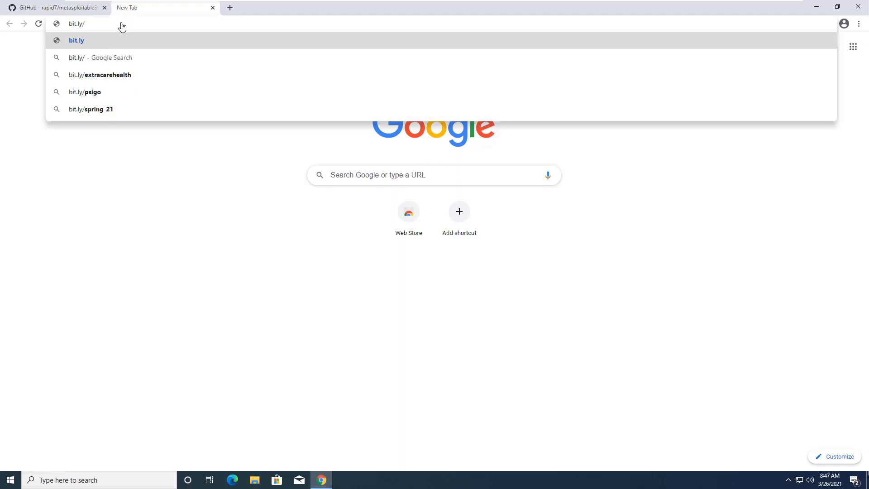
type("m3")
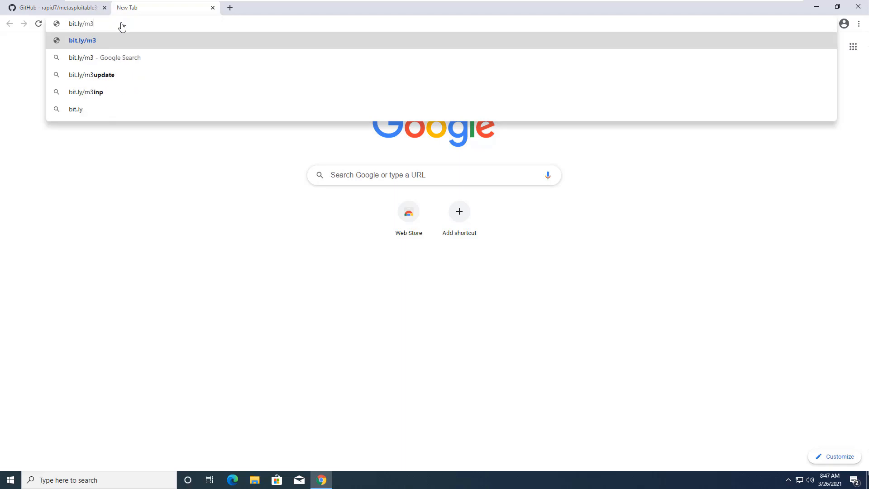
type("km")
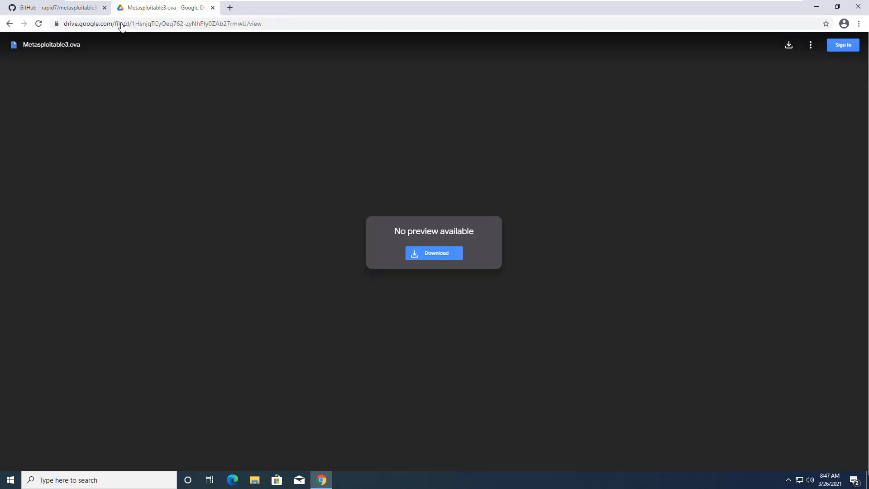
left_click(434, 252)
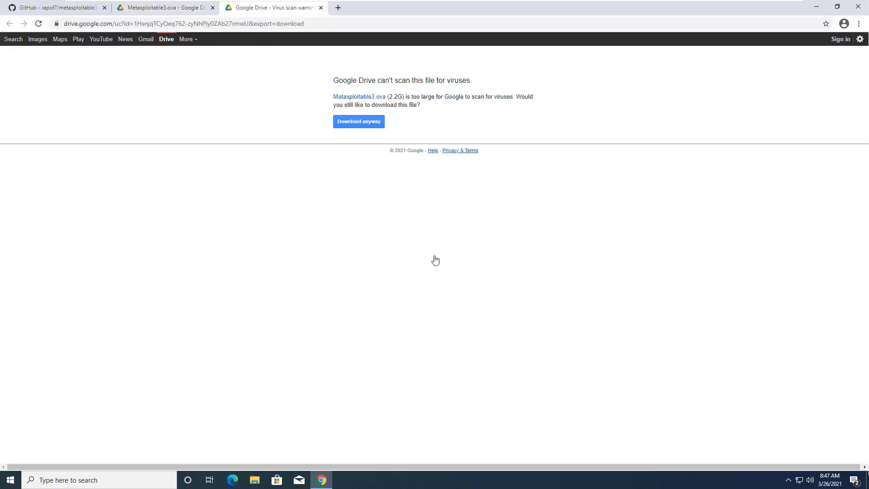
mouse_move(388, 99)
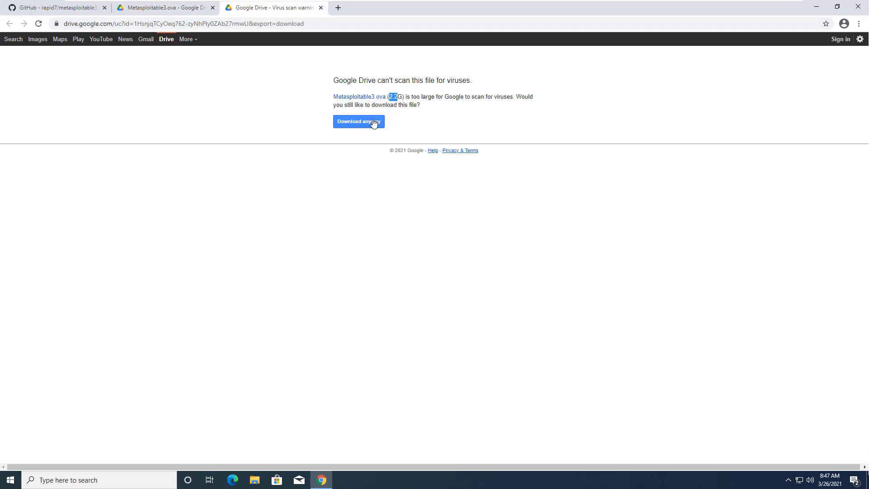
left_click(358, 122)
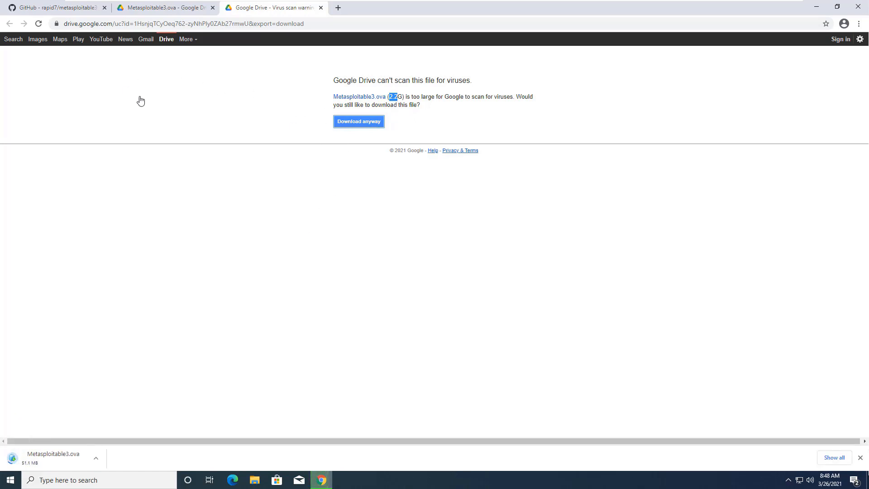
mouse_move(110, 69)
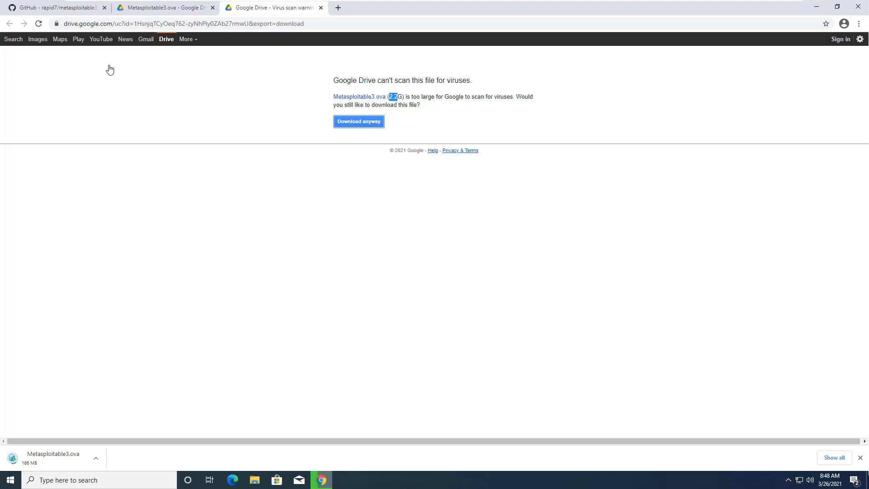
mouse_move(76, 103)
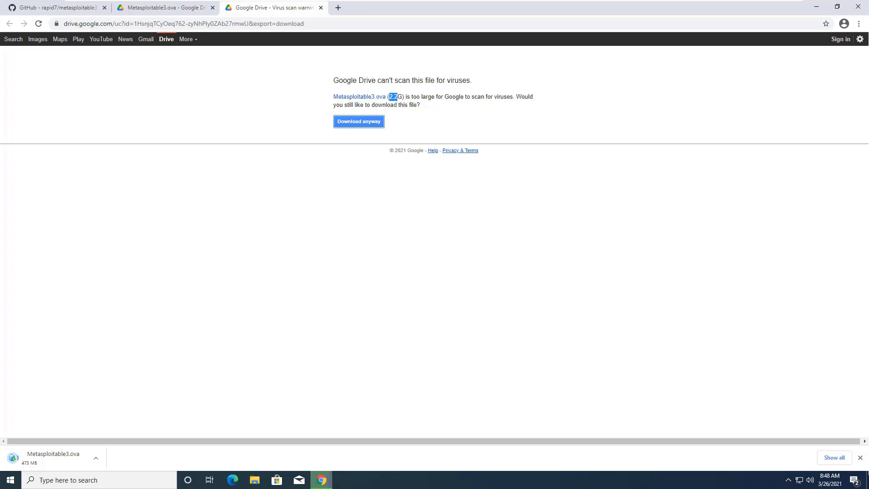
mouse_move(697, 430)
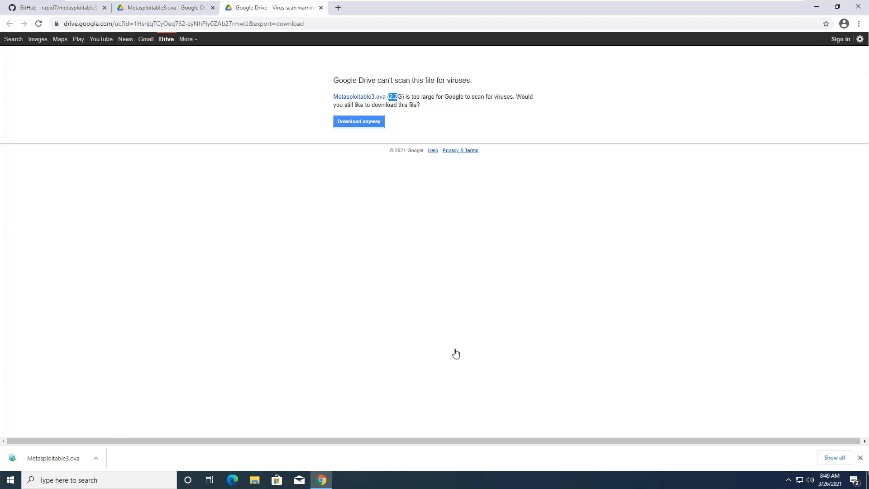
mouse_move(822, 15)
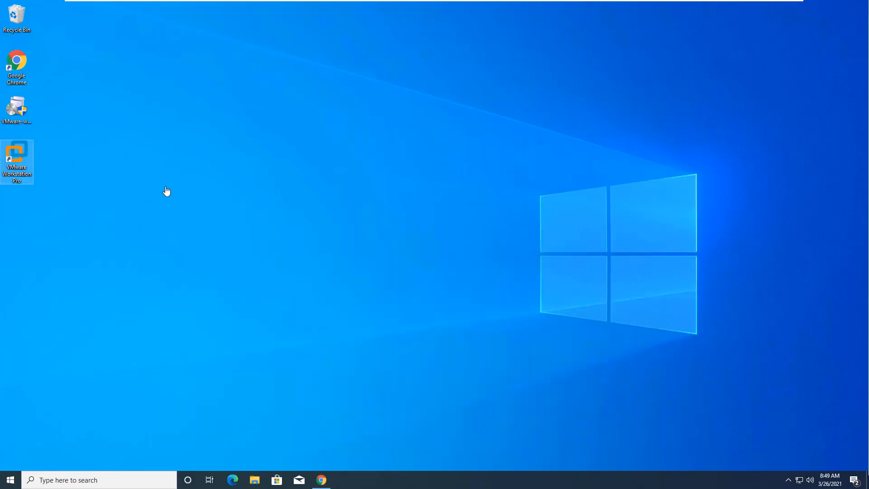
Launch VMware and import Metasploitable3.ova via File > Open into C:\VMs\Metasploitable3
double_click(16, 158)
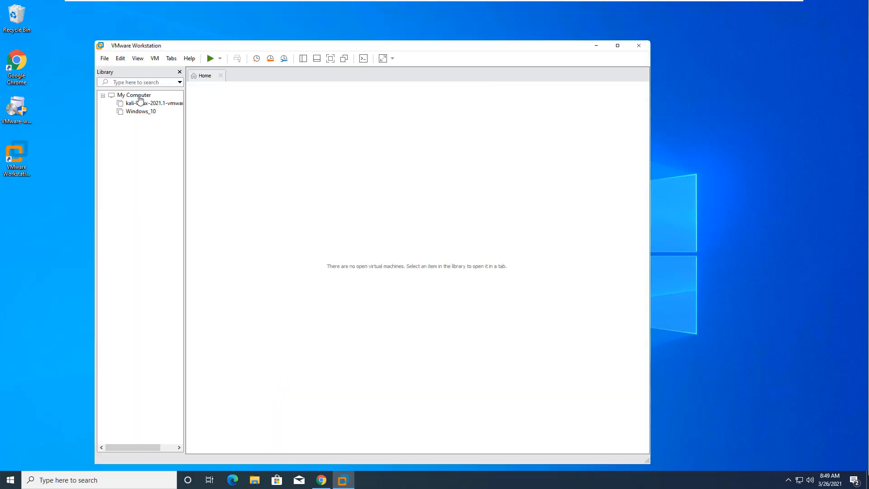
left_click(104, 58)
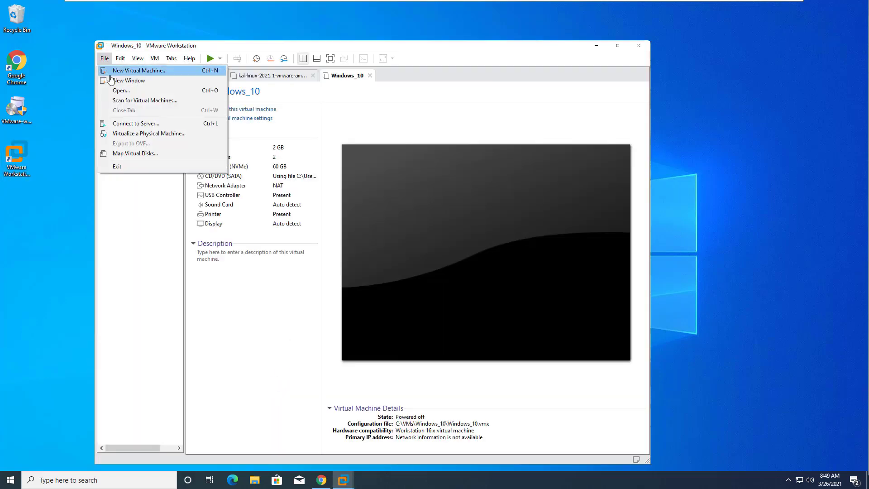
mouse_move(126, 92)
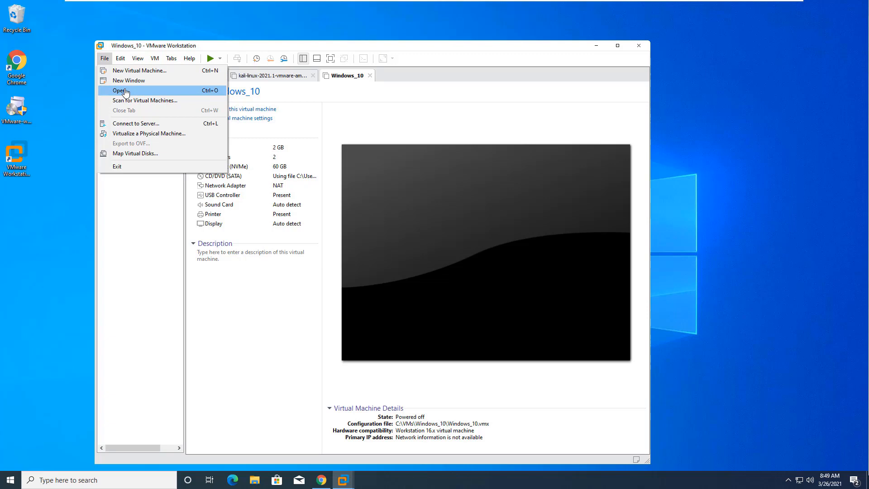
left_click(119, 91)
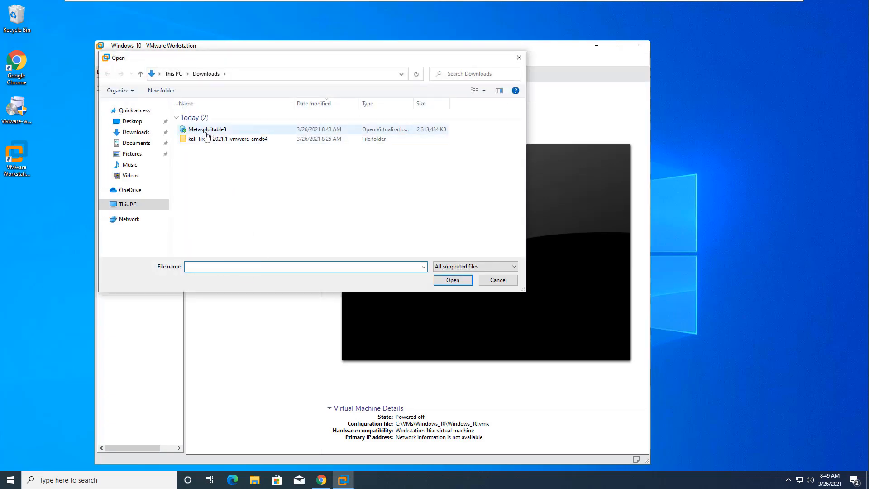
left_click(498, 280)
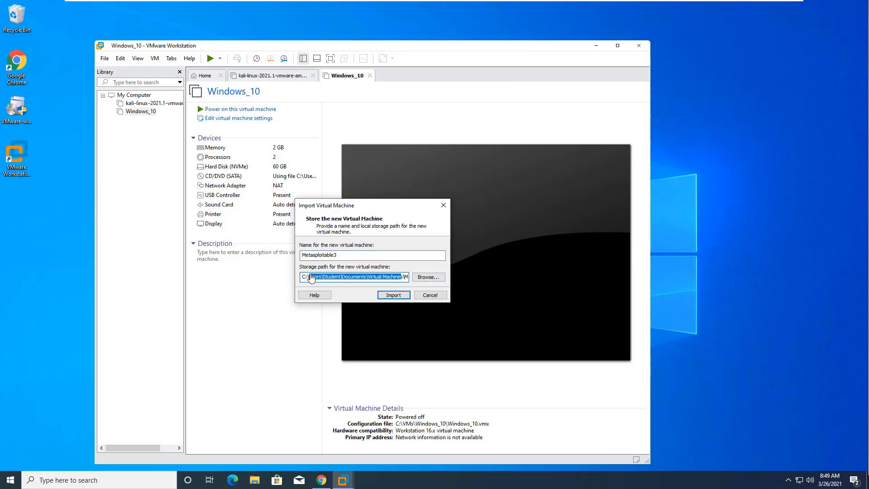
type("C:\\VMs\\Metasploitable3")
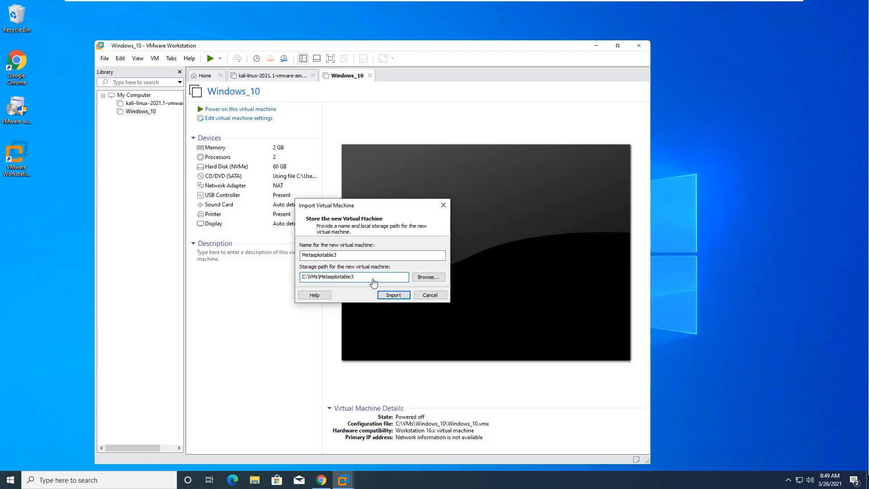
left_click(393, 295)
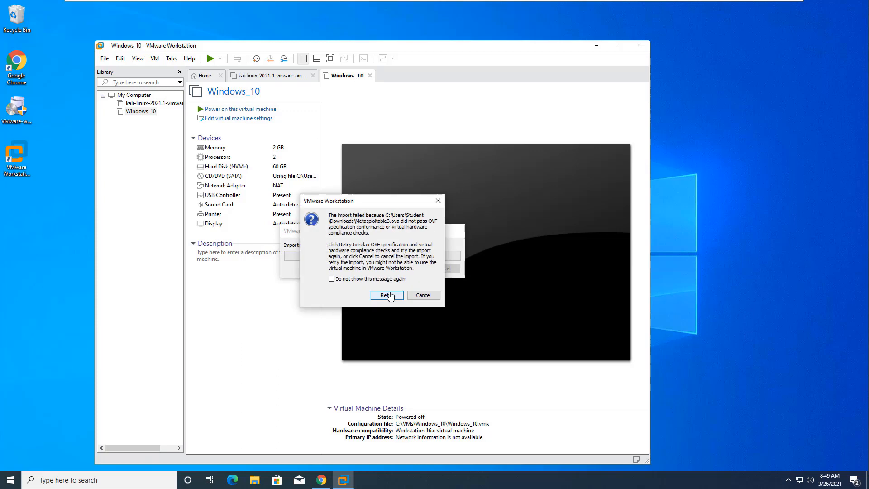
mouse_move(411, 184)
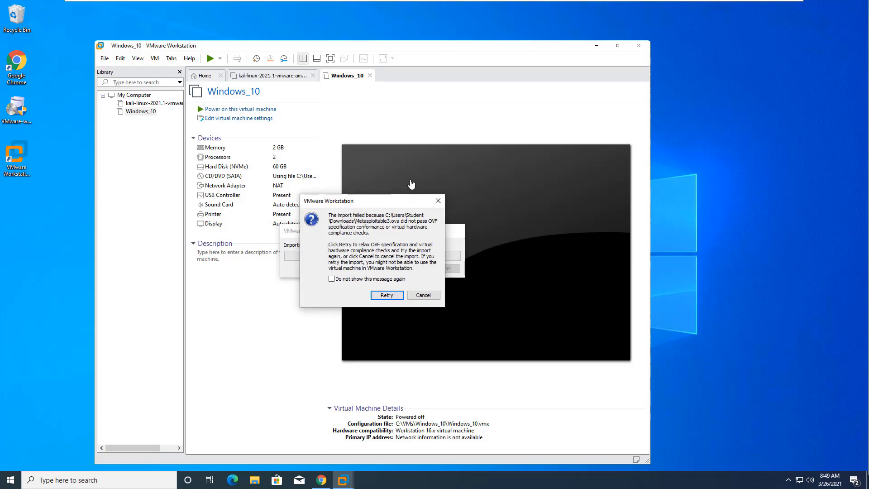
mouse_move(429, 304)
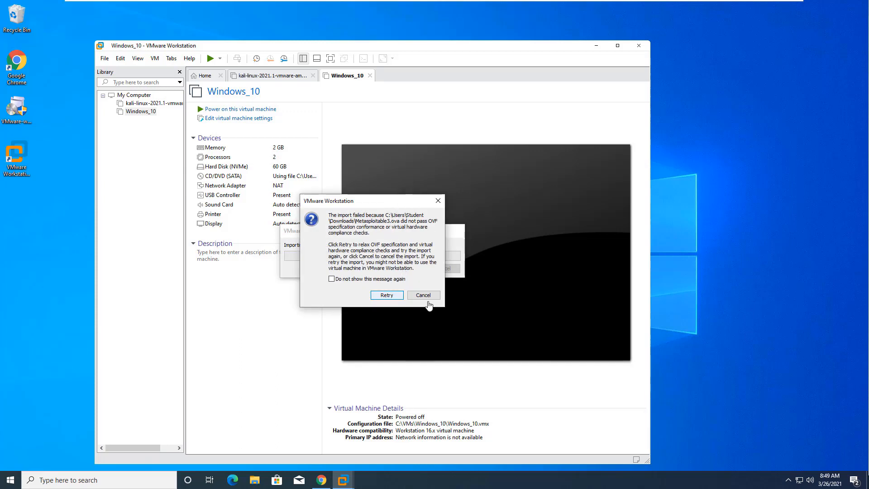
Retry the Metasploitable3 import with relaxed compliance checks, then power on the VM
left_click(387, 295)
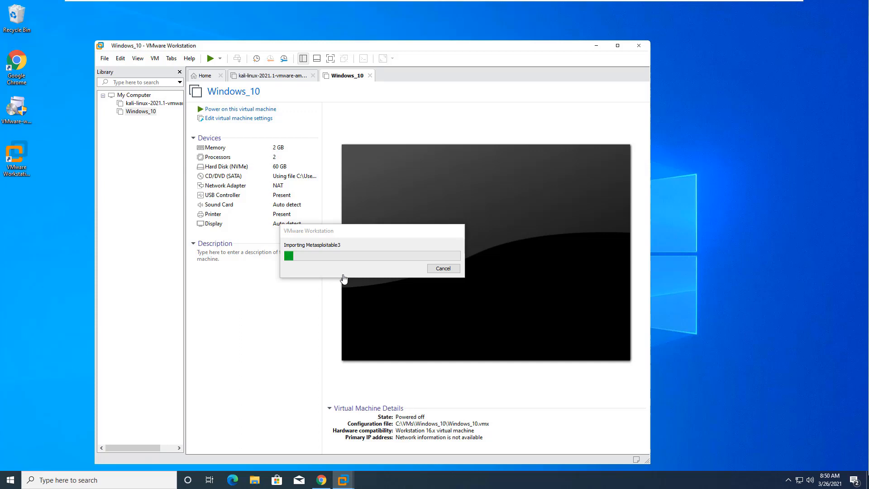
mouse_move(342, 278)
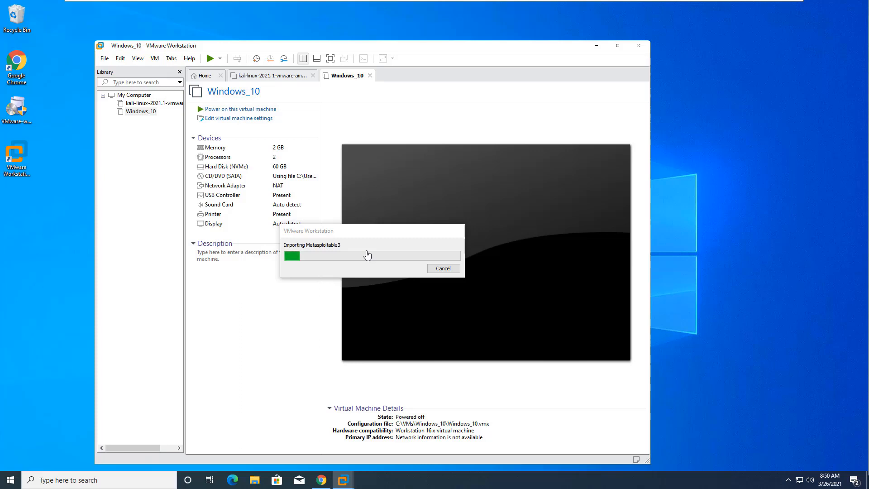
mouse_move(408, 272)
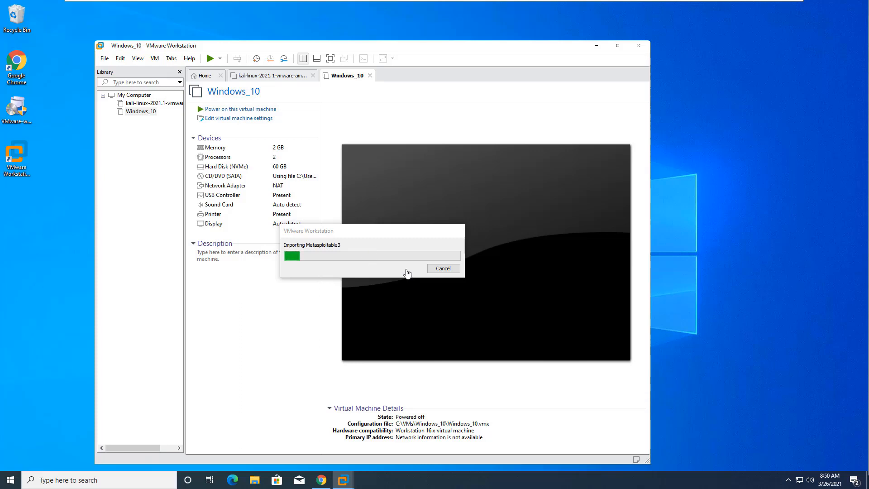
mouse_move(346, 266)
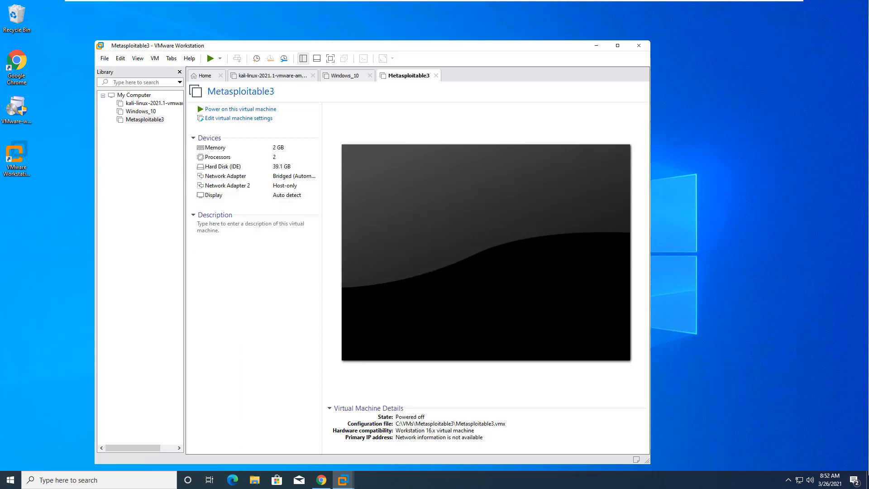
mouse_move(167, 123)
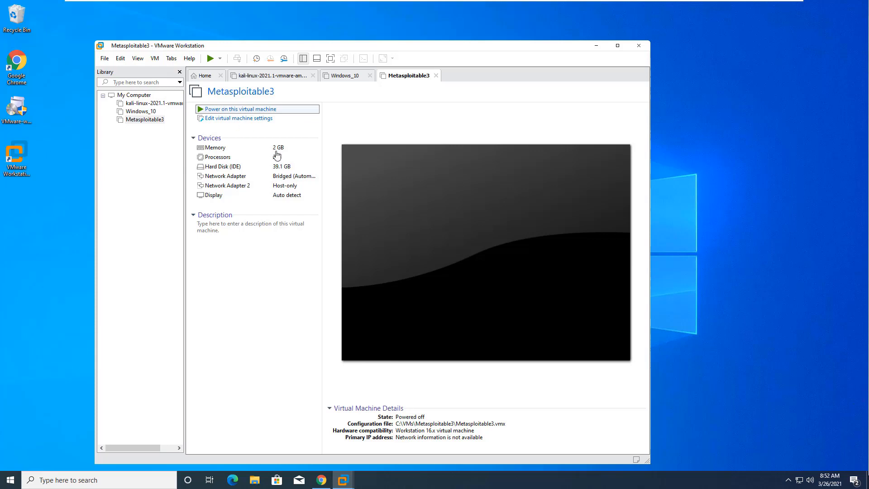
left_click(239, 109)
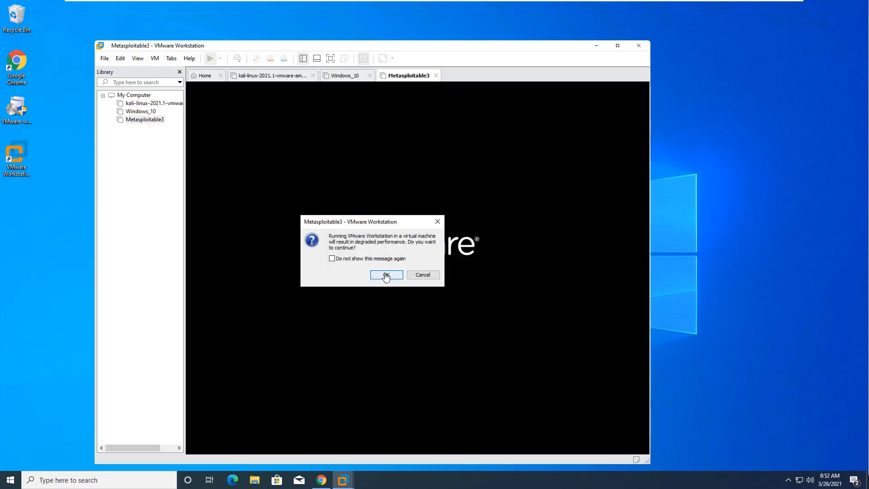
Accept the degraded-performance warning so Metasploitable3 continues booting
left_click(386, 275)
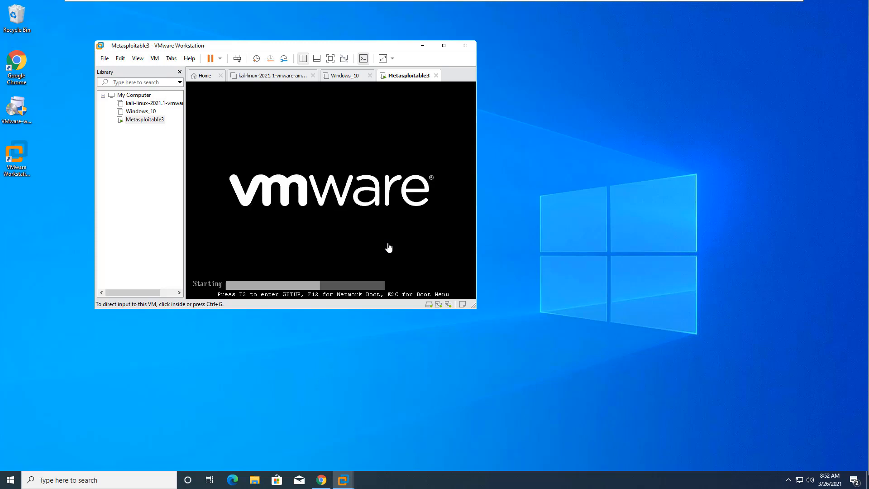
mouse_move(397, 245)
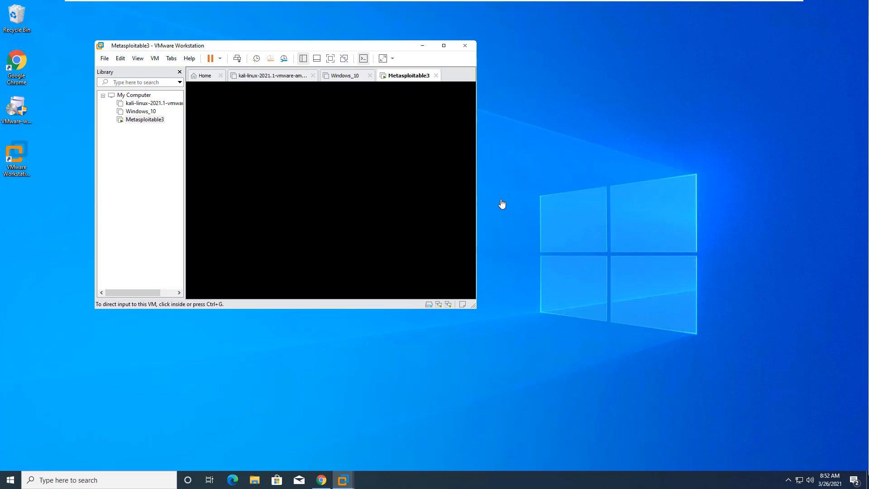
mouse_move(353, 441)
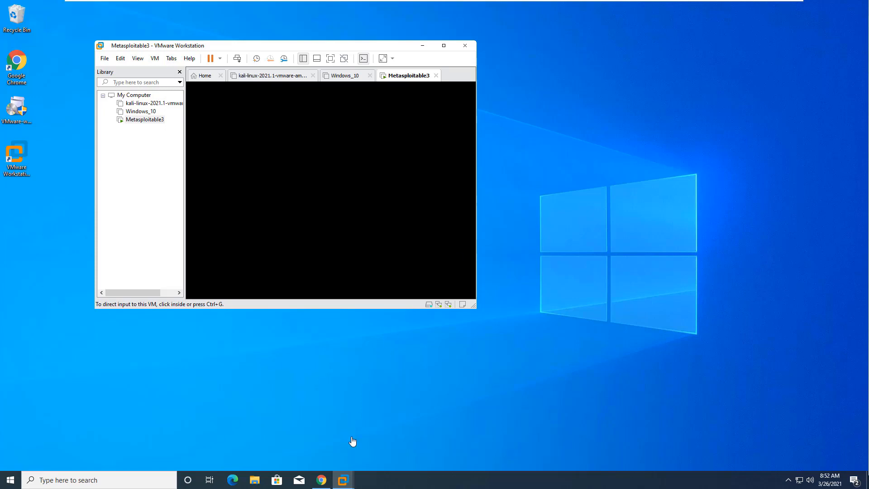
mouse_move(323, 463)
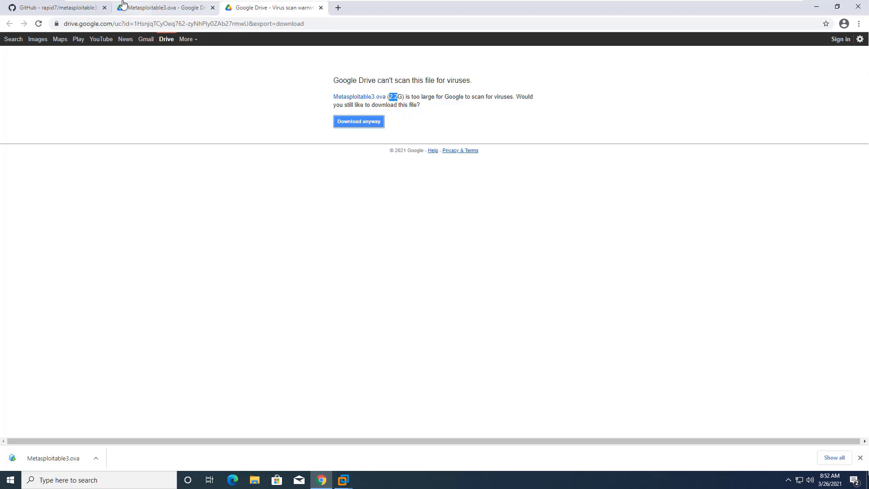
Scroll the GitHub README to 'To build manually' and highlight the vagrant/vagrant credentials sentence
left_click(59, 8)
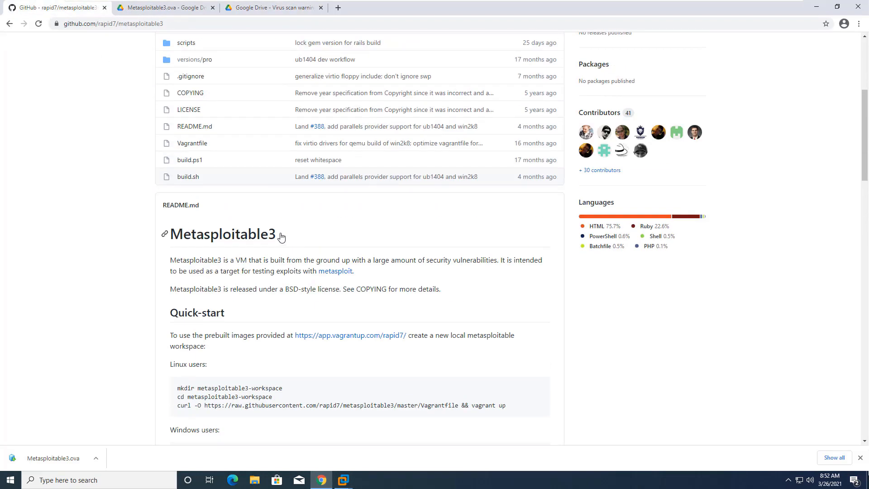
scroll("down", 3)
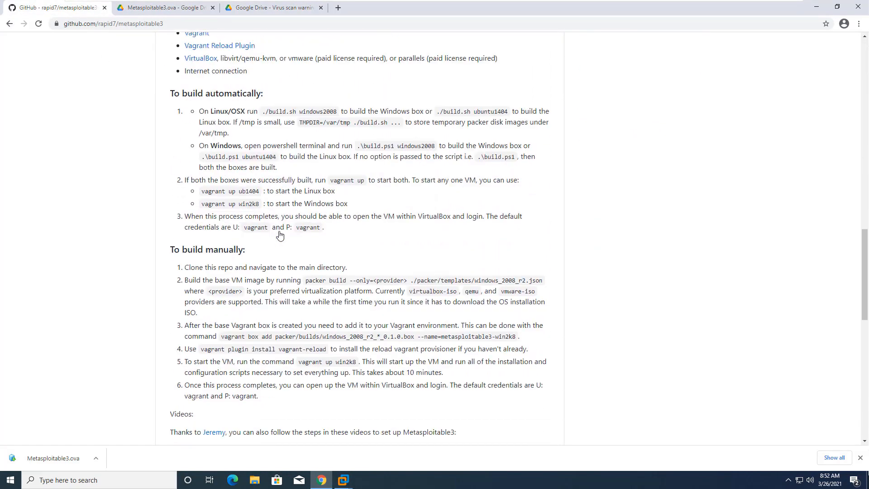
scroll("down", 3)
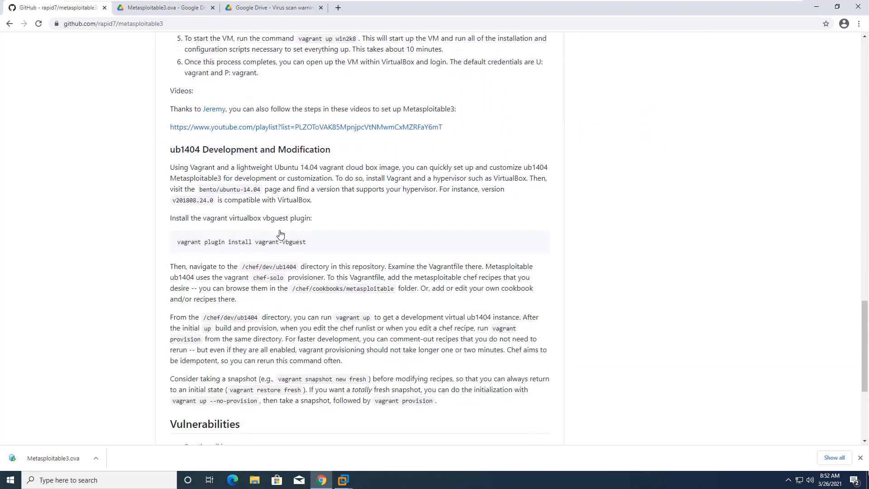
scroll("down", 3)
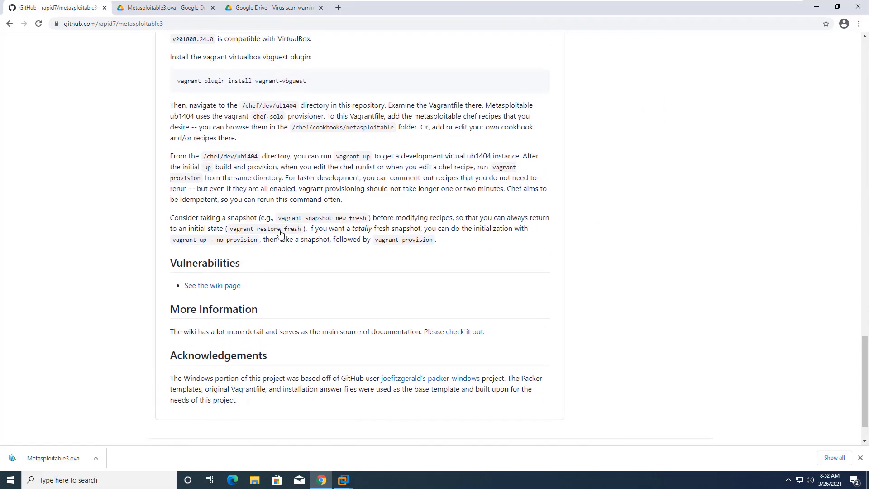
scroll("up", 3)
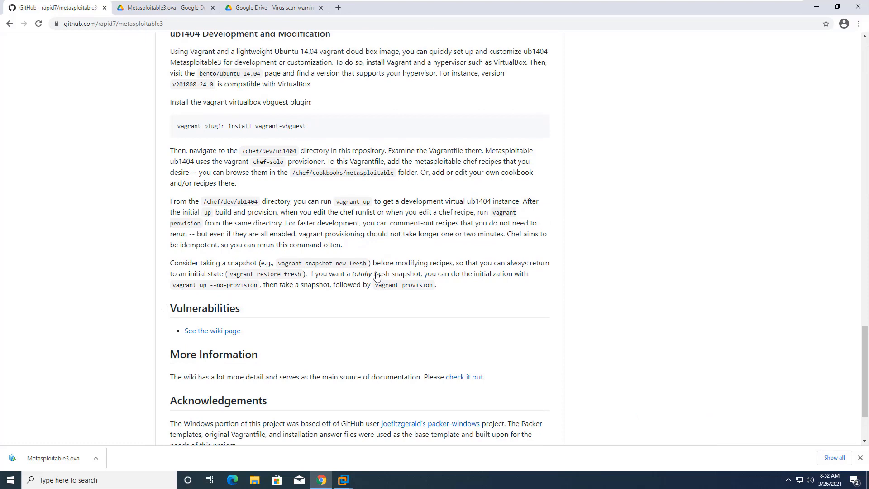
mouse_move(372, 283)
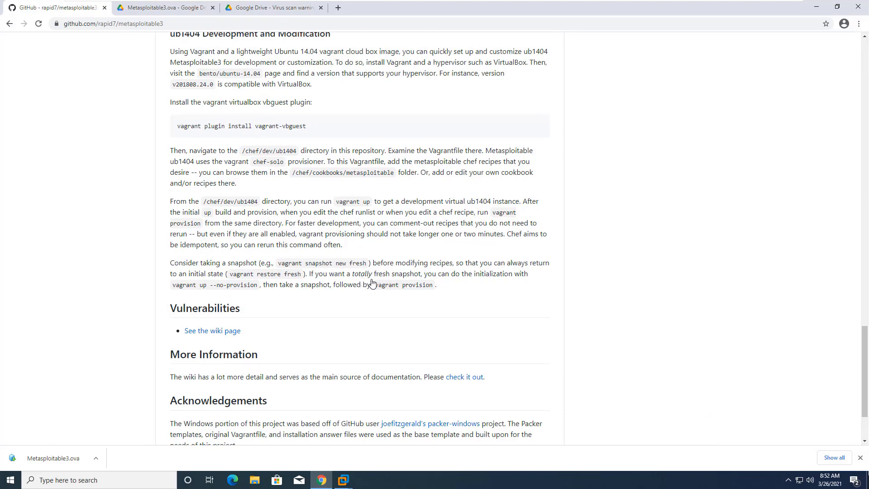
scroll("up", 3)
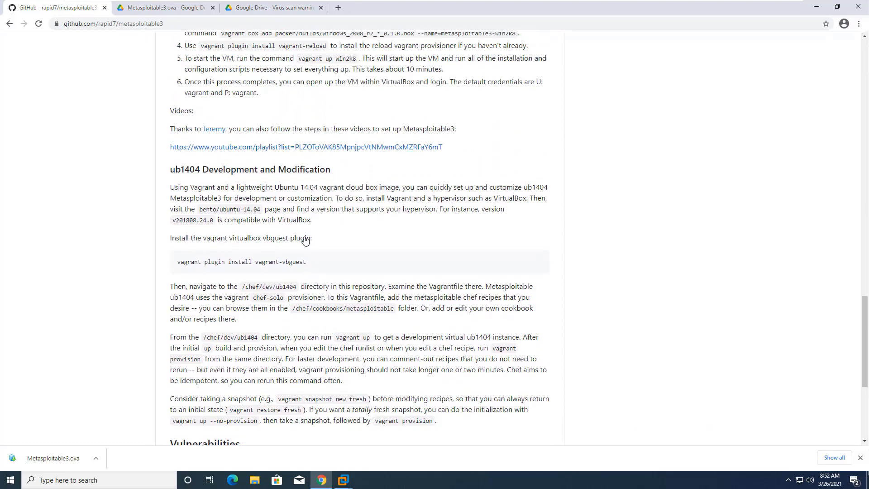
scroll("up", 3)
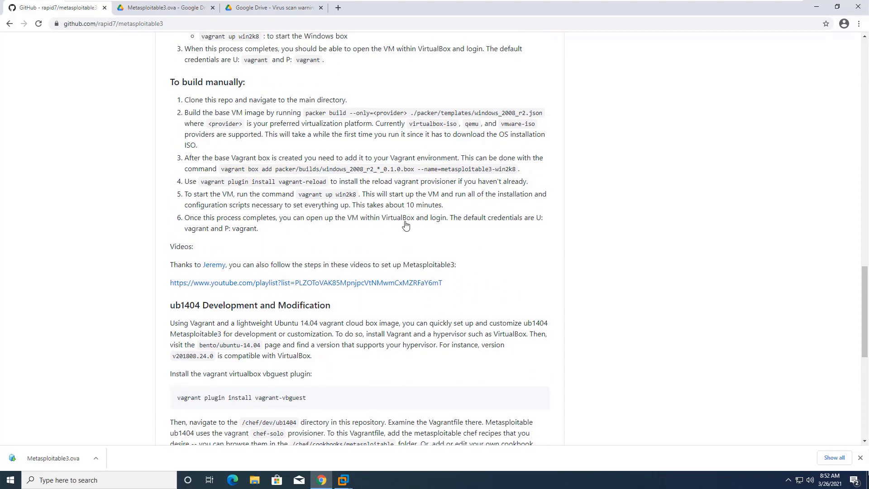
left_click_drag(449, 217, 258, 228)
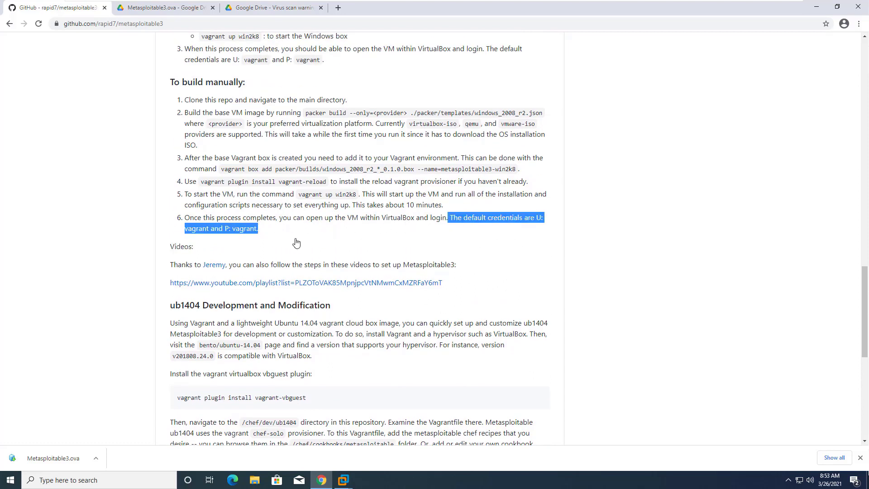
mouse_move(793, 6)
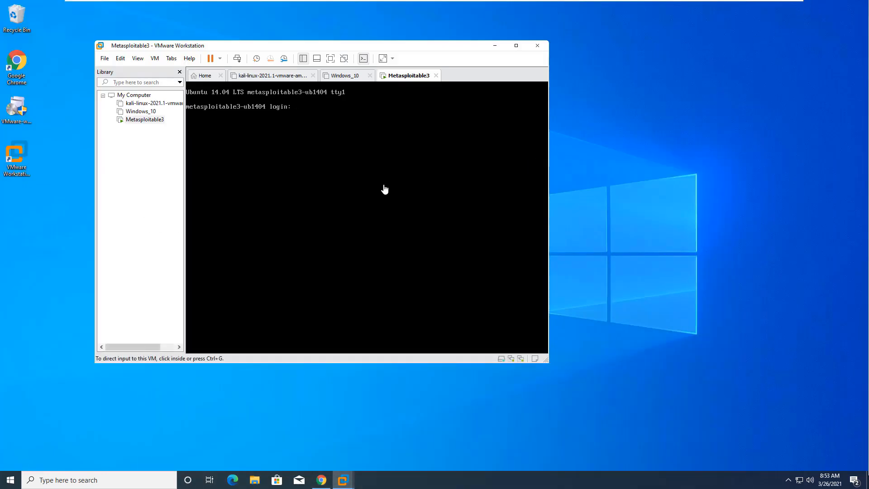
mouse_move(847, 326)
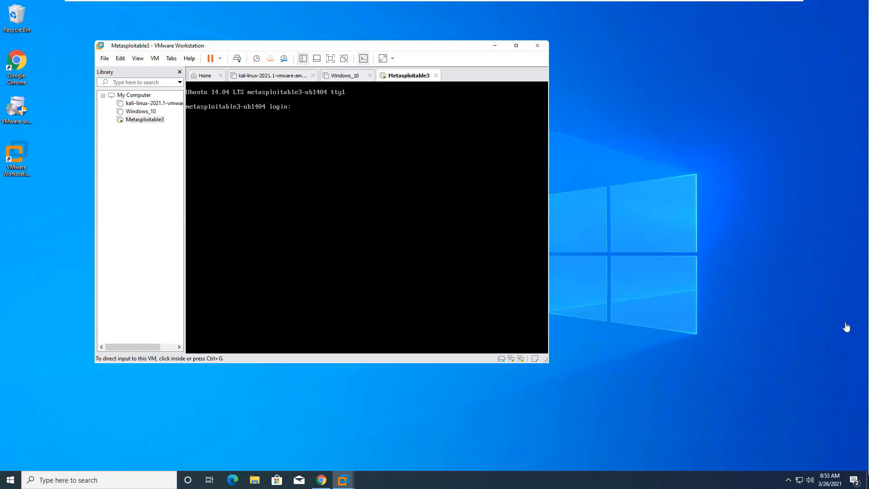
Log in to the Metasploitable3 console as vagrant with password vagrant, then type ifconfig
left_click(286, 134)
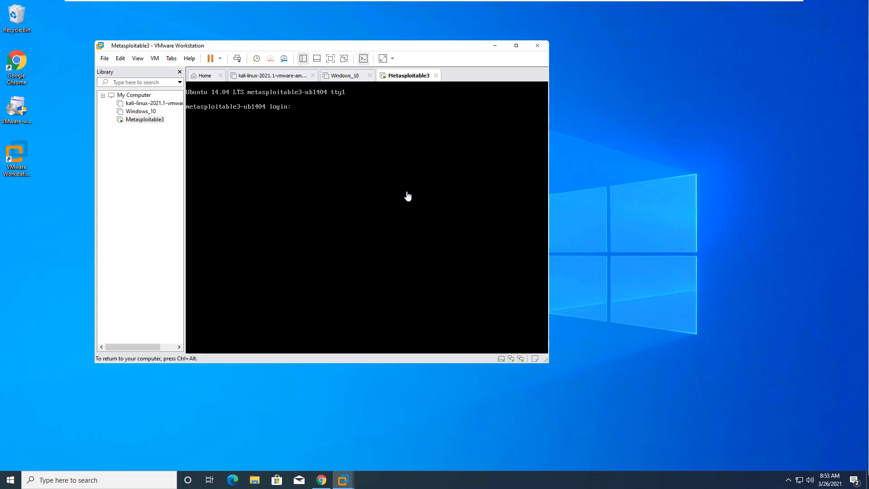
mouse_move(395, 189)
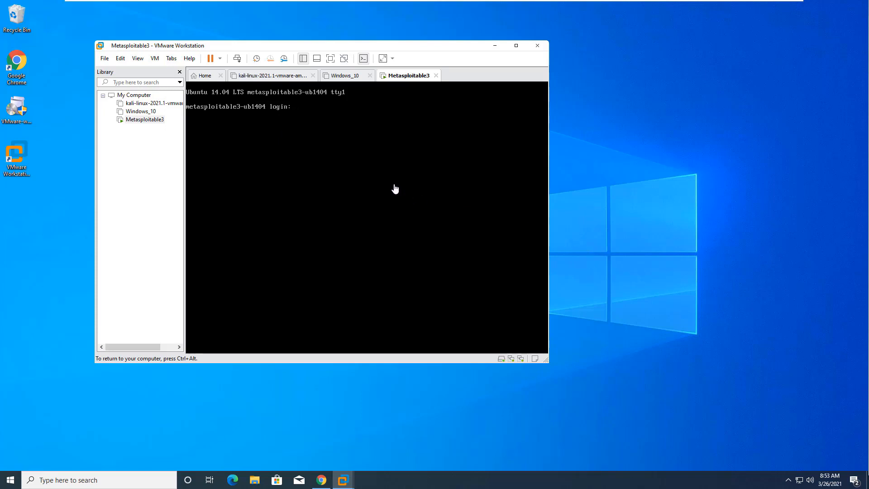
type("vag")
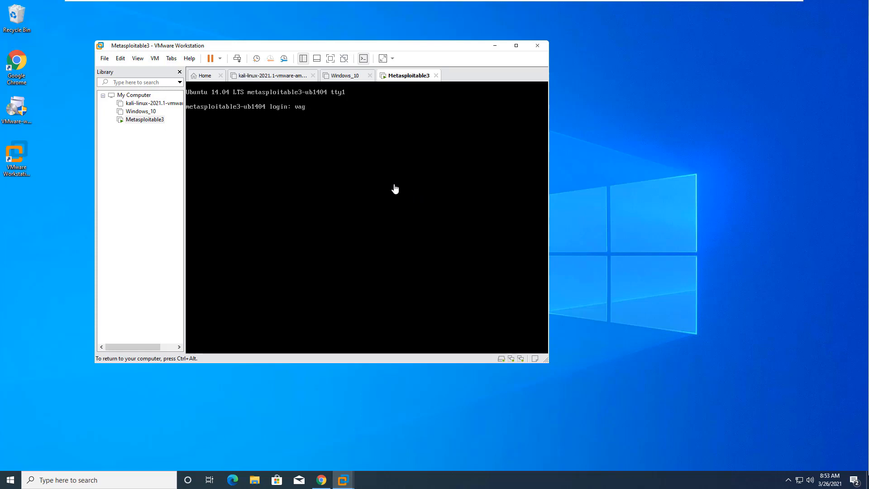
type("rant")
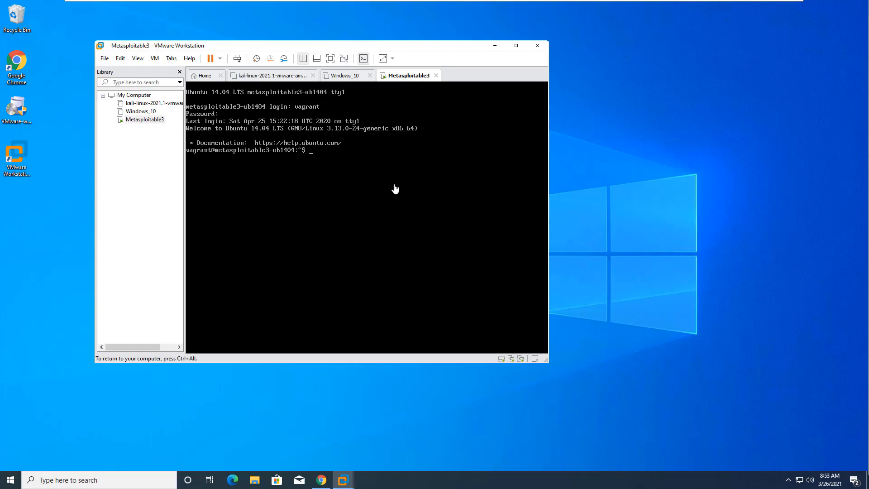
type("ifconfi")
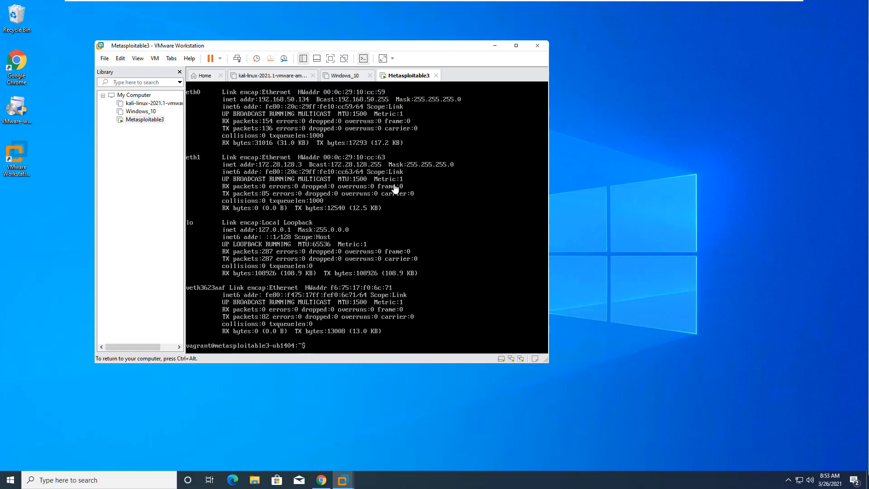
mouse_move(464, 67)
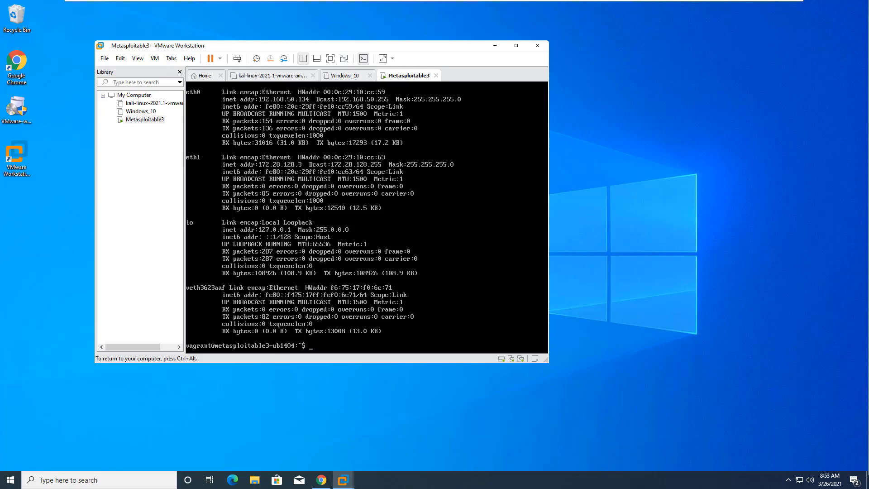
mouse_move(90, 422)
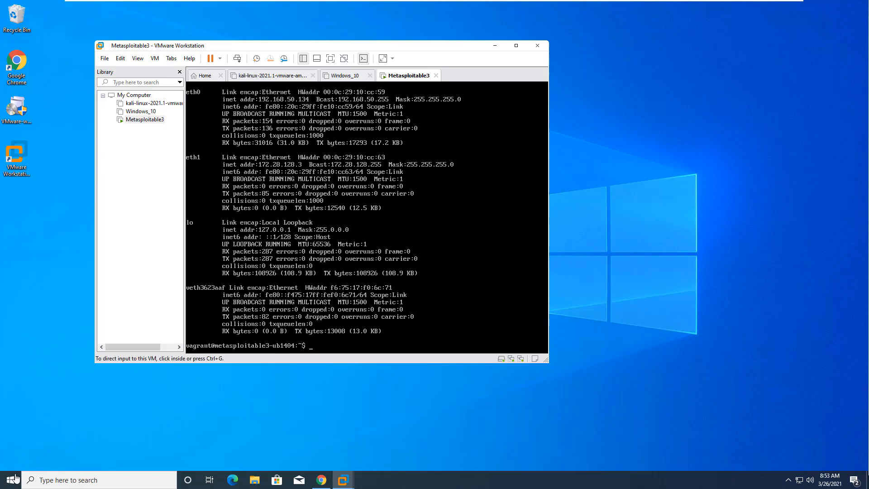
Open the host Start menu to launch a Command Prompt
left_click(9, 479)
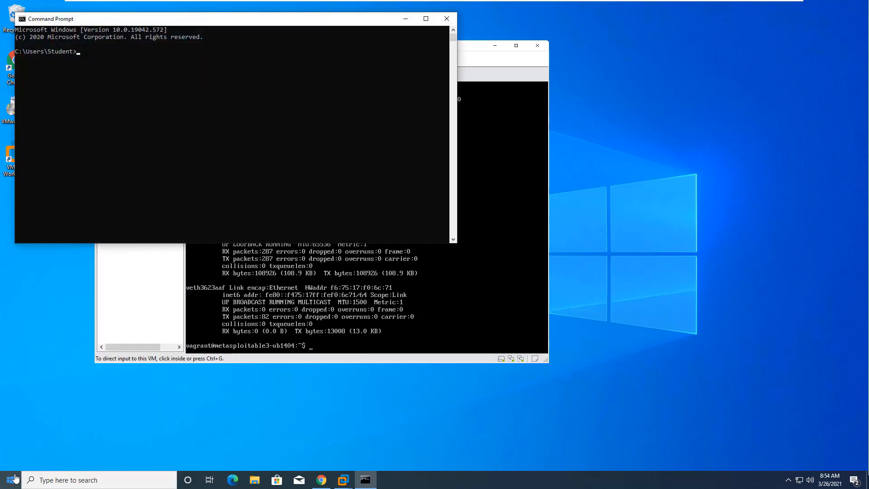
Ping Metasploitable3 at 192.168.50.134 from Command Prompt; all four packets time out
type("ping")
type("ipconfig")
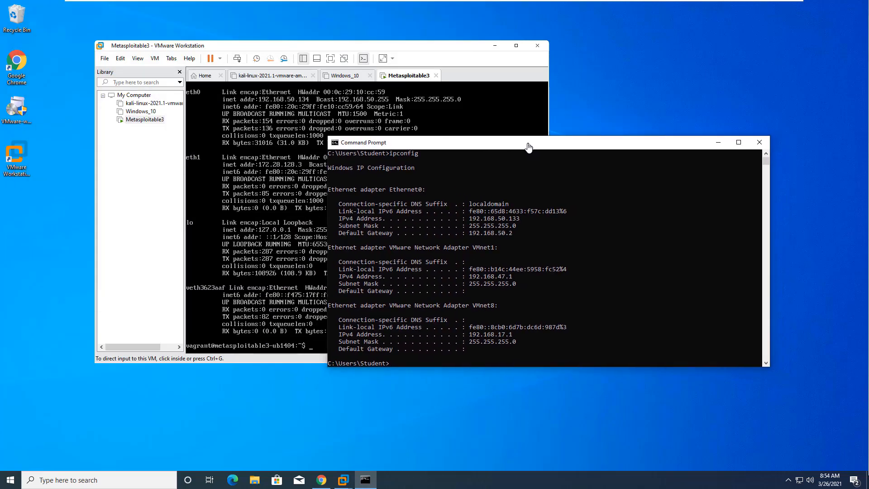
left_click_drag(529, 143, 531, 165)
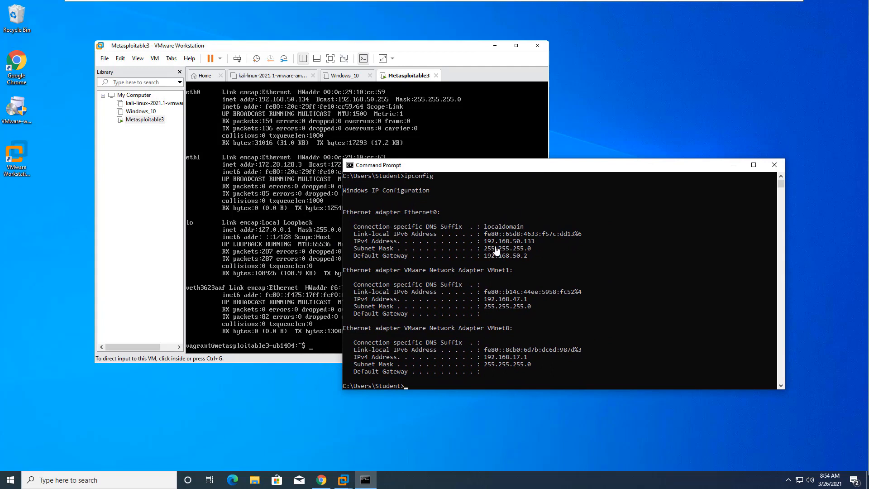
mouse_move(441, 380)
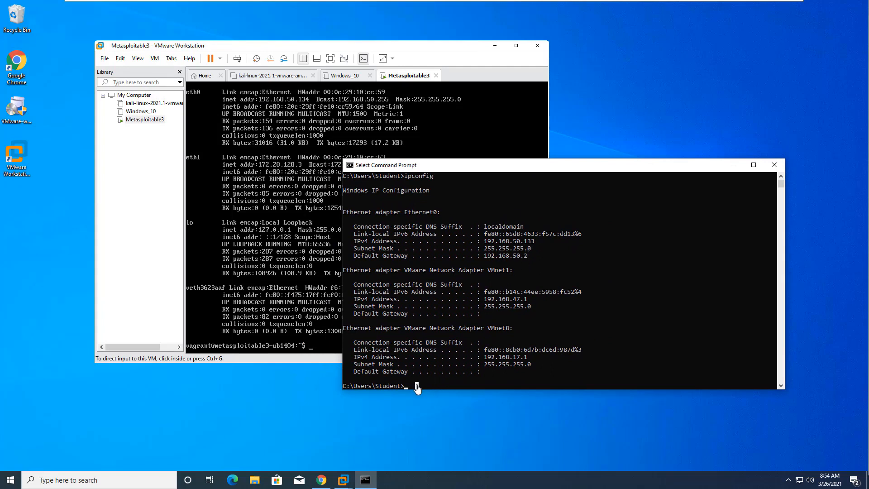
type("ping")
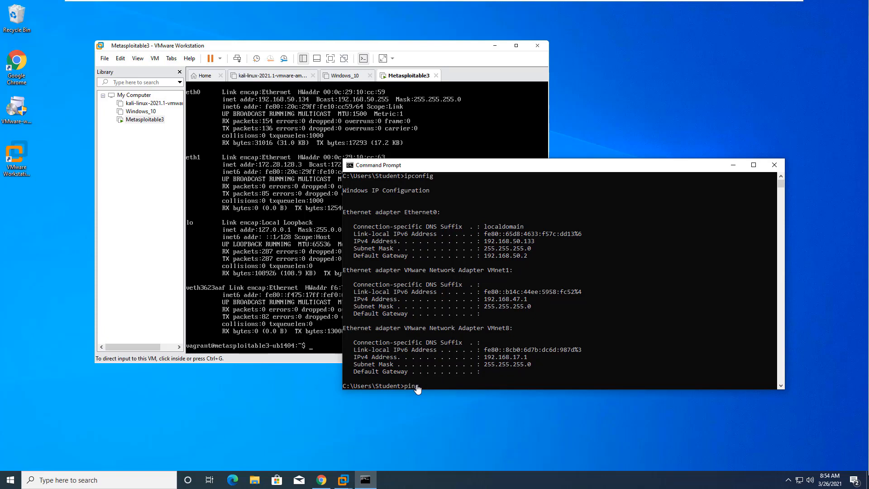
type("192.168")
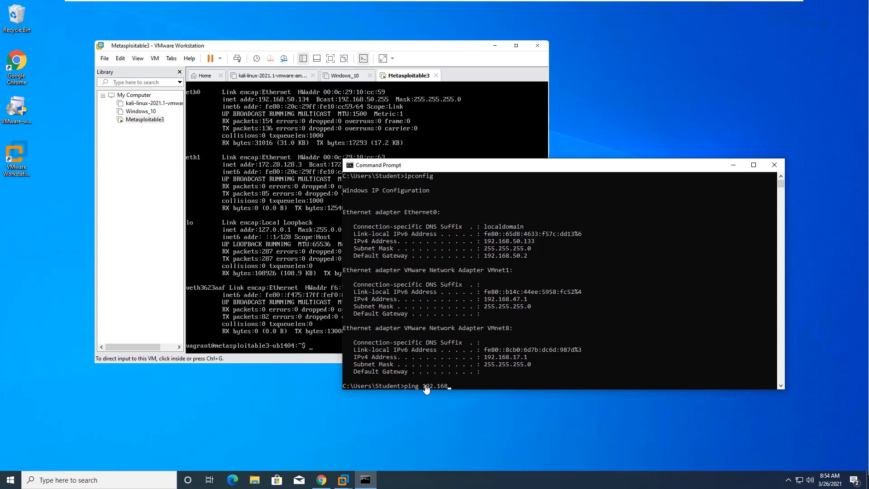
type("50.134")
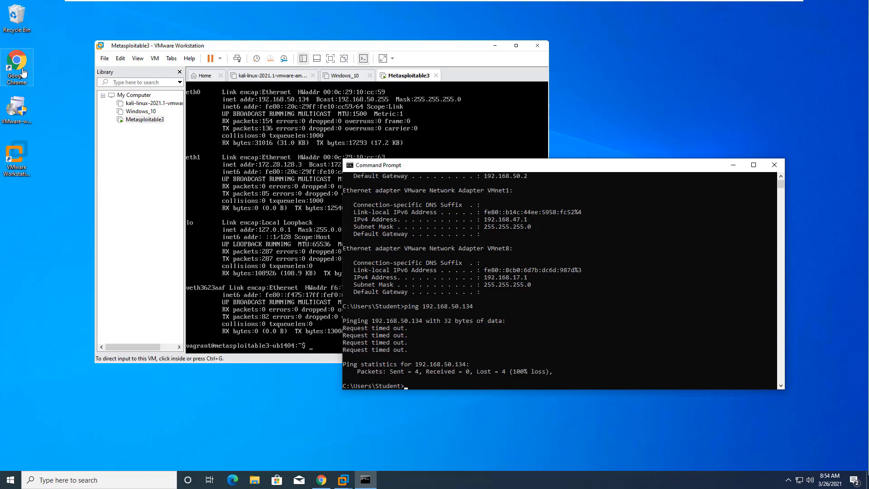
left_click(320, 479)
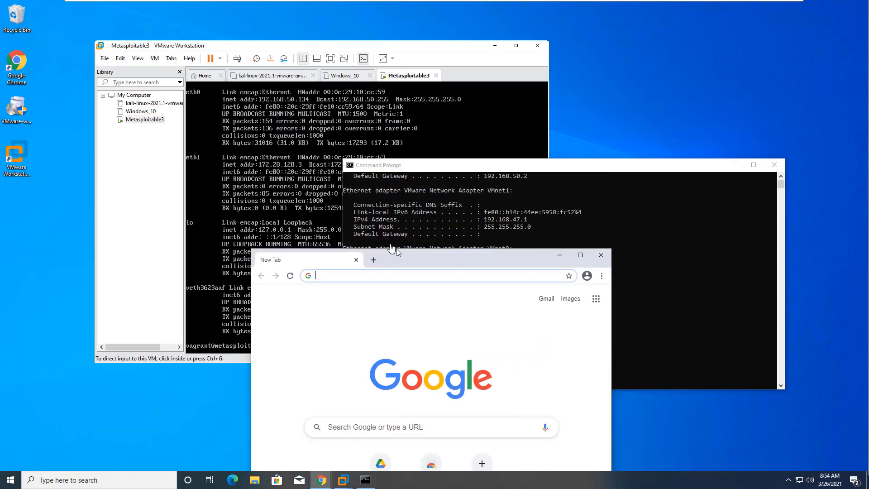
type("http://")
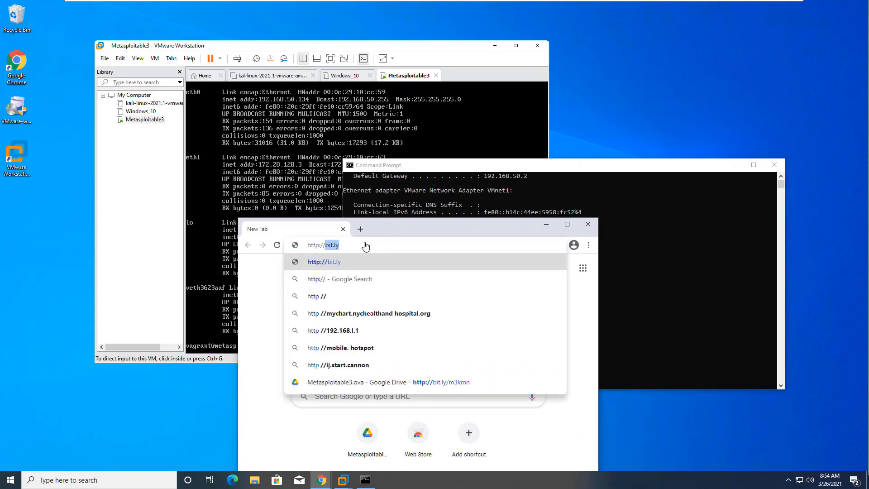
key("Backspace")
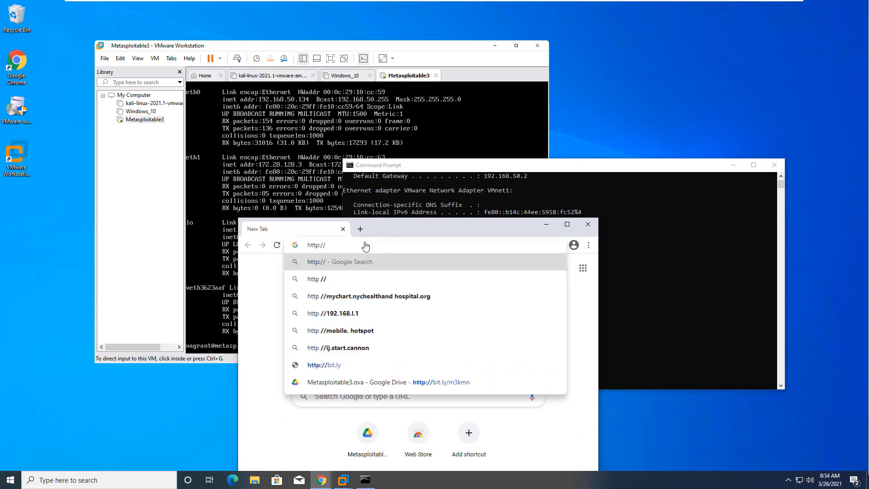
type("192.168.")
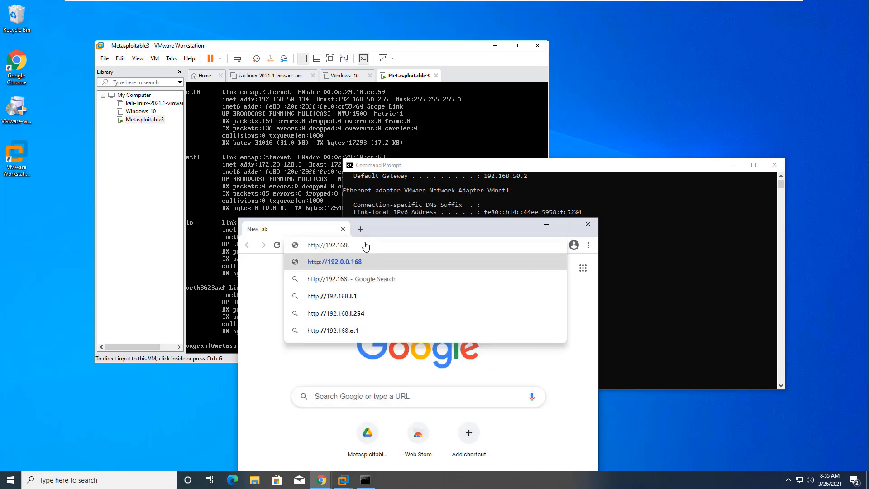
type("192.168.50.134")
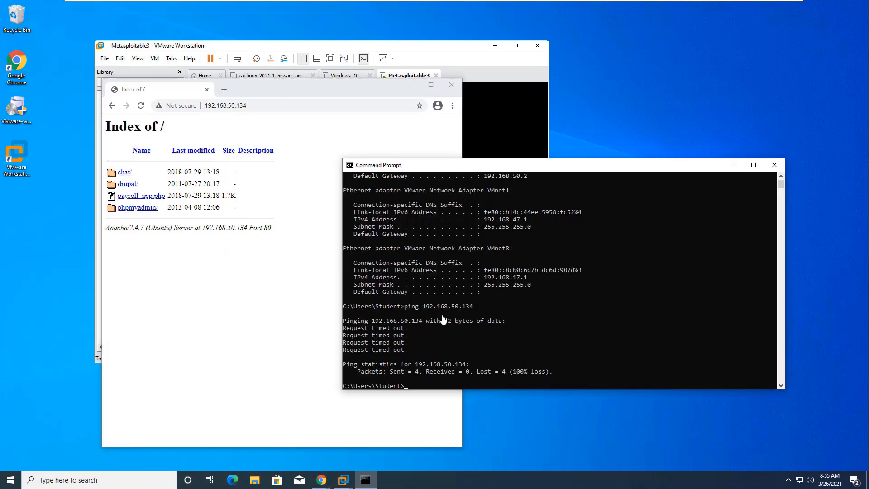
mouse_move(444, 314)
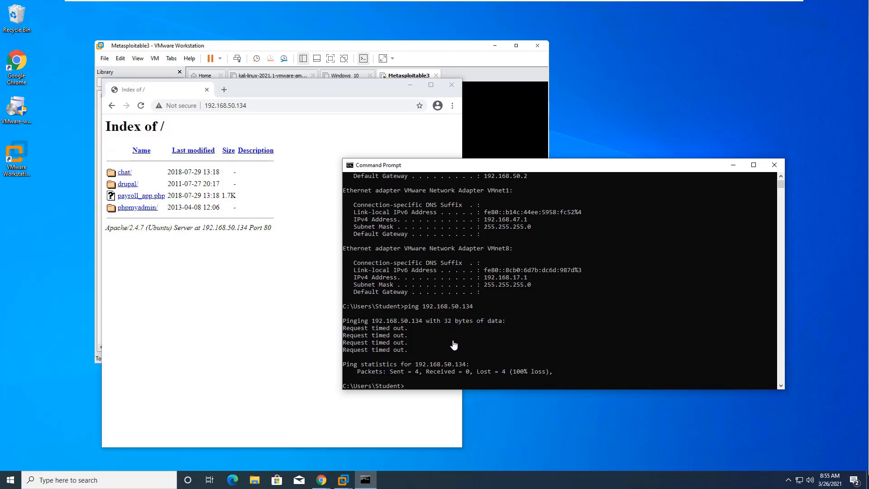
mouse_move(253, 262)
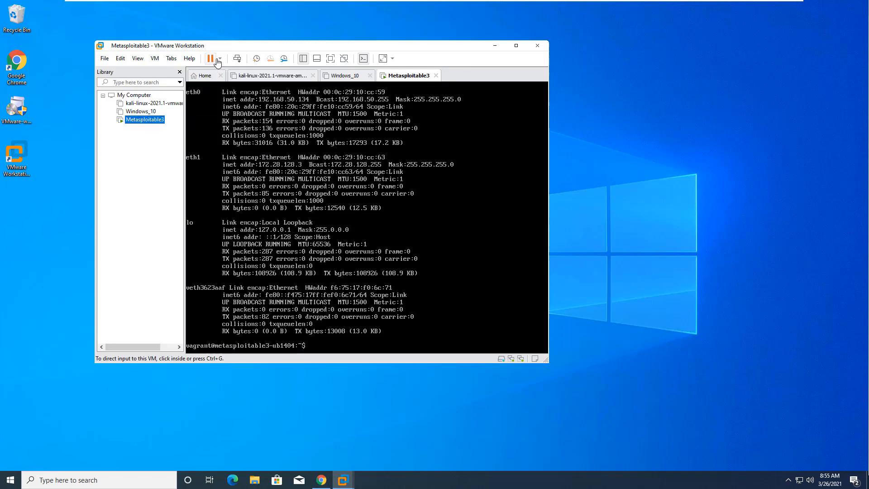
Suspend the Metasploitable3 guest, dismiss the suspend-script warning, and confirm it shows Suspended
left_click(221, 58)
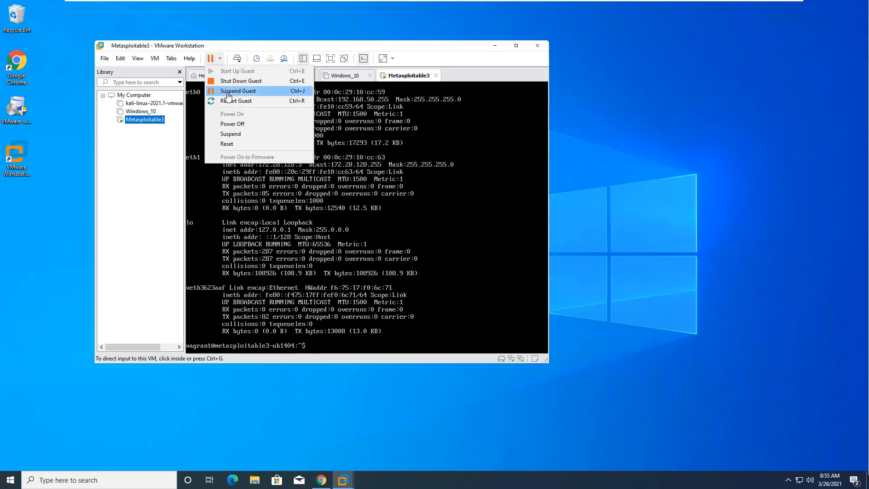
left_click(238, 90)
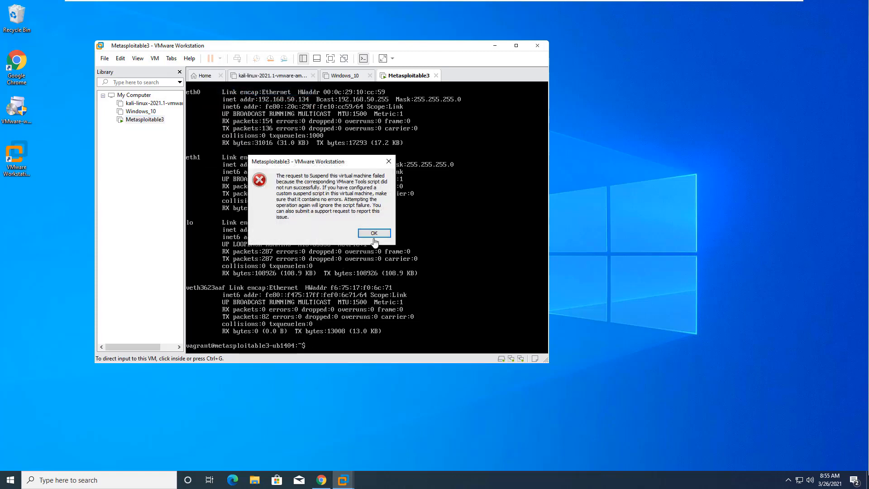
left_click(374, 233)
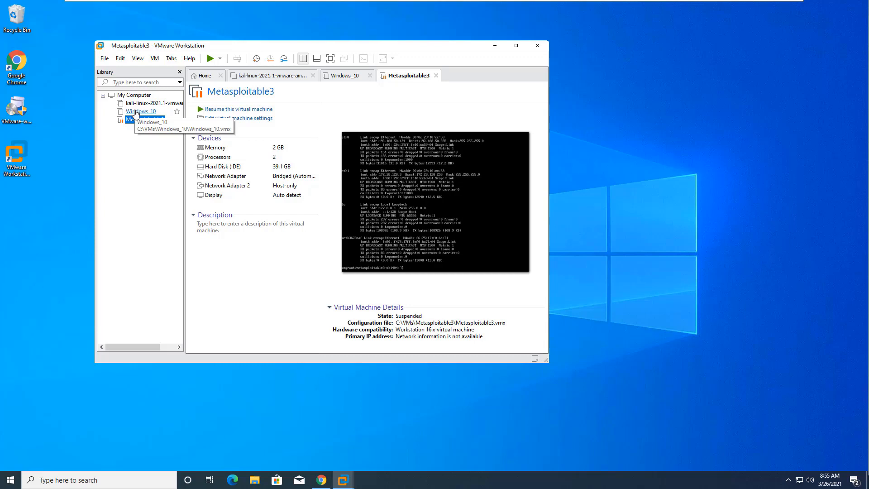
left_click(145, 120)
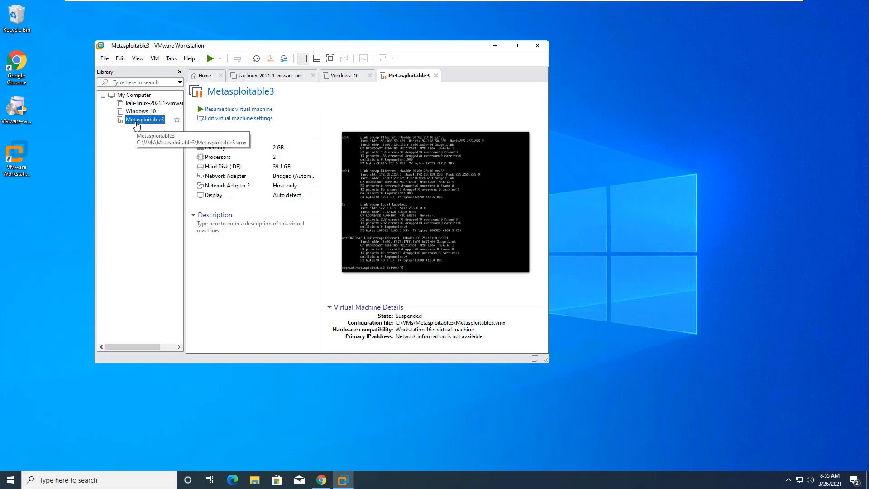